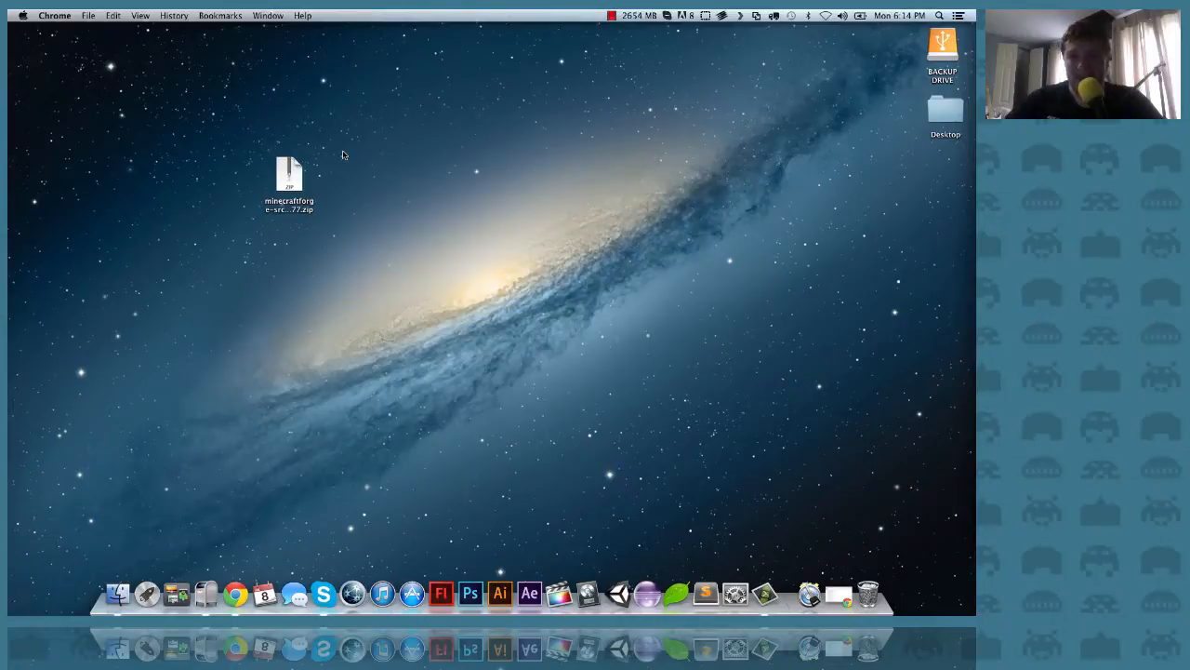
pyautogui.moveTo(335, 180)
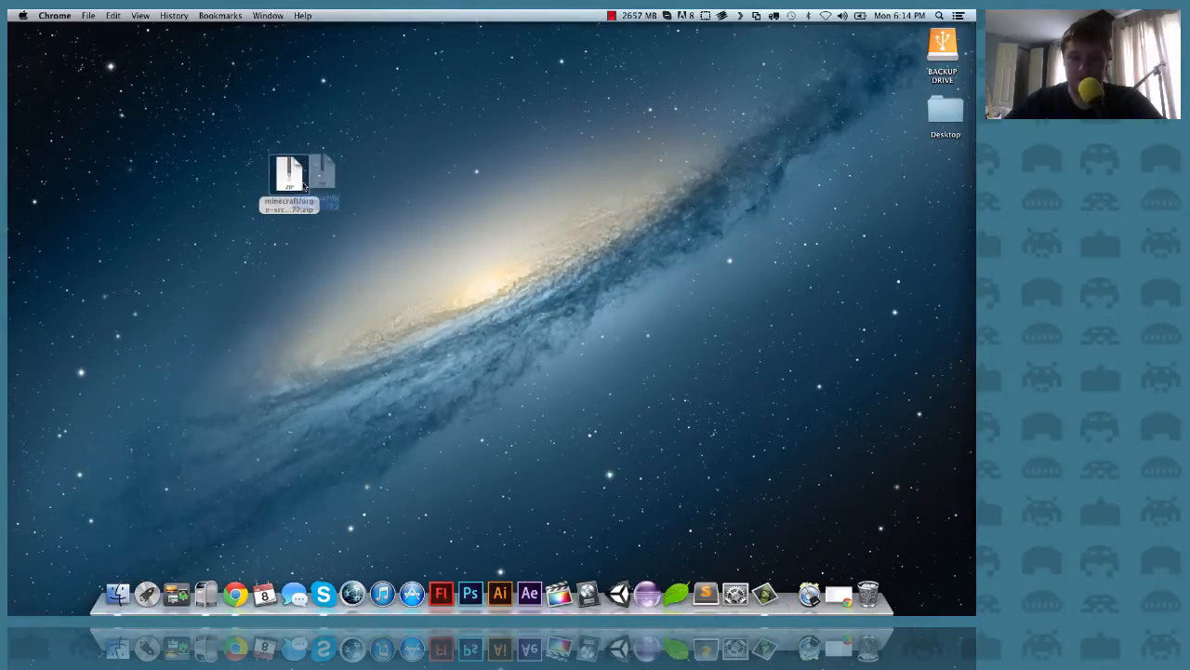
# Drag the minecraftforge-src zip to the desktop's top right and select it.
pyautogui.moveTo(316, 172); pyautogui.dragTo(847, 112)
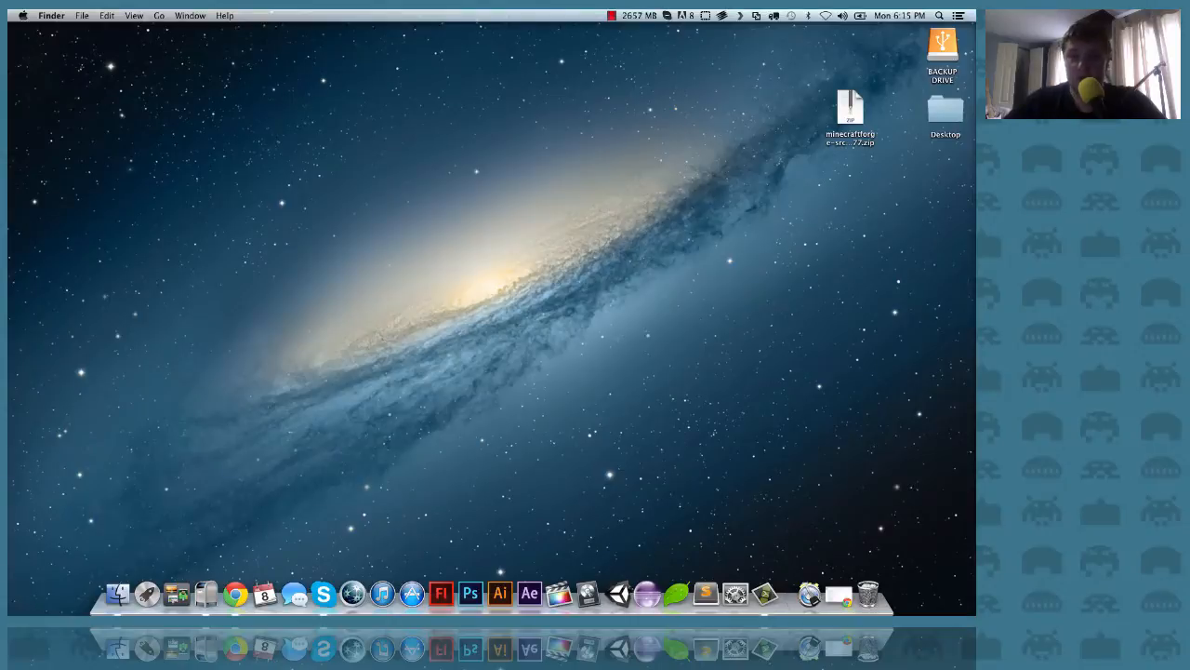
pyautogui.click(849, 112)
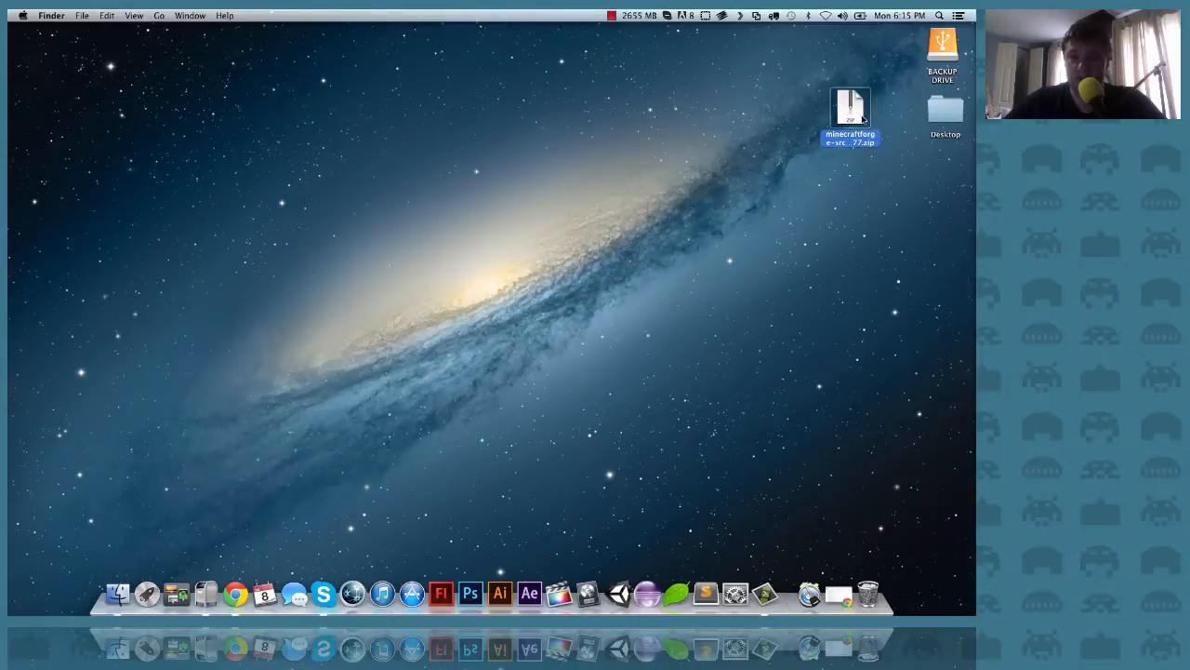
# Bring up the Forge downloads page in Chrome and filter it to Minecraft version 1.6.2.
pyautogui.click(235, 592)
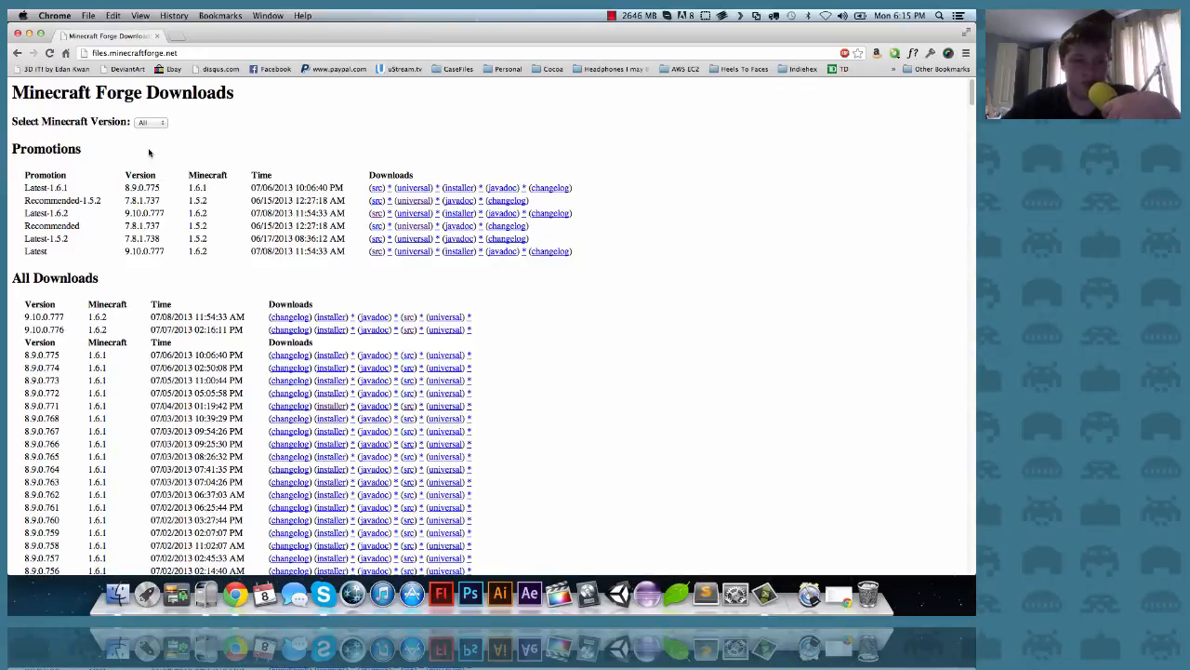
pyautogui.moveTo(173, 112)
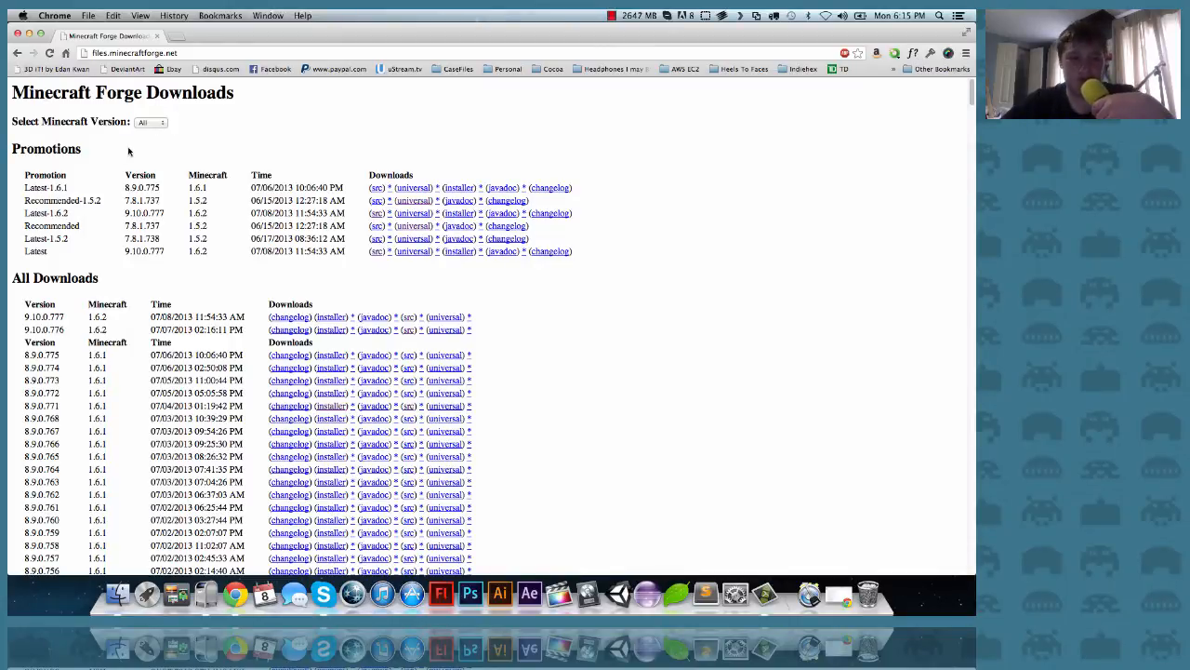
pyautogui.click(151, 122)
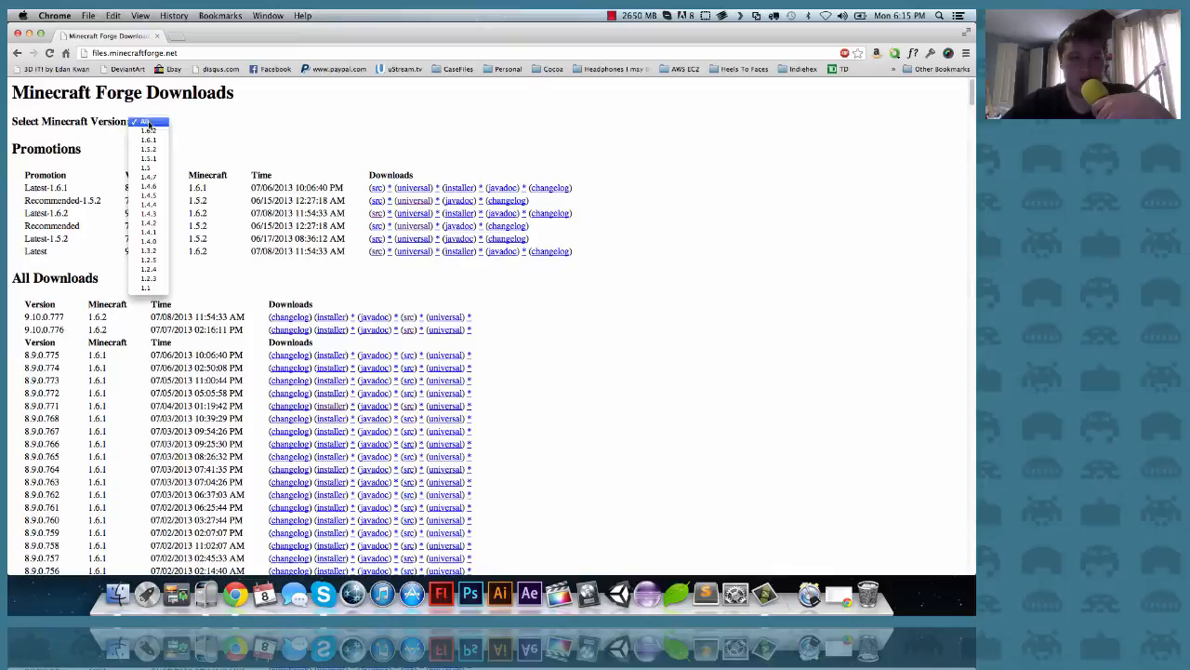
pyautogui.click(149, 148)
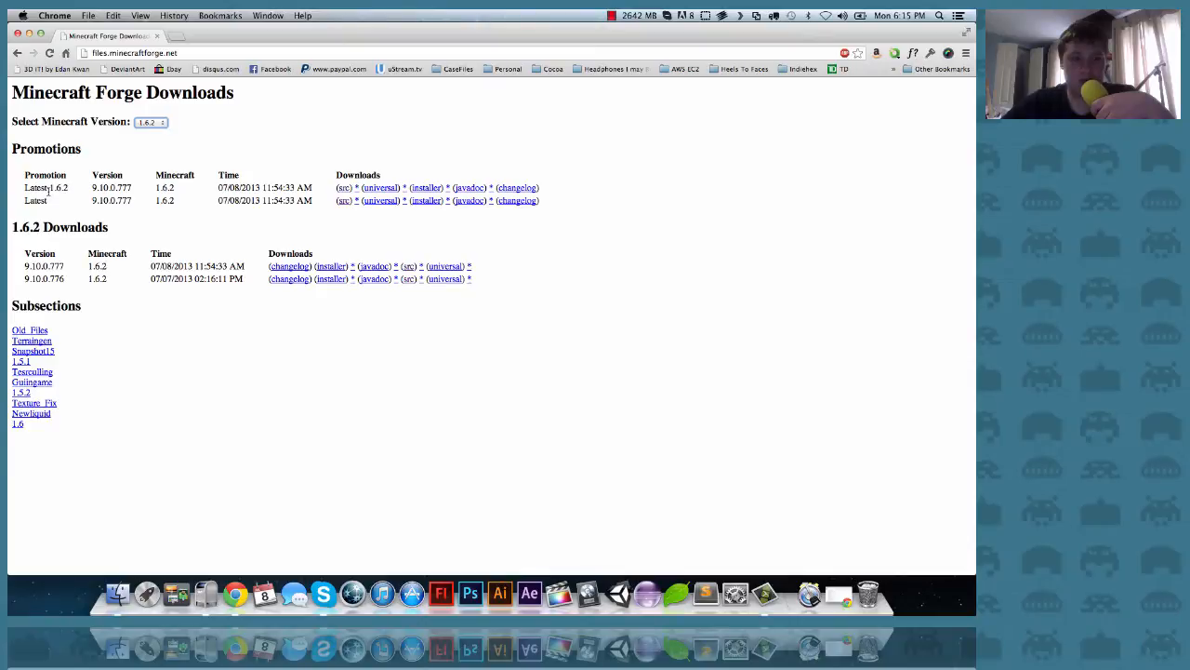
pyautogui.moveTo(51, 190)
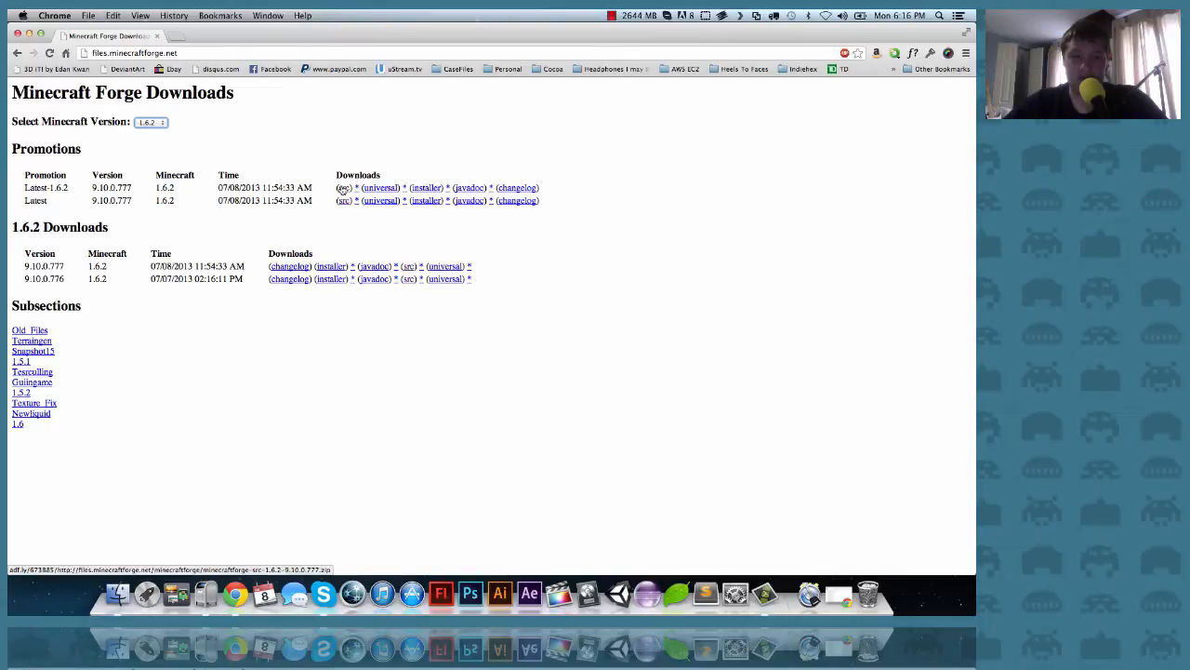
pyautogui.moveTo(317, 125)
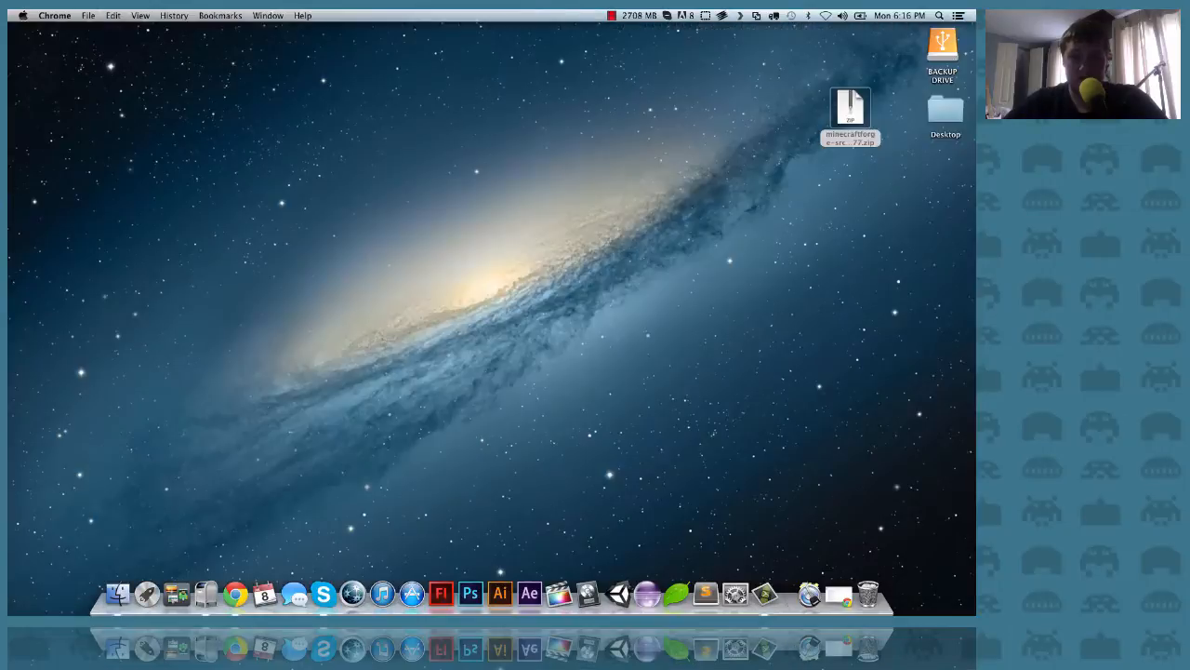
# Move the Forge 1.6.2 build 9.10.0.777 source zip to the middle of the desktop.
pyautogui.click(849, 107)
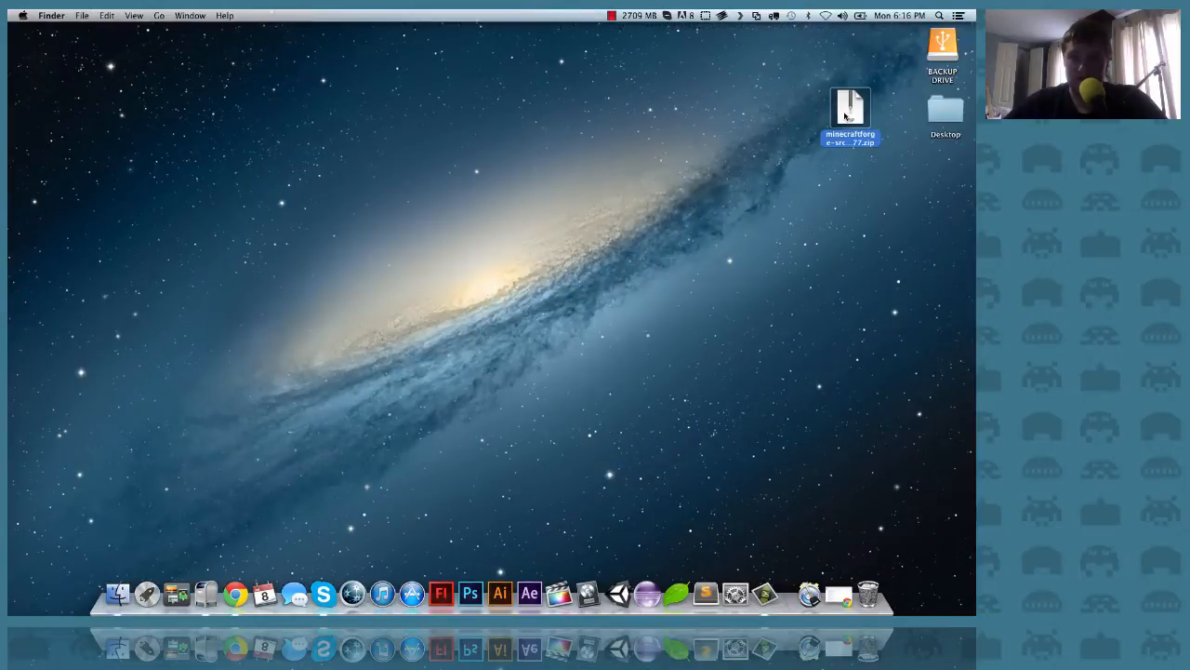
pyautogui.moveTo(850, 112); pyautogui.dragTo(461, 200)
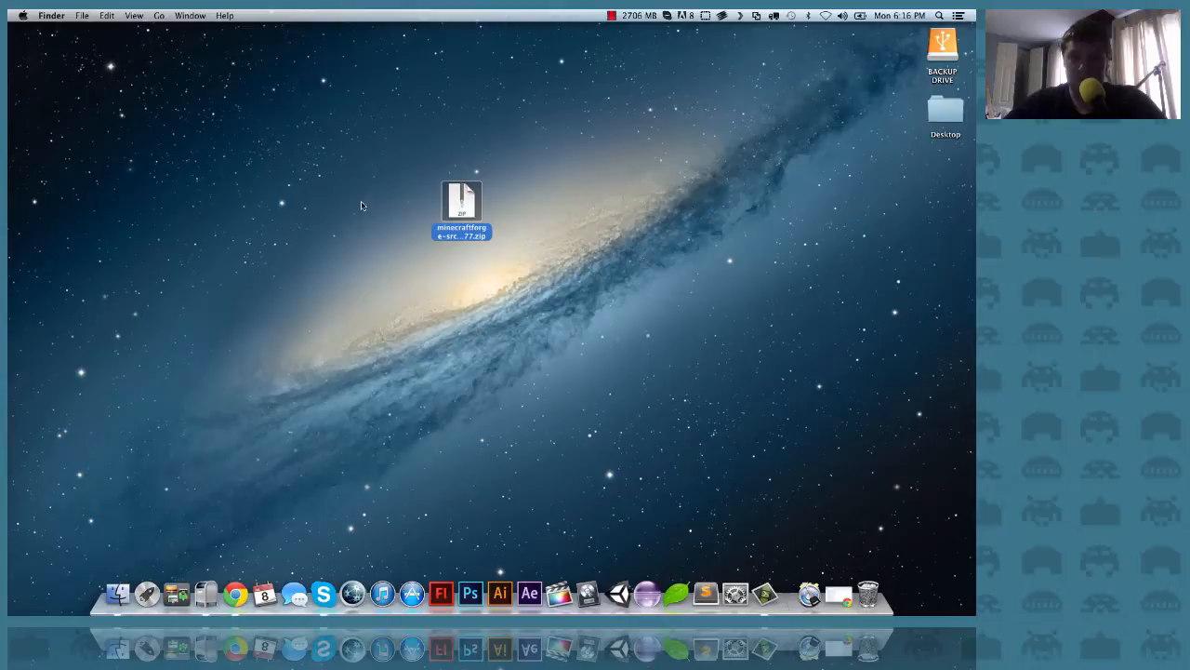
pyautogui.moveTo(703, 311)
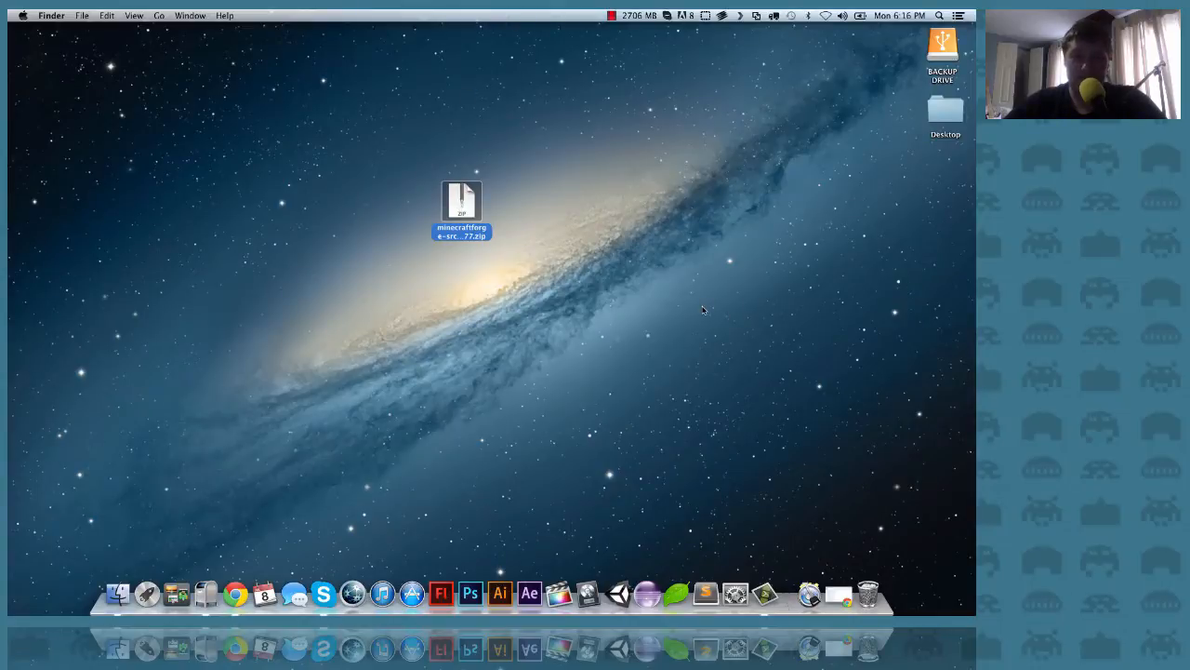
pyautogui.moveTo(633, 253)
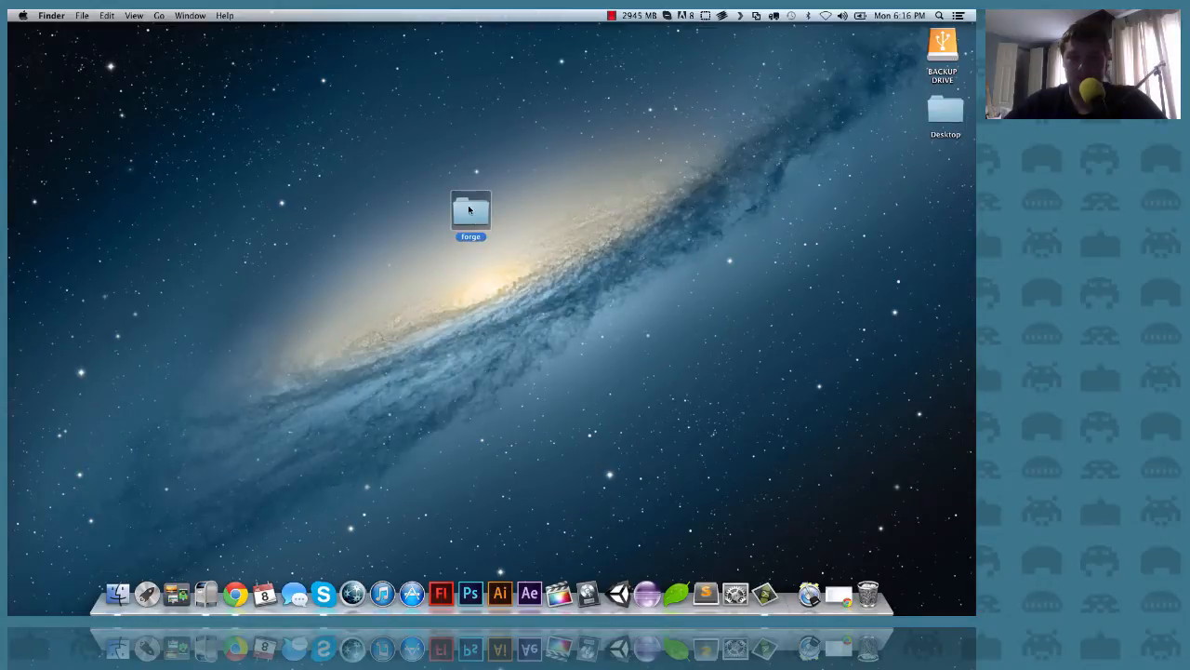
# Open the forge folder to see its install scripts, with a Terminal window beside it.
pyautogui.doubleClick(471, 209)
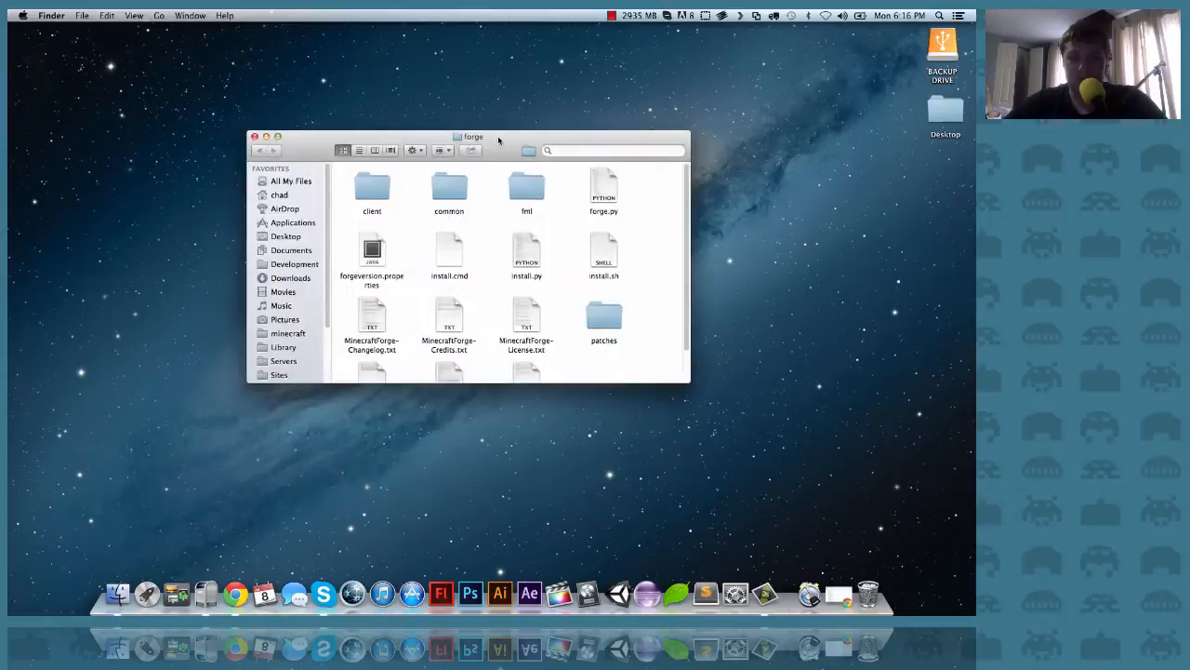
pyautogui.scroll(-3)
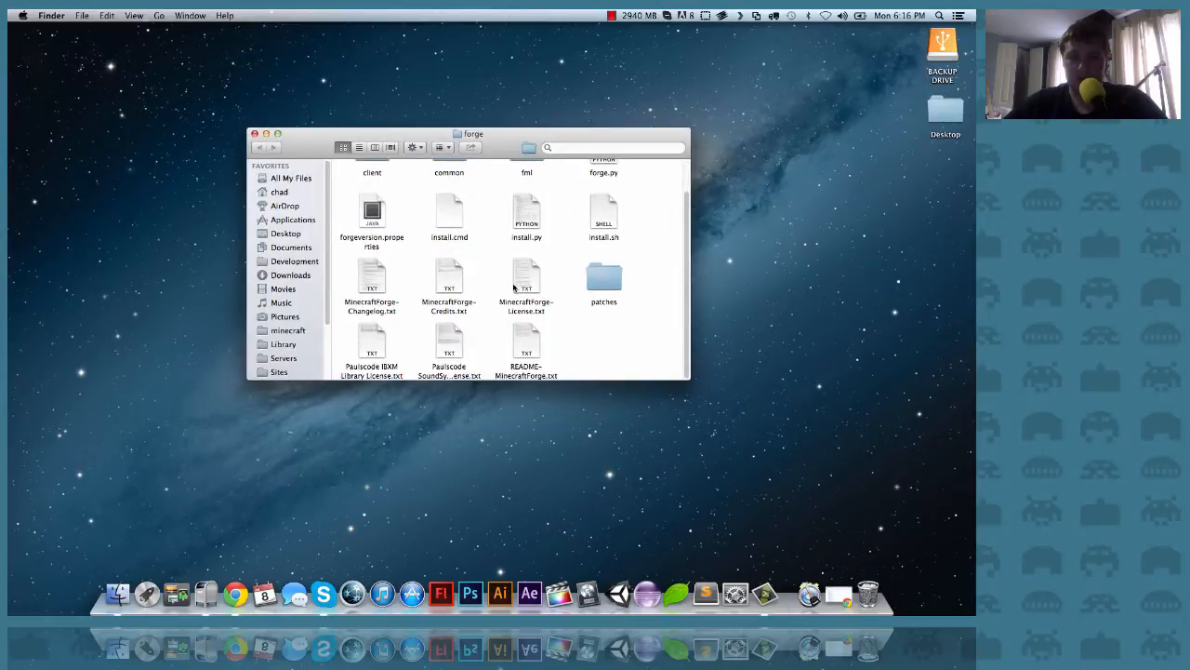
pyautogui.click(938, 16)
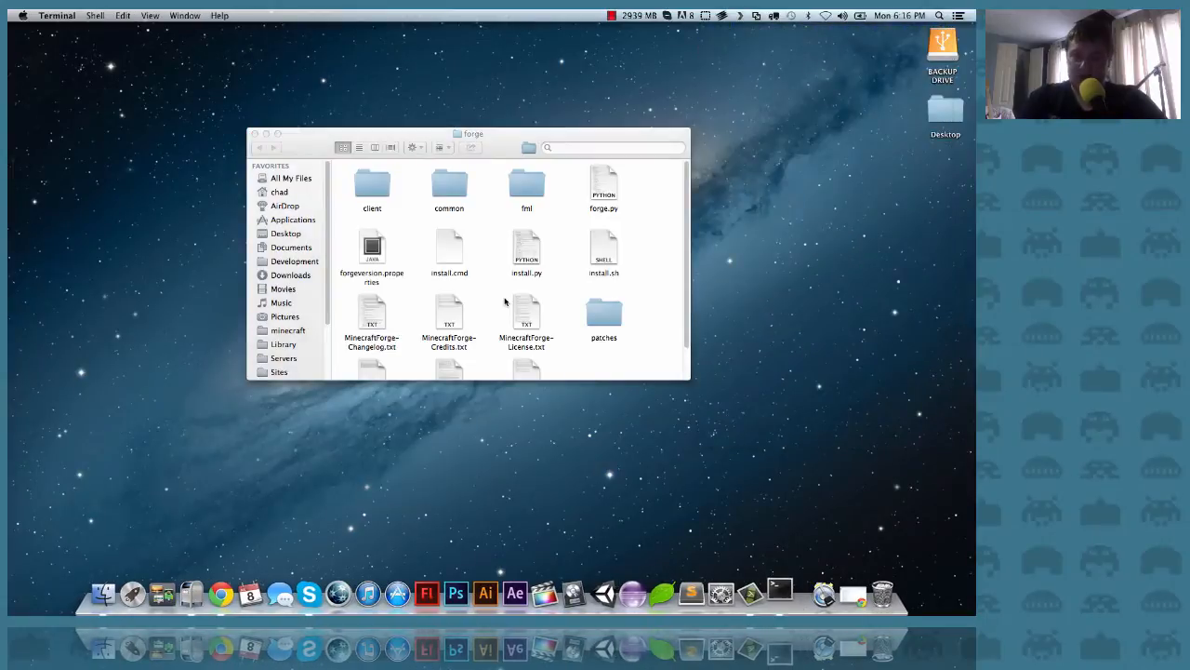
pyautogui.click(779, 592)
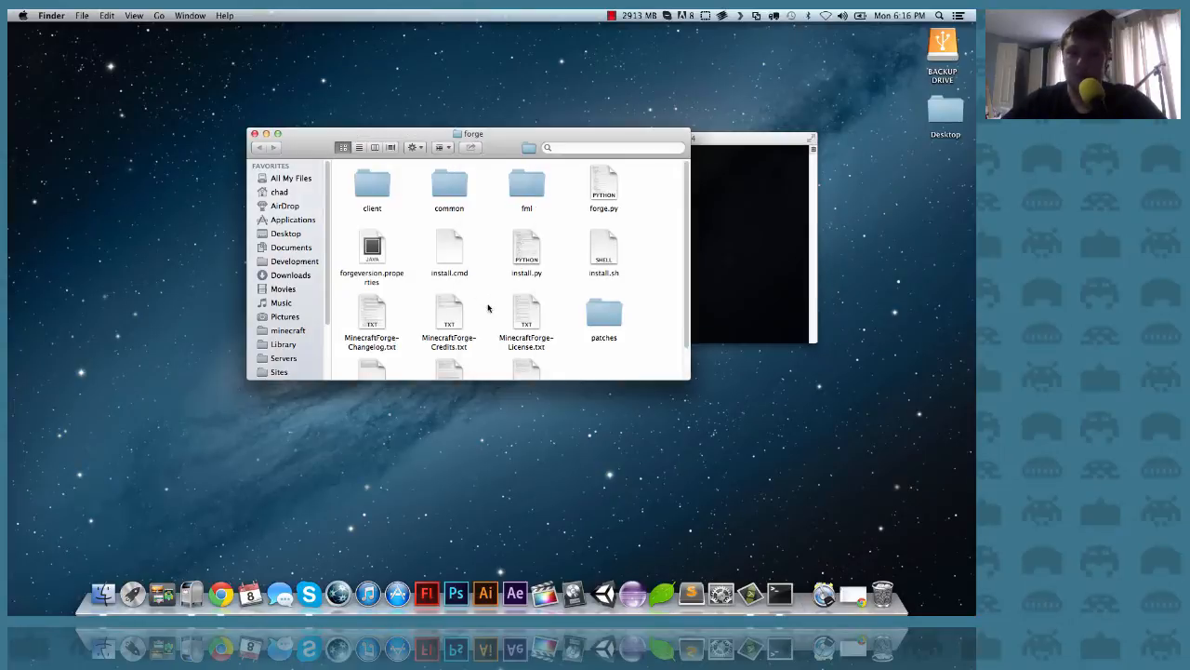
pyautogui.moveTo(451, 255)
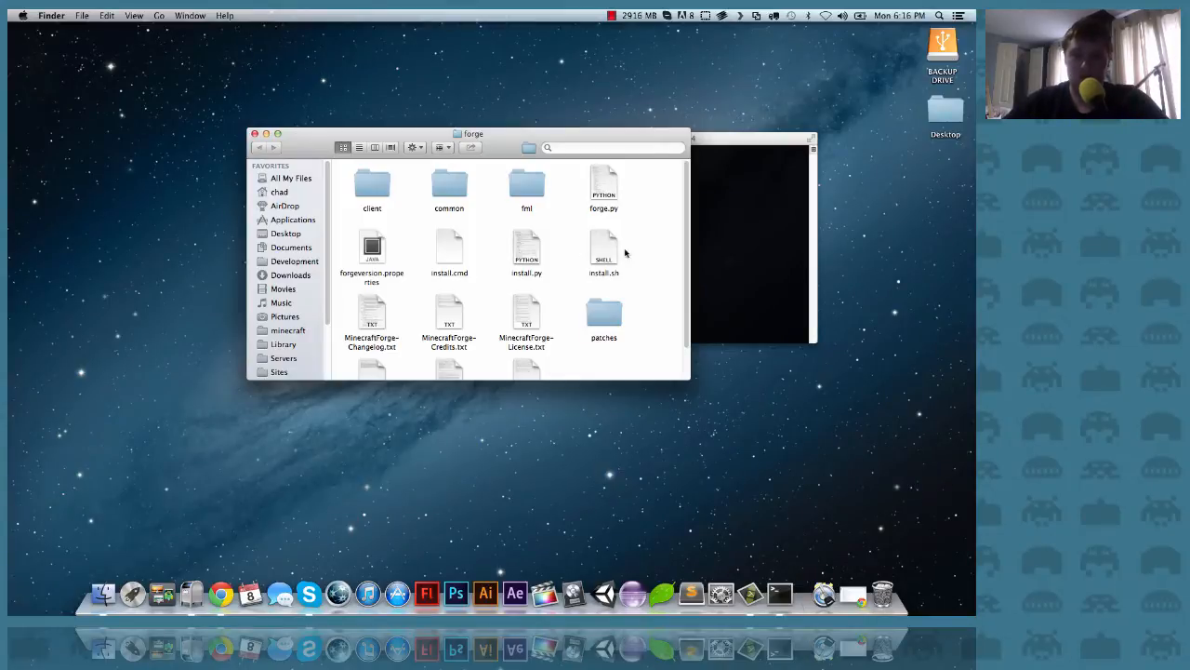
pyautogui.moveTo(706, 244)
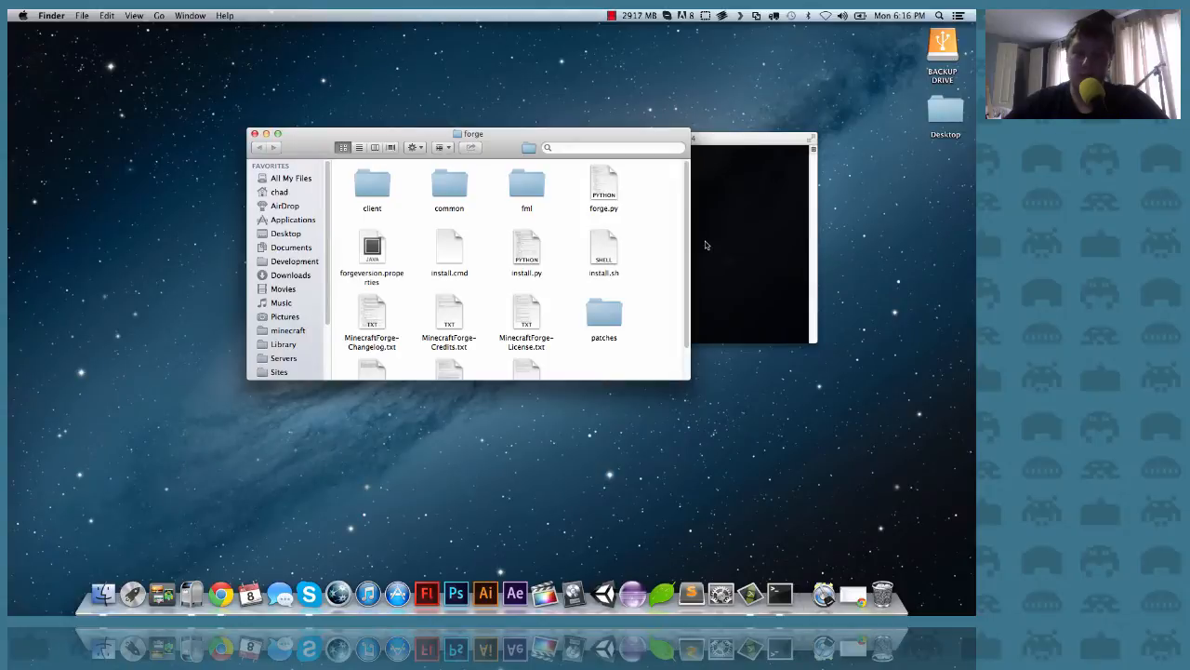
pyautogui.click(744, 242)
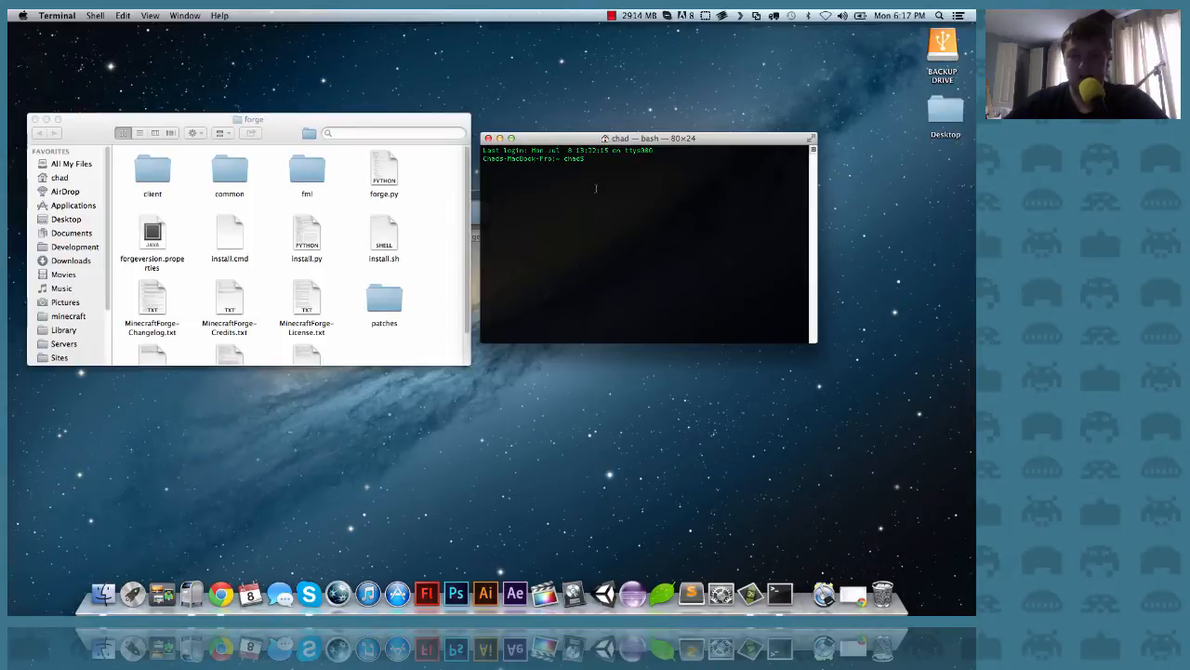
# Change the Terminal directory to /Users/chad/Desktop/forge using cd.
pyautogui.write('cd')
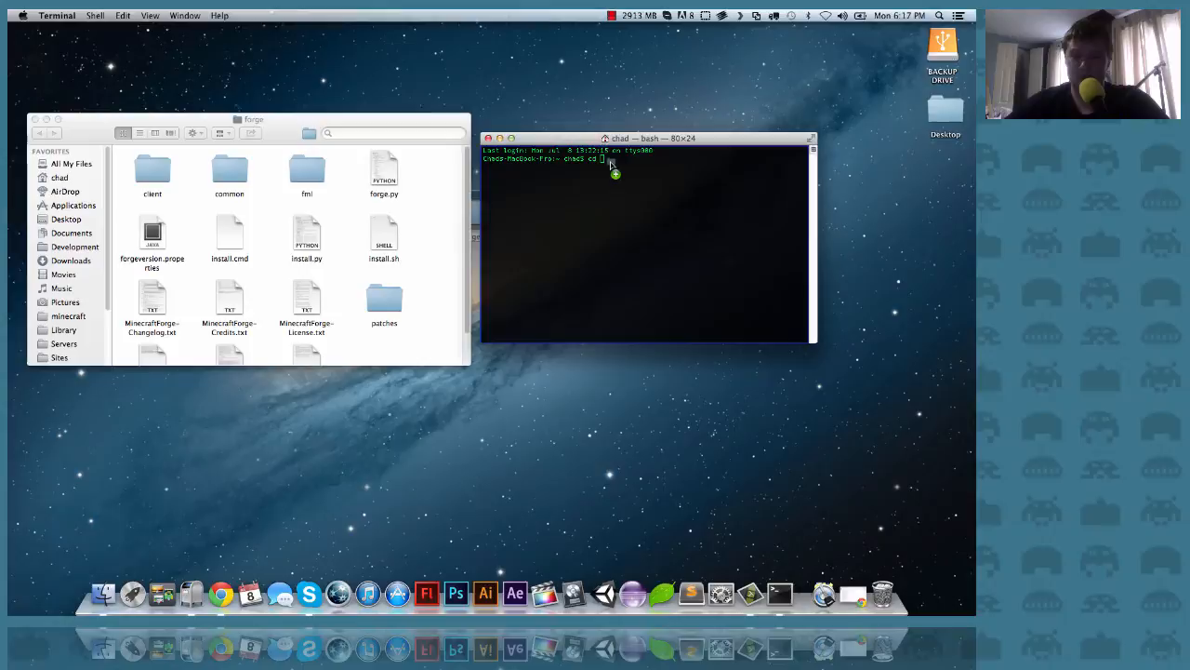
pyautogui.write('/Users/chad/Desktop/forge')
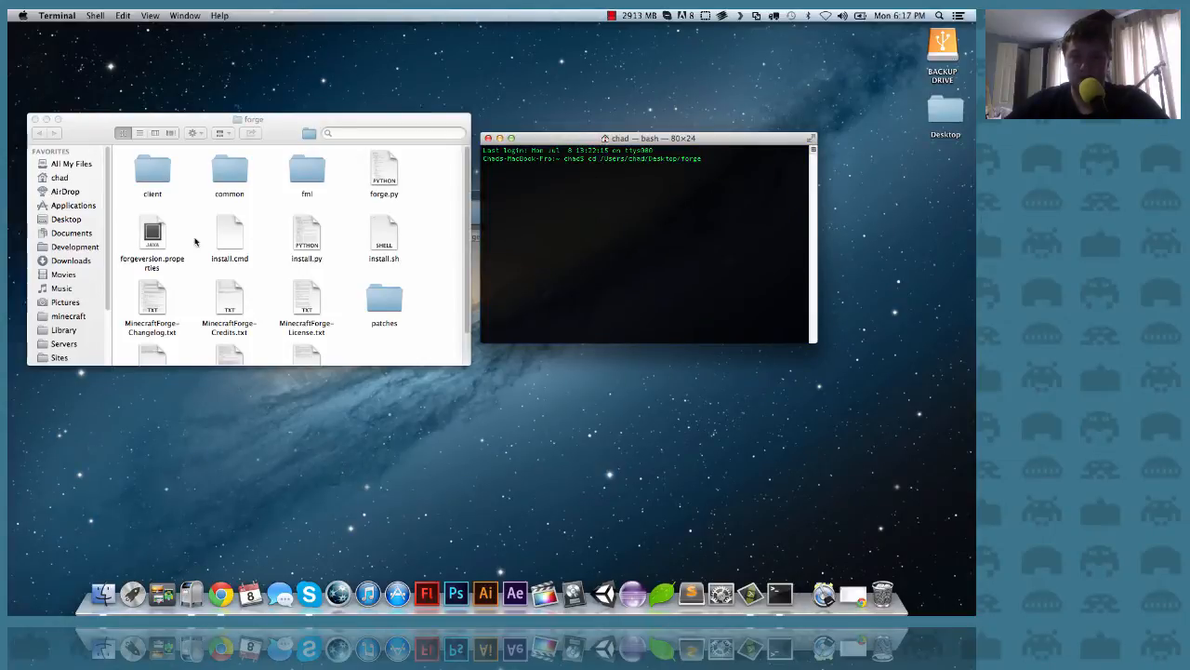
pyautogui.scroll(-3)
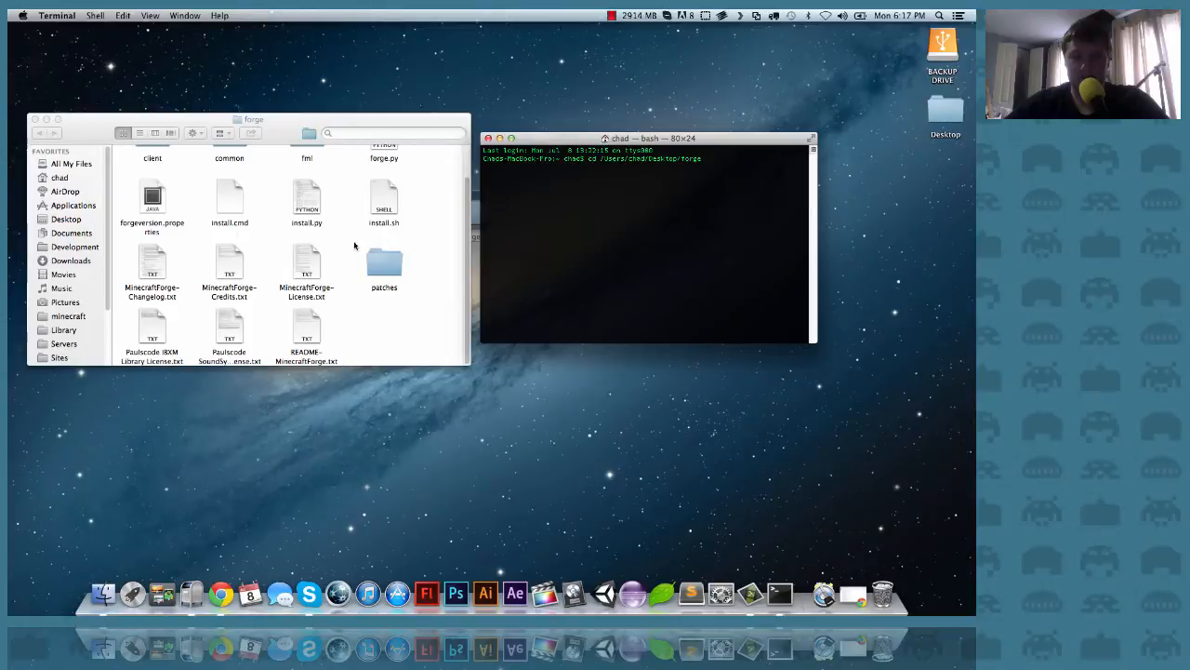
pyautogui.scroll(3)
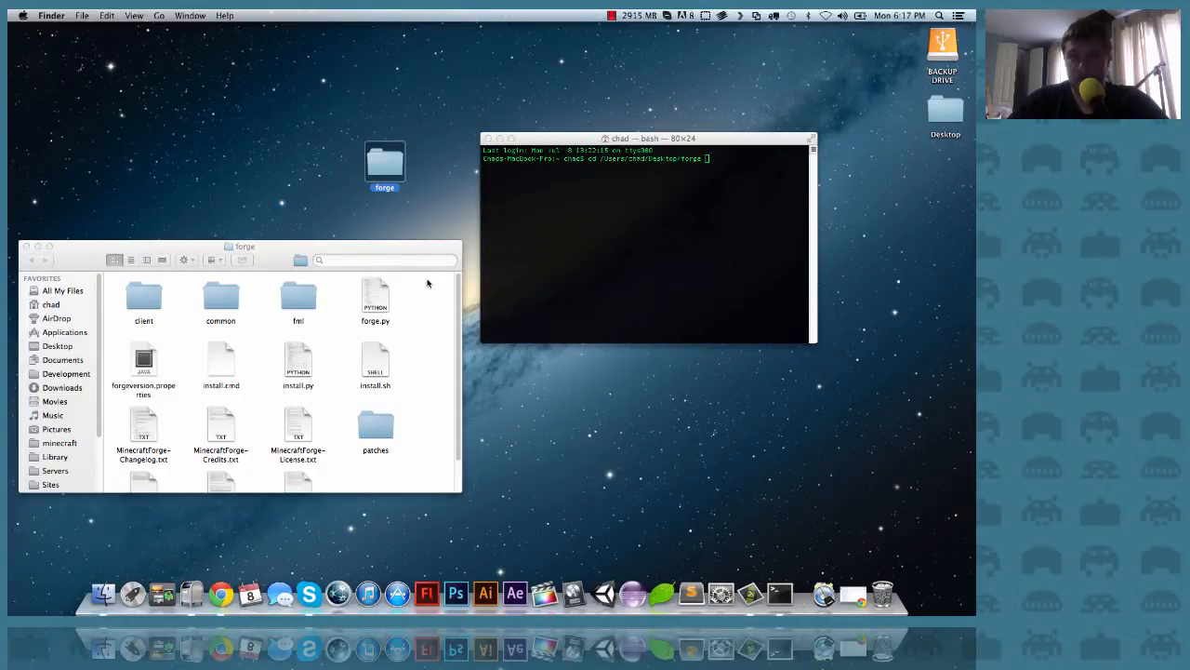
pyautogui.click(651, 242)
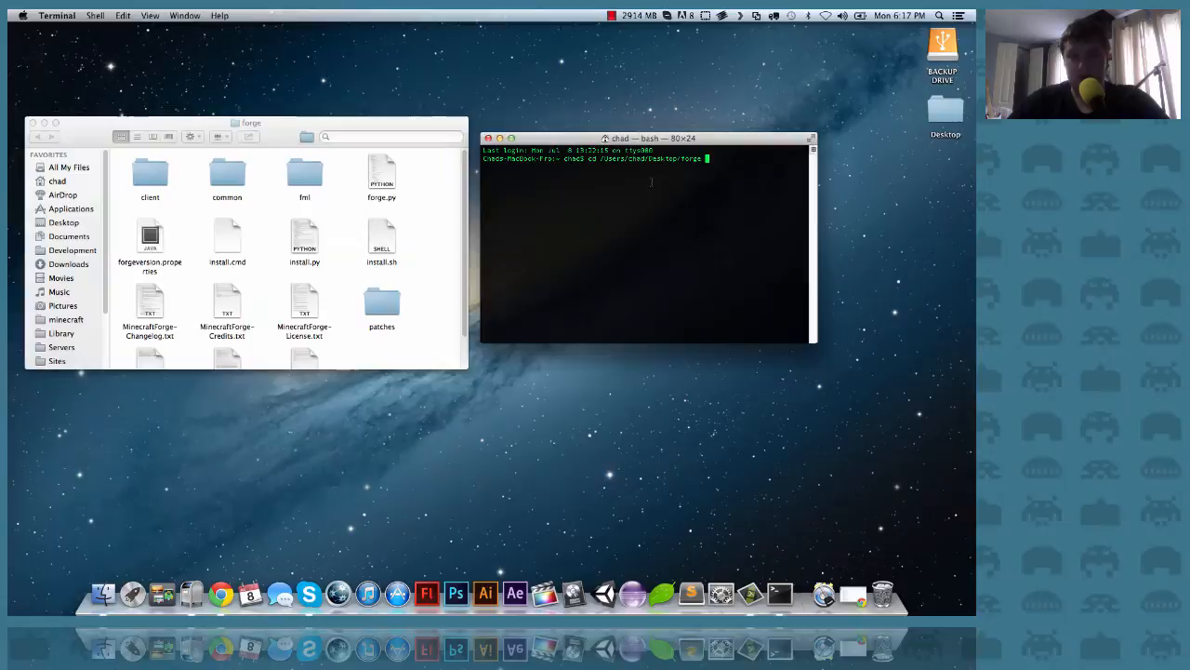
pyautogui.press('Return')
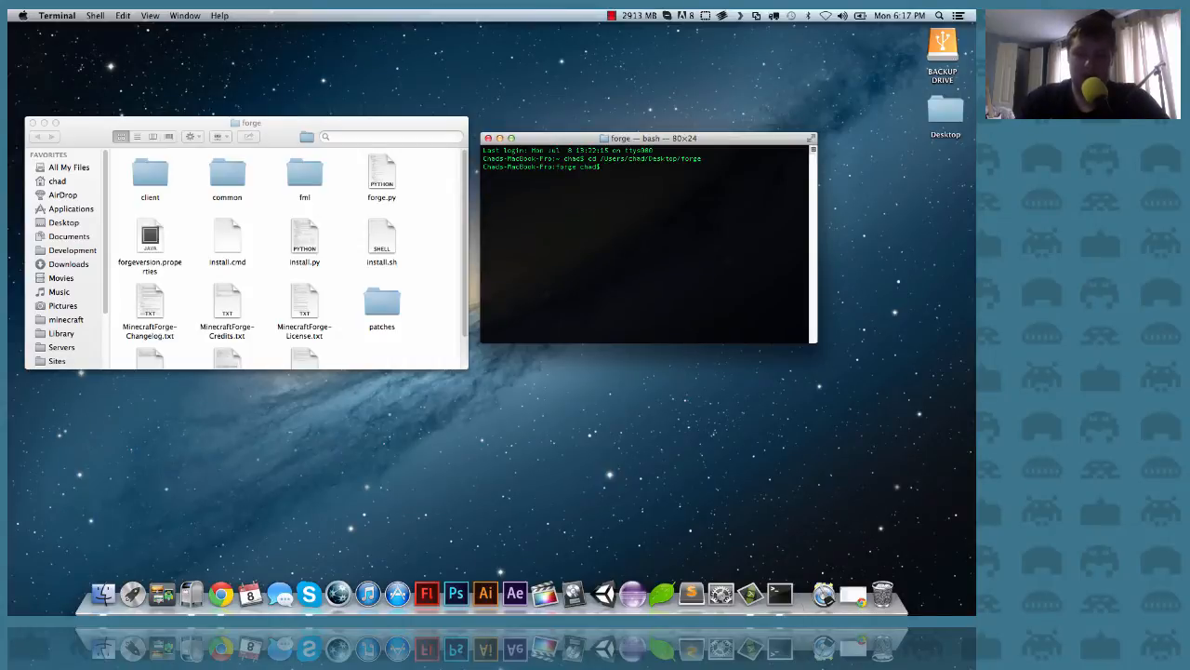
# Run sh install.sh to download MCP and apply the Forge patches.
pyautogui.write('sh install')
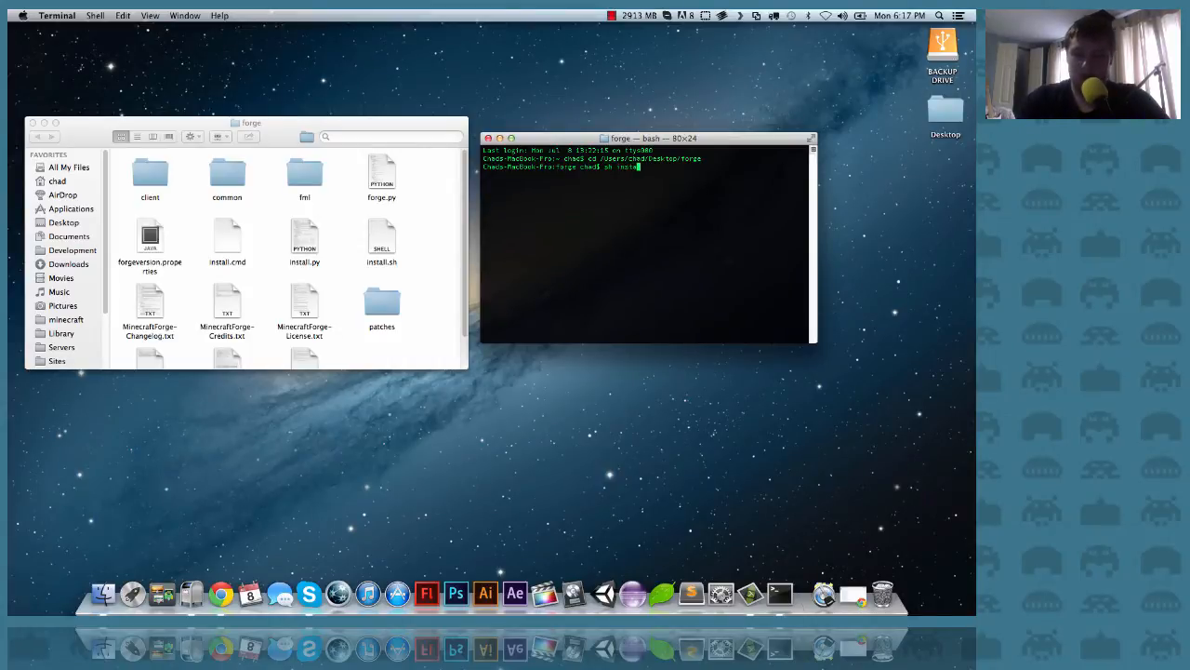
pyautogui.write('install.sh')
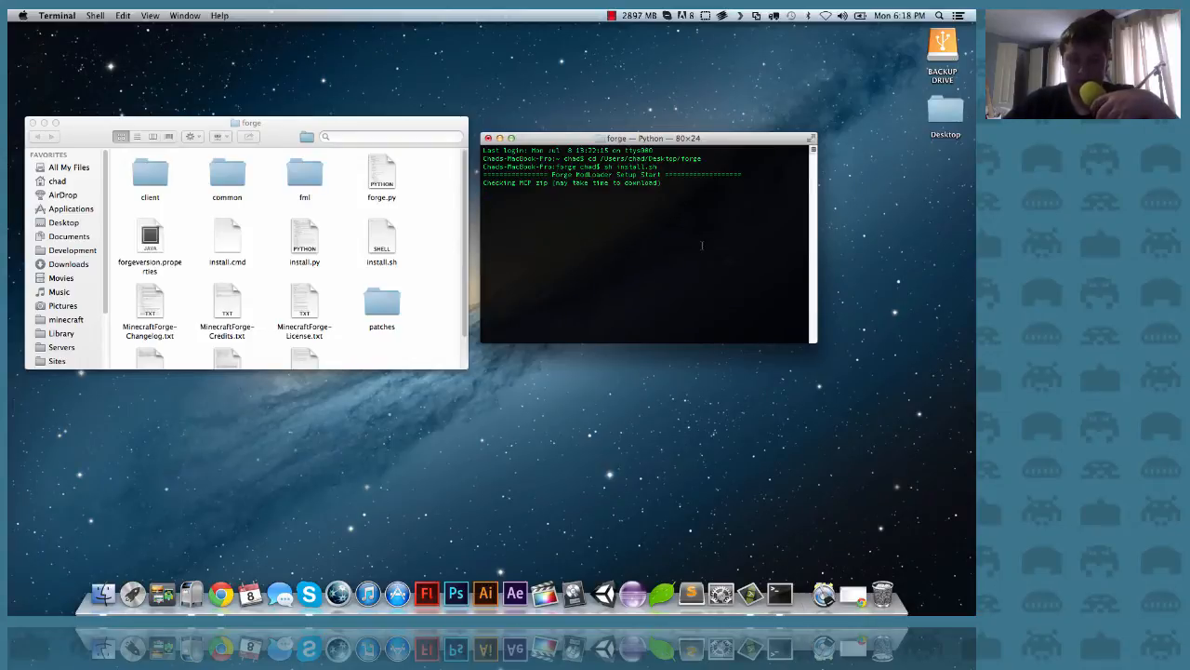
pyautogui.moveTo(672, 214)
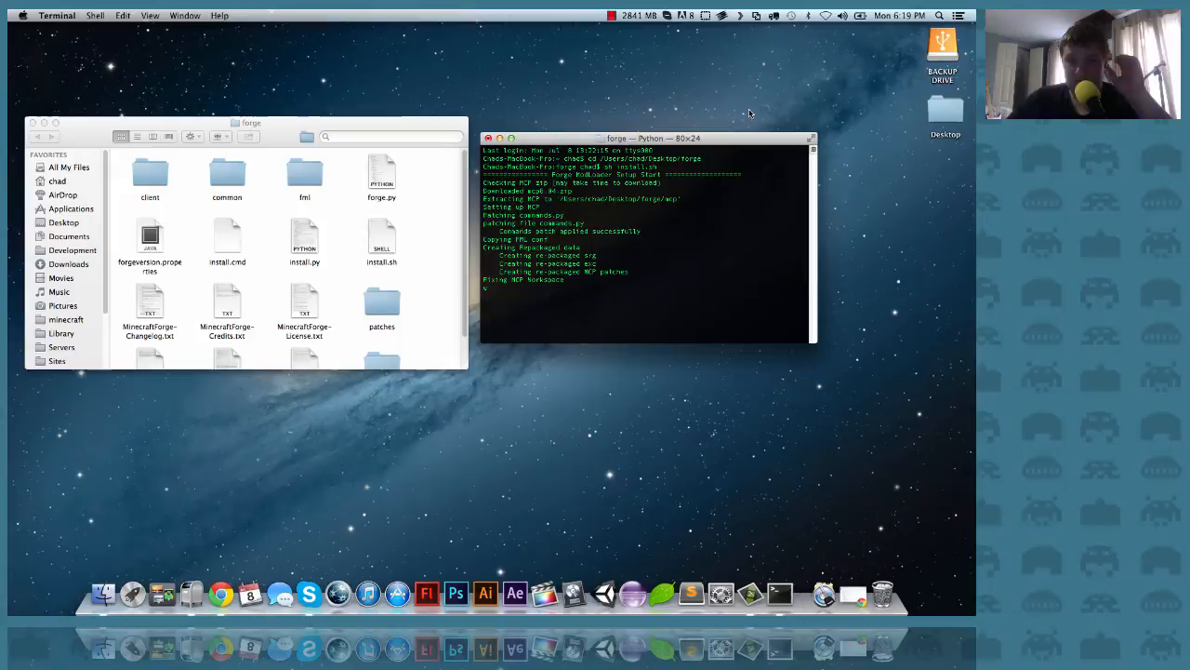
pyautogui.moveTo(686, 77)
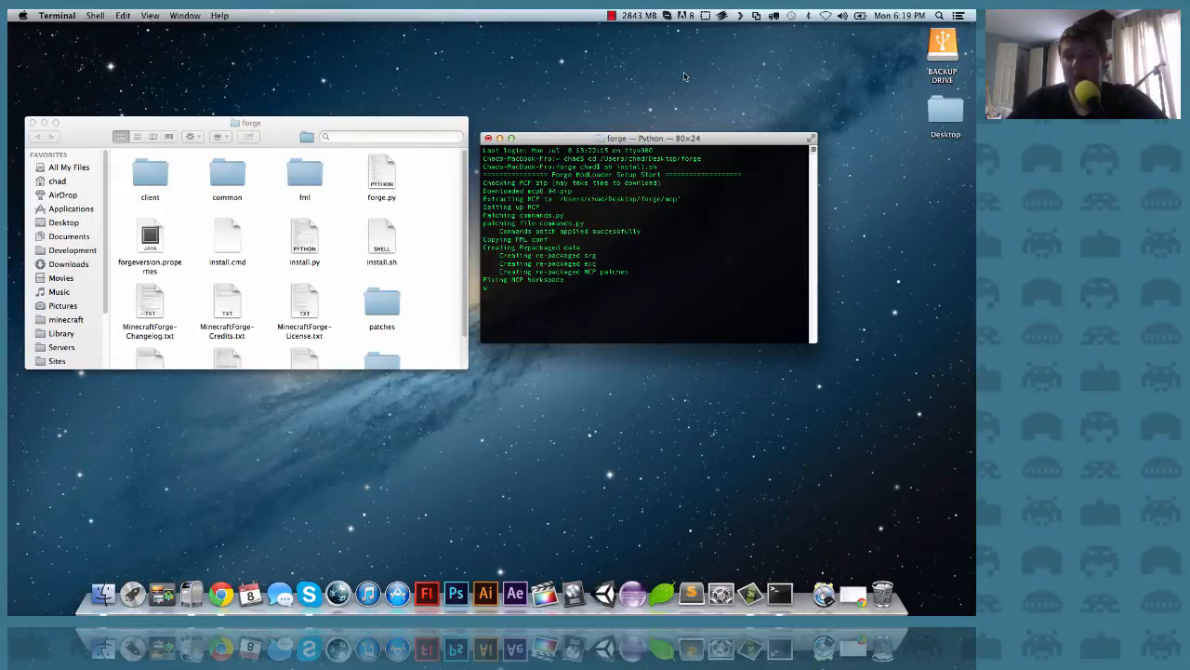
pyautogui.moveTo(645, 58)
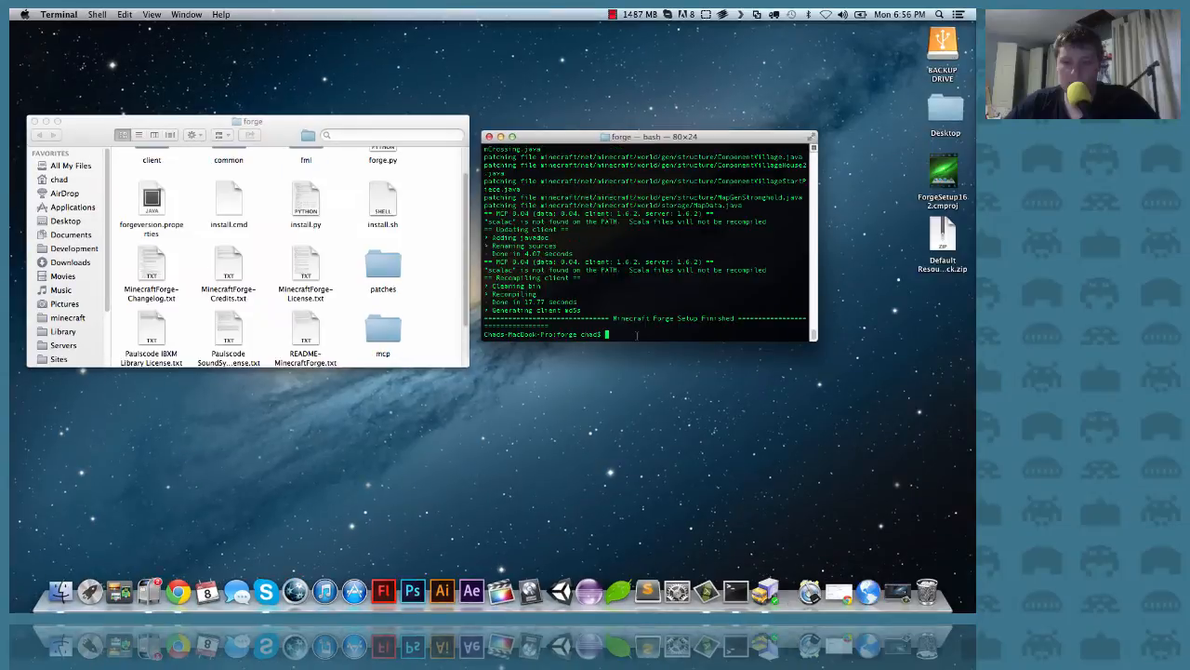
pyautogui.moveTo(672, 382)
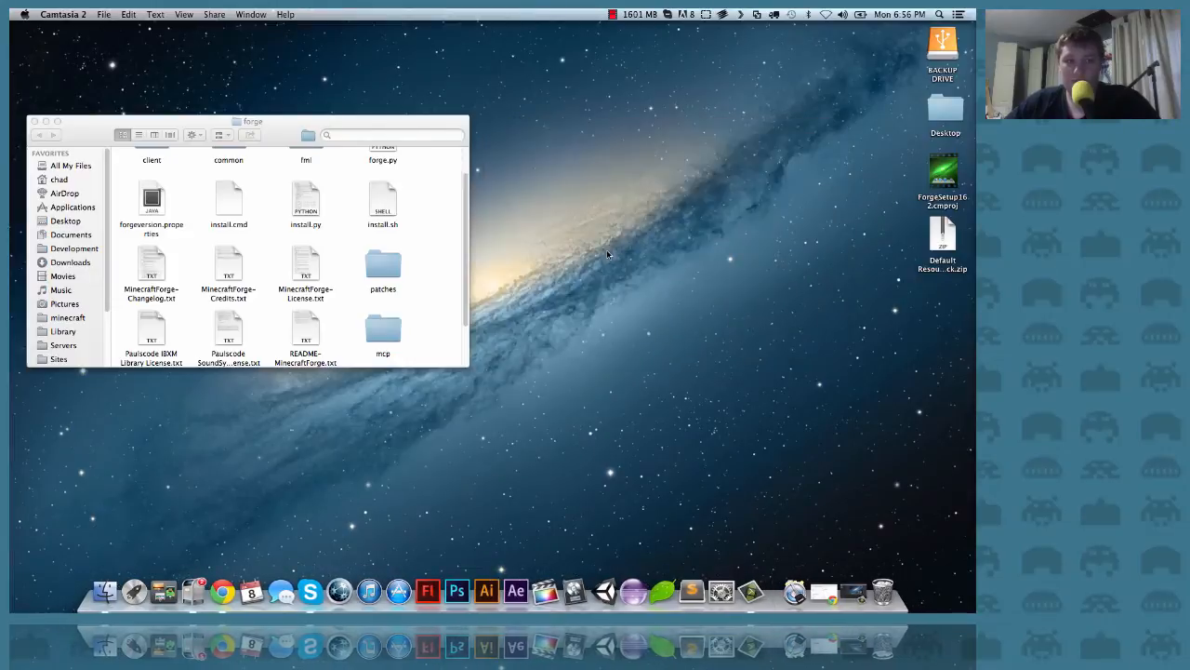
pyautogui.moveTo(362, 123)
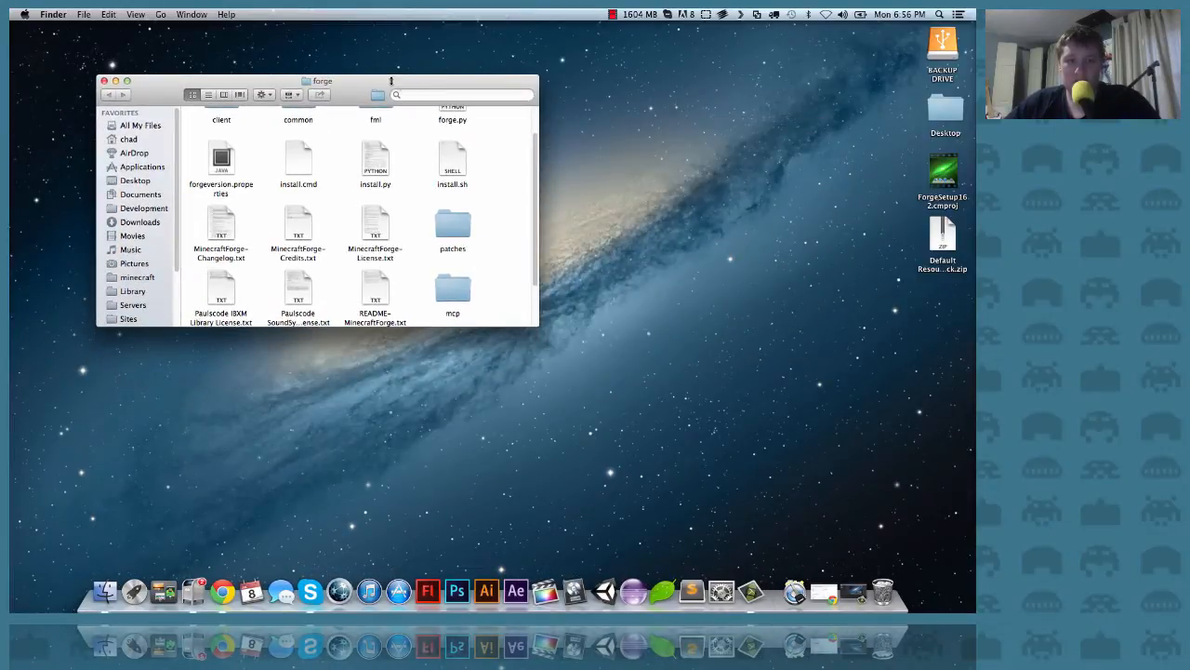
# Browse the scripts in forge's mcp folder, close its Finder window, and return to Chrome.
pyautogui.doubleClick(453, 292)
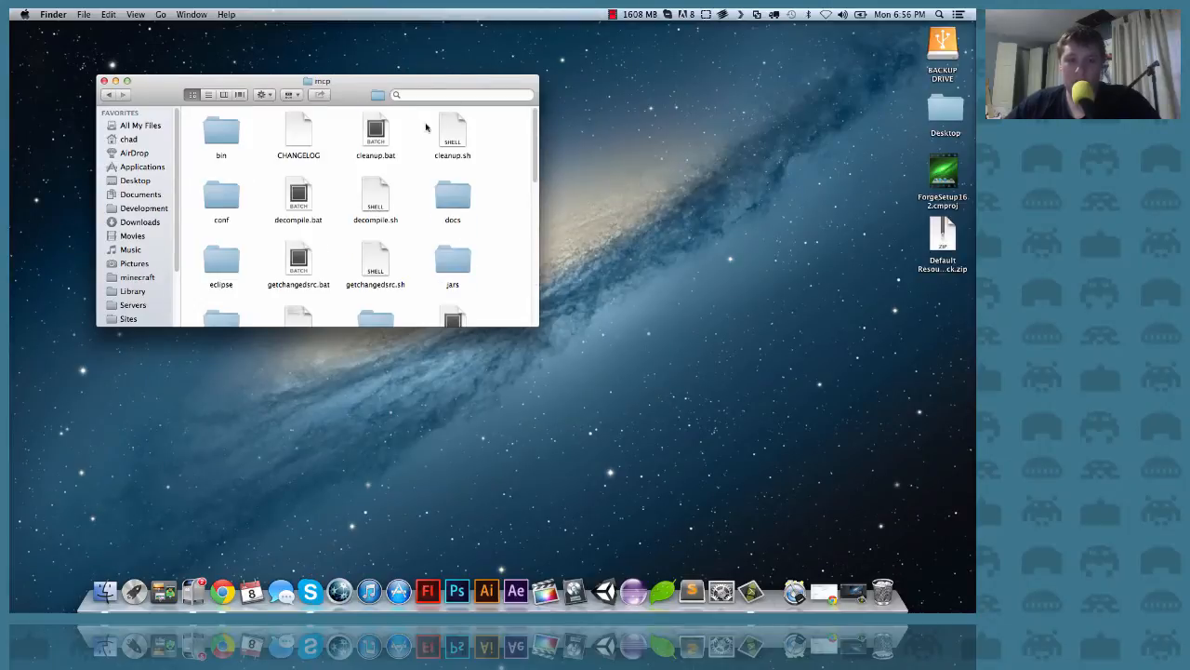
pyautogui.moveTo(400, 226)
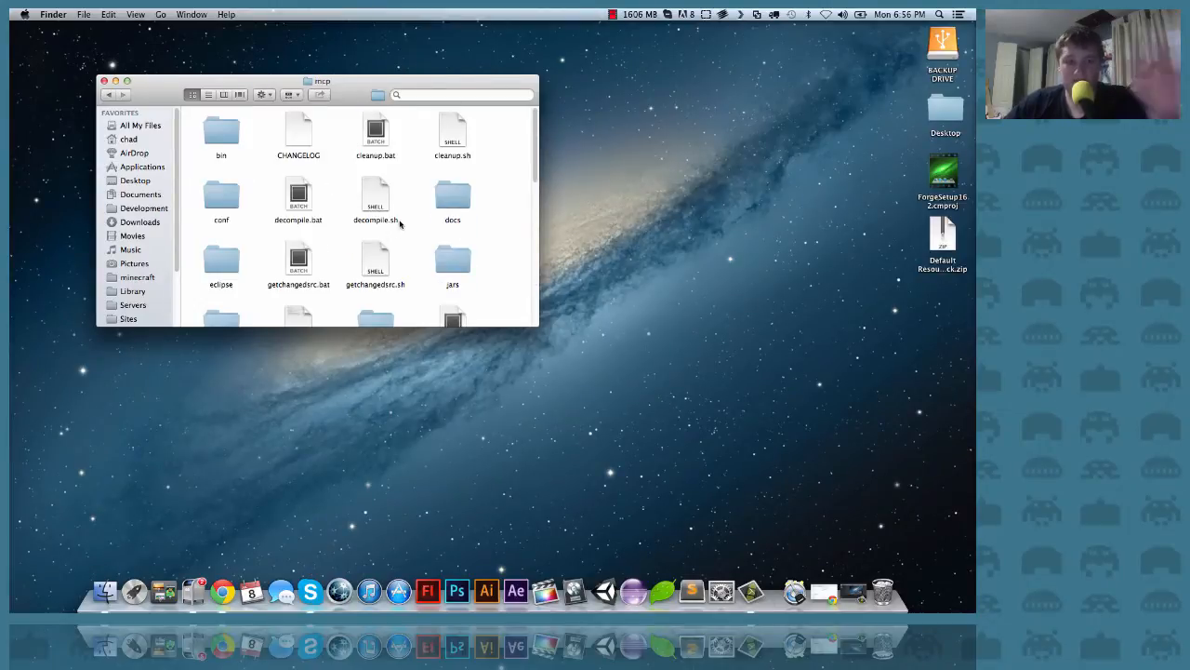
pyautogui.click(942, 232)
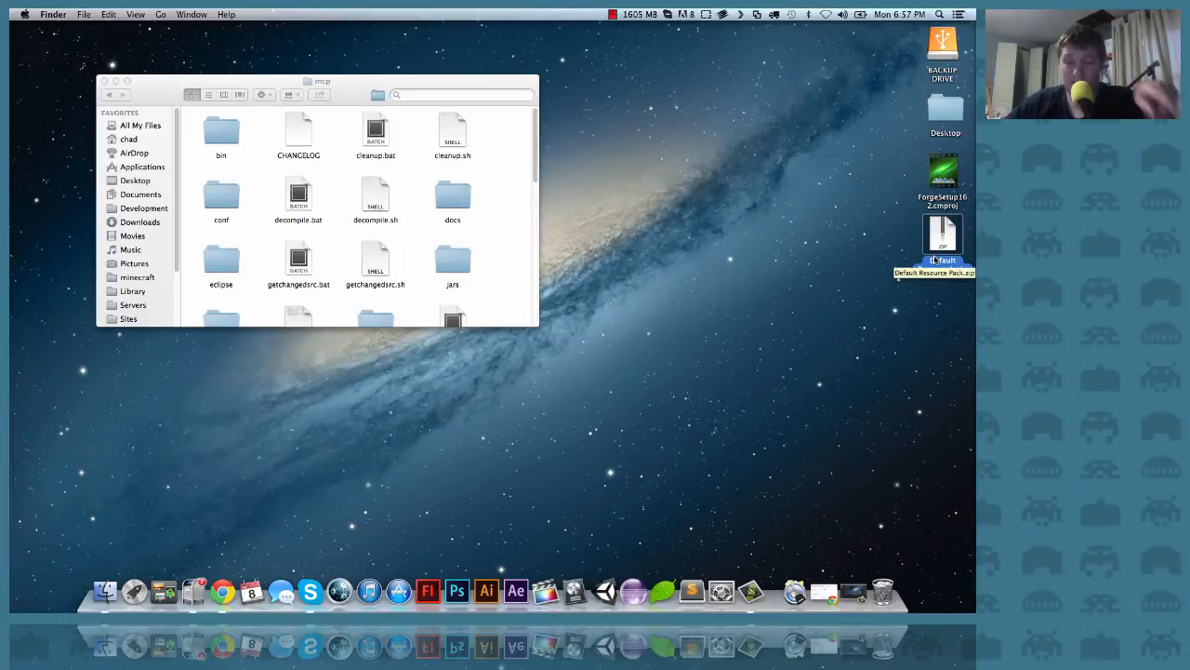
pyautogui.moveTo(874, 284)
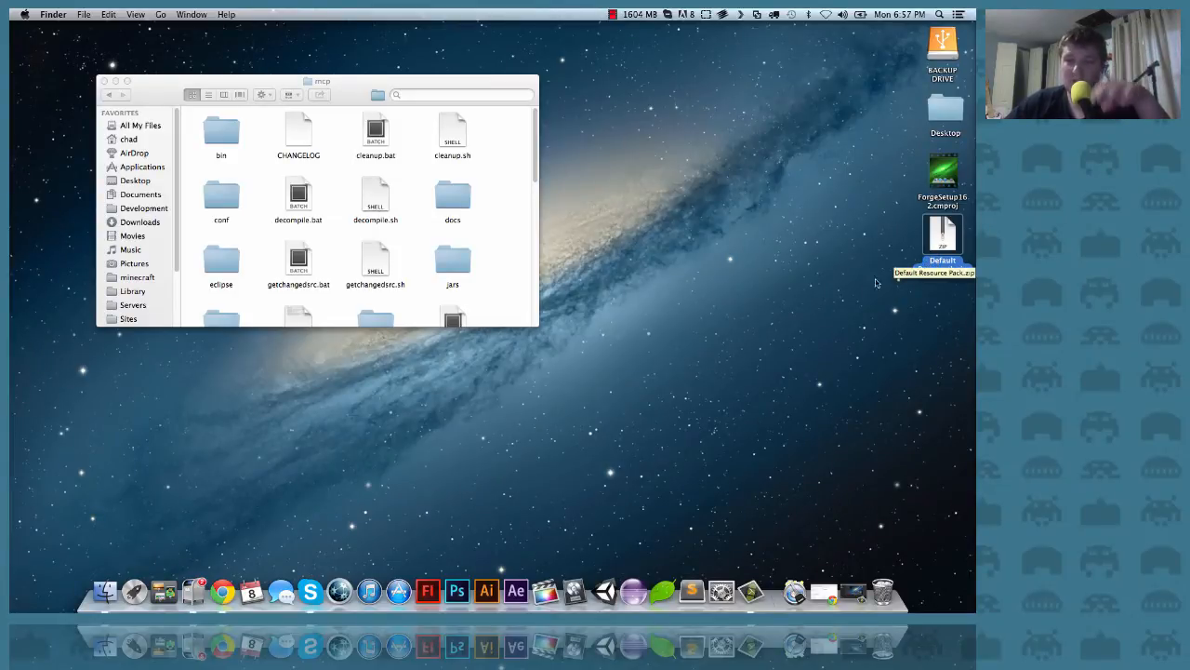
pyautogui.moveTo(825, 318)
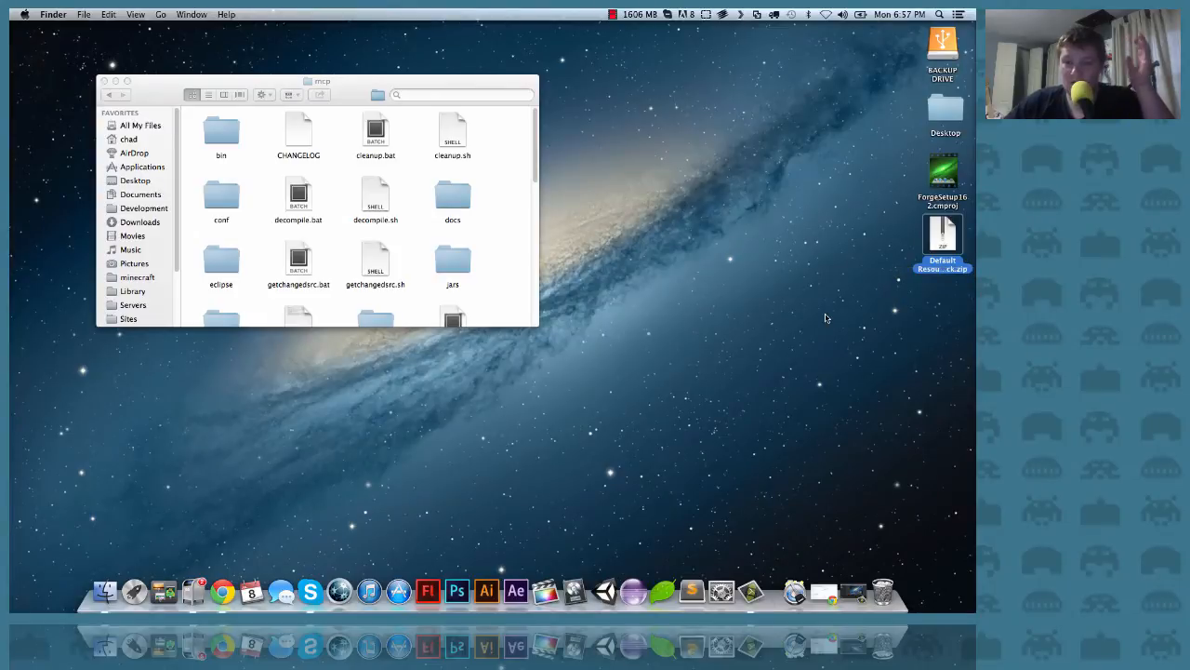
pyautogui.moveTo(260, 336)
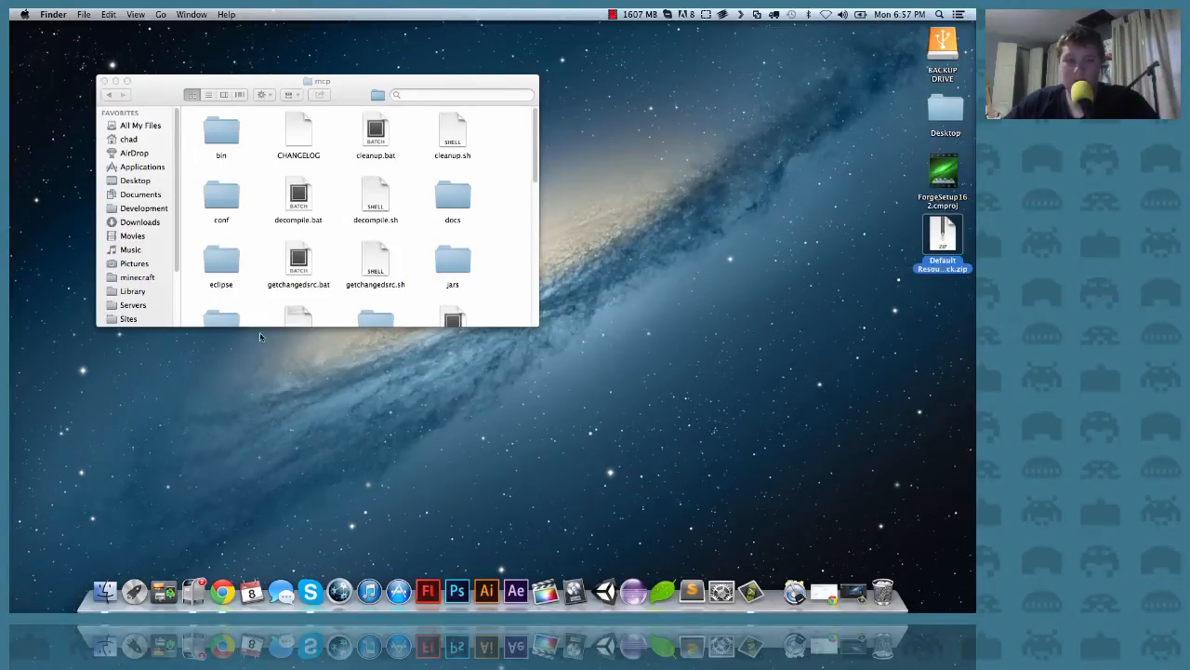
pyautogui.scroll(-3)
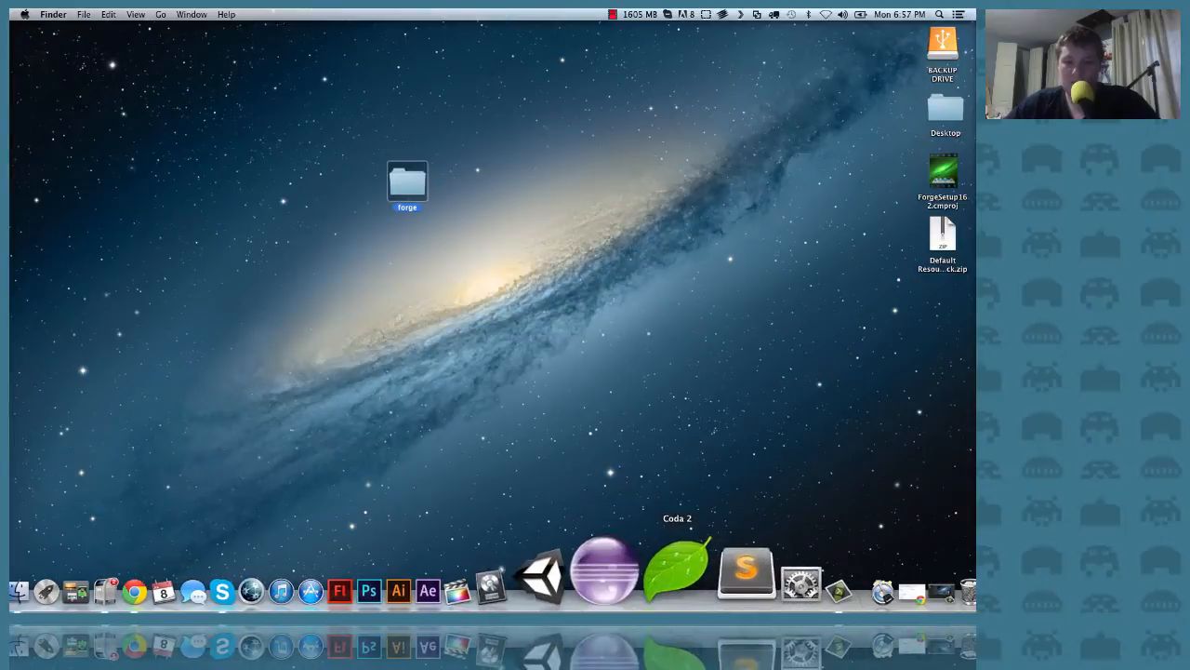
pyautogui.click(223, 590)
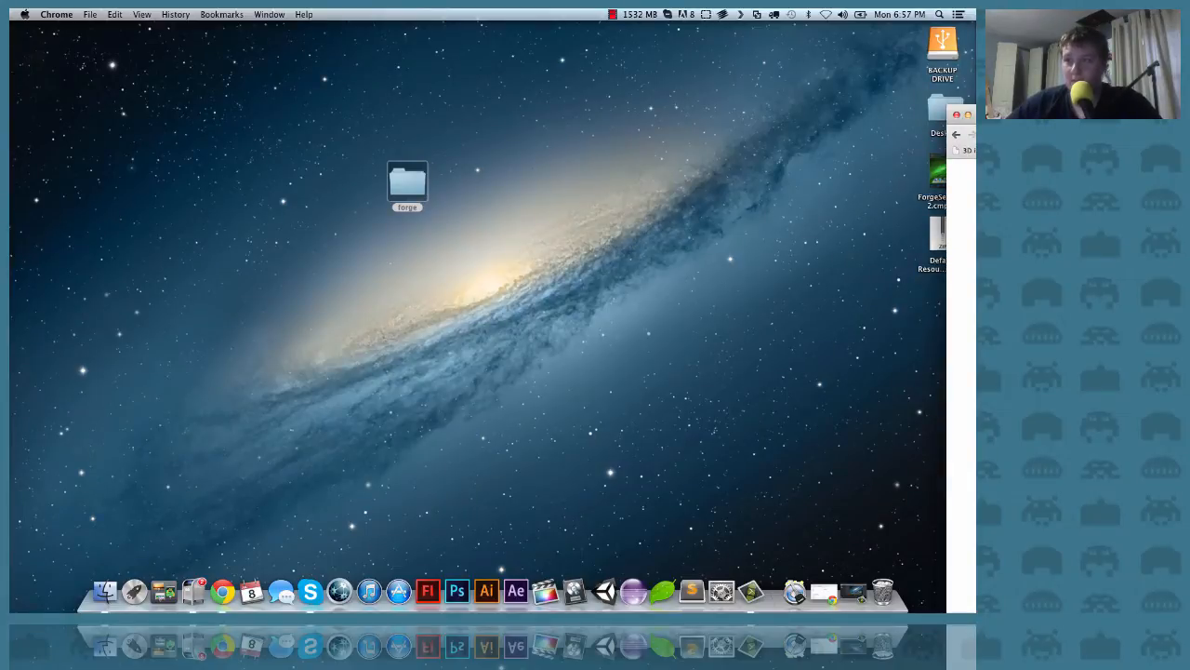
# Open the Eclipse Downloads page showing the Kepler 4.3 packages for Mac OS X.
pyautogui.click(222, 590)
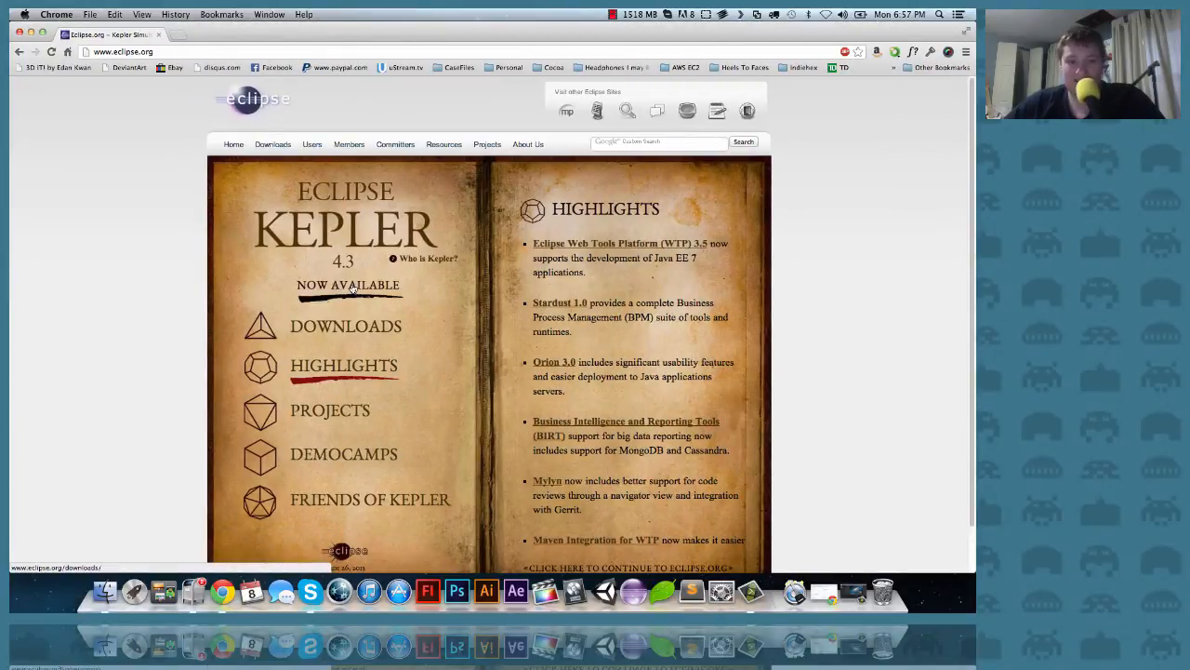
pyautogui.click(272, 144)
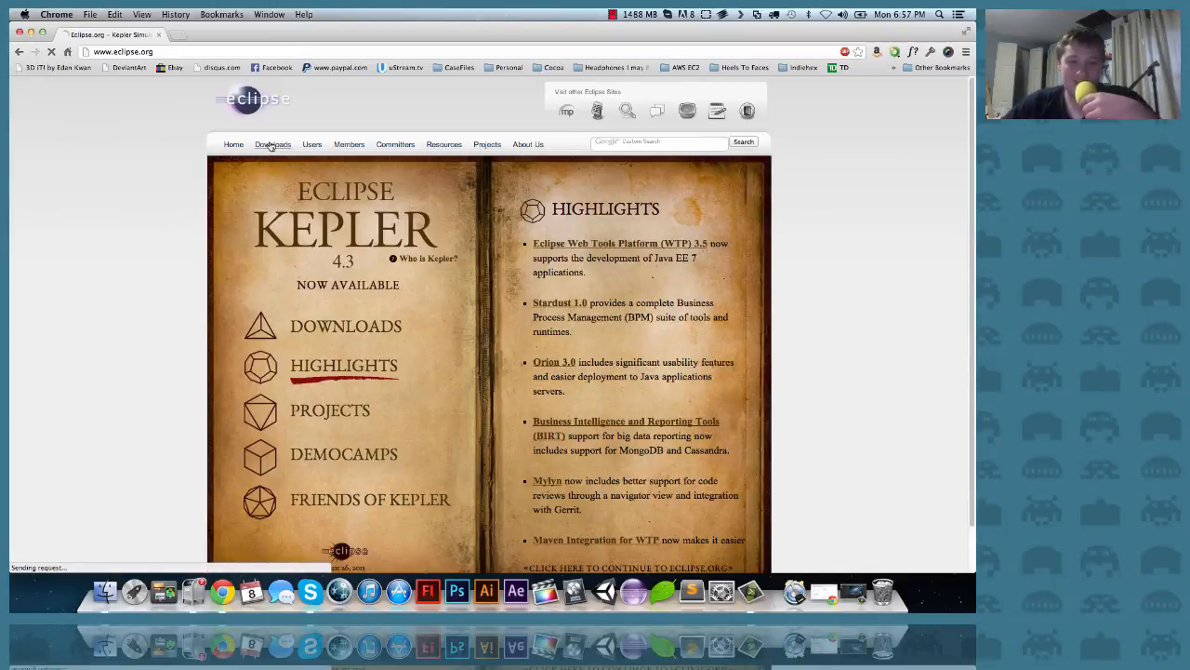
pyautogui.click(272, 144)
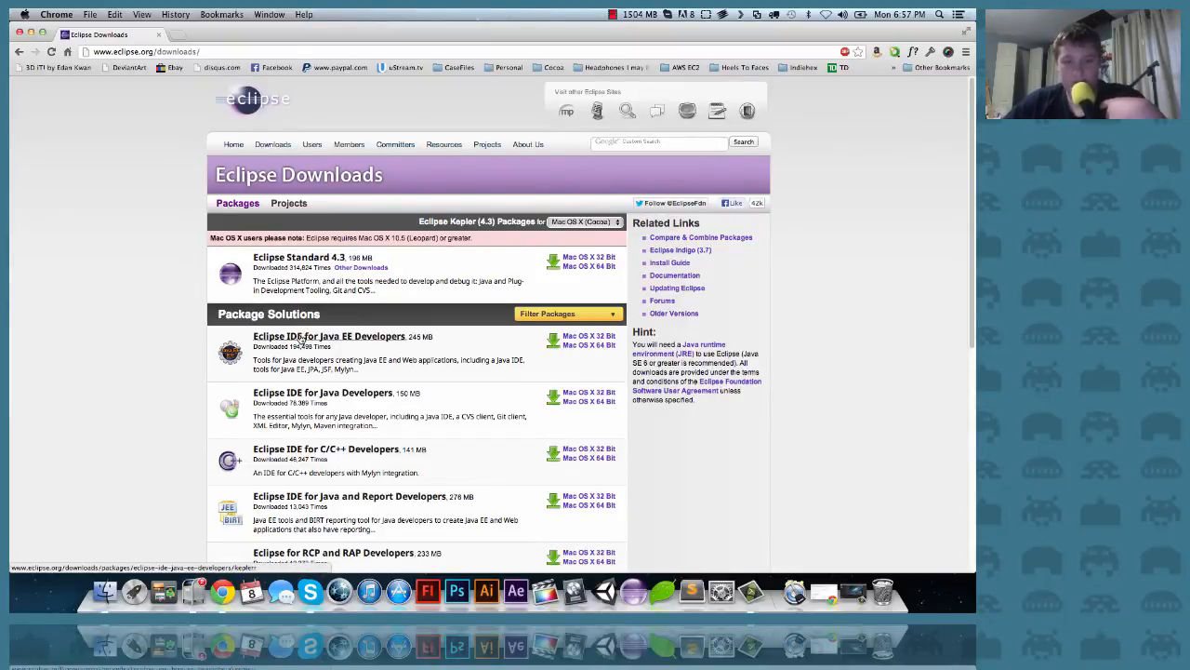
pyautogui.moveTo(328, 335)
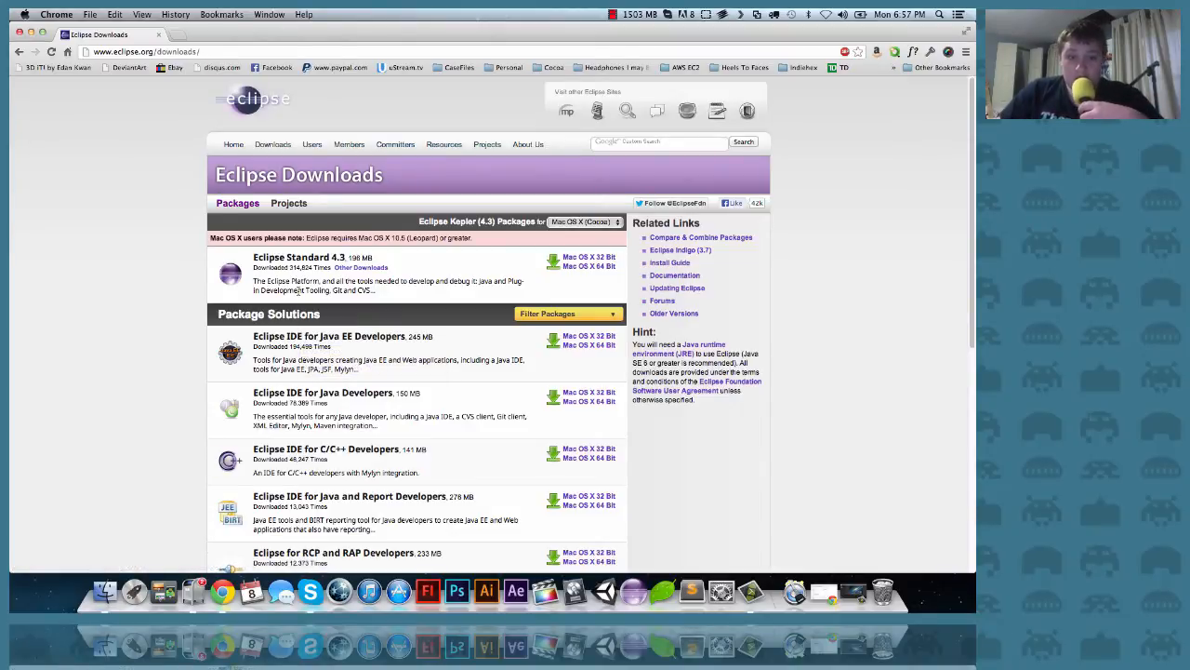
pyautogui.moveTo(298, 307)
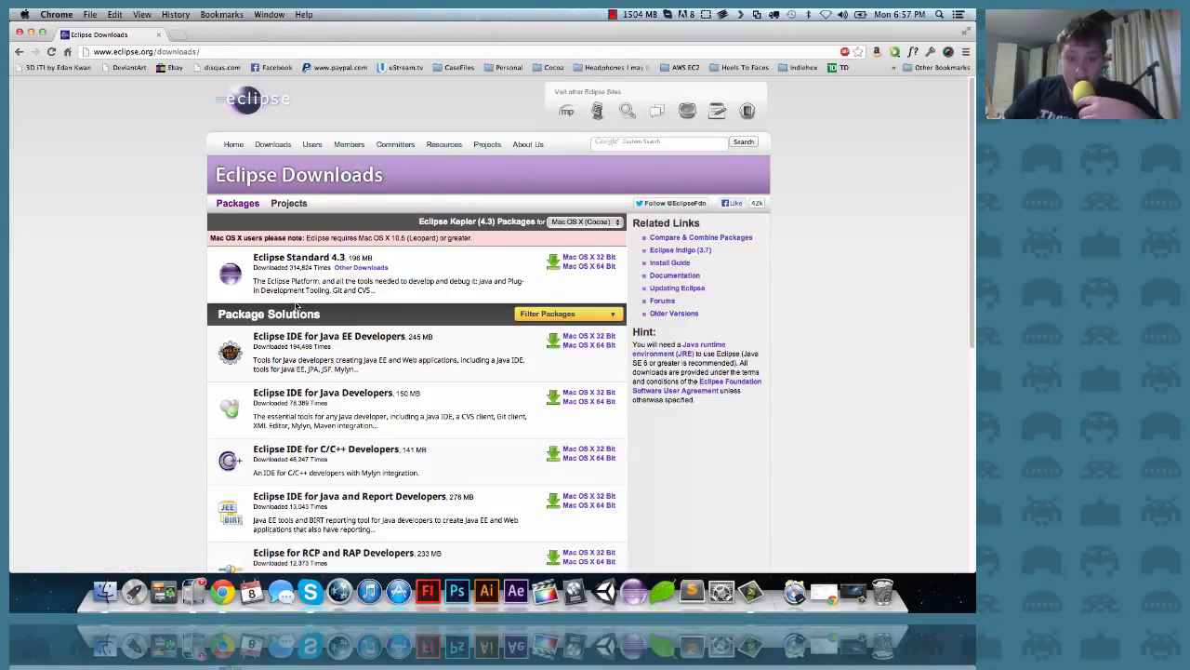
pyautogui.moveTo(149, 299)
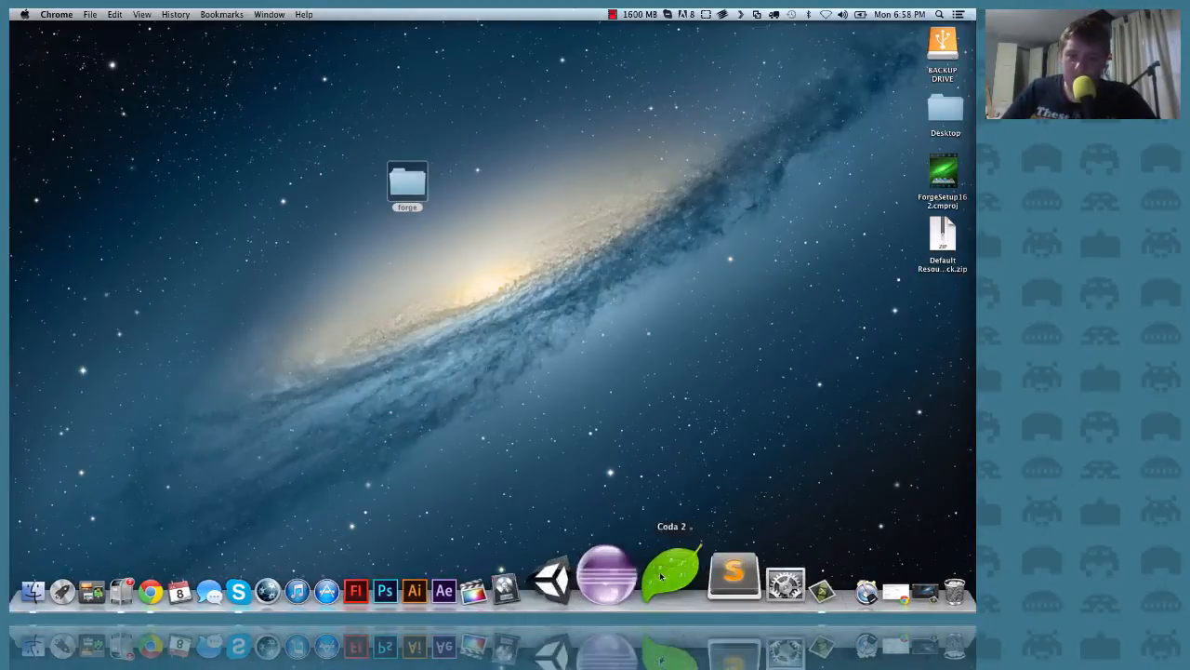
# Start Eclipse from the Dock to bring up the Workspace Launcher.
pyautogui.click(638, 572)
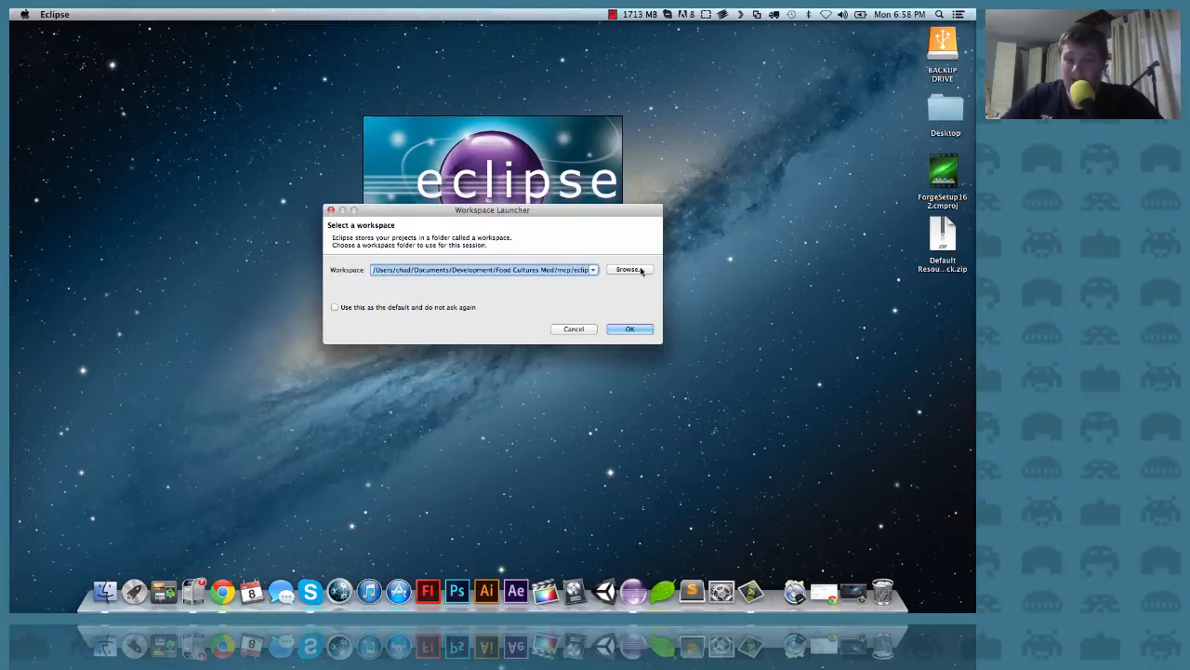
pyautogui.moveTo(682, 288)
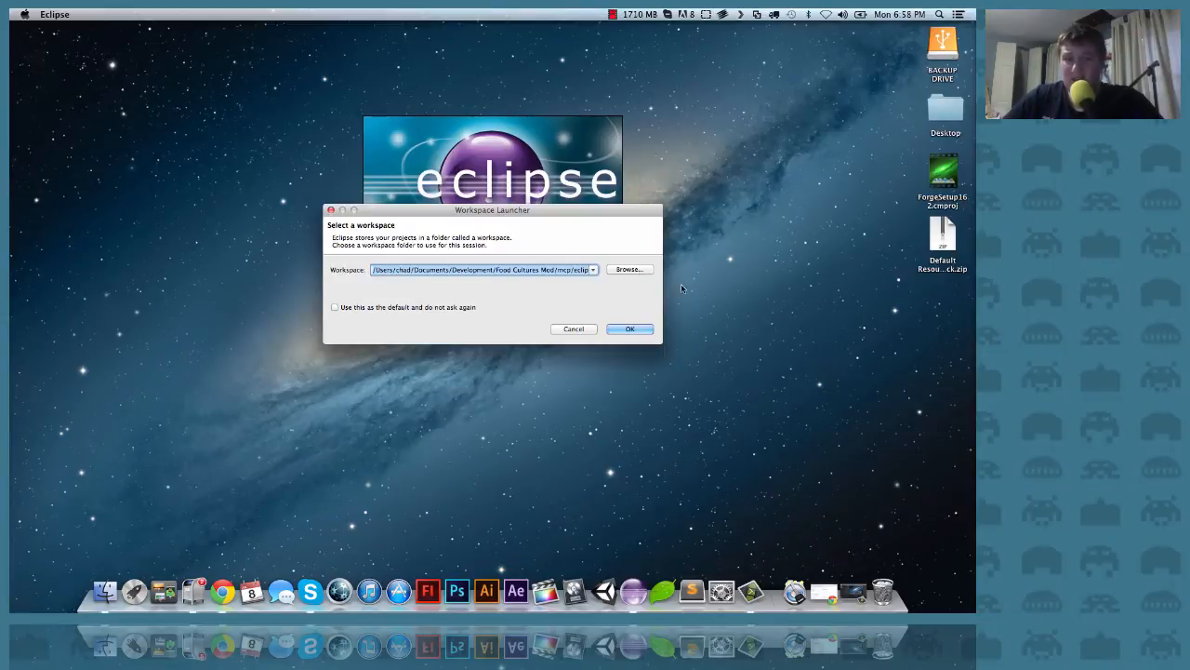
pyautogui.moveTo(637, 294)
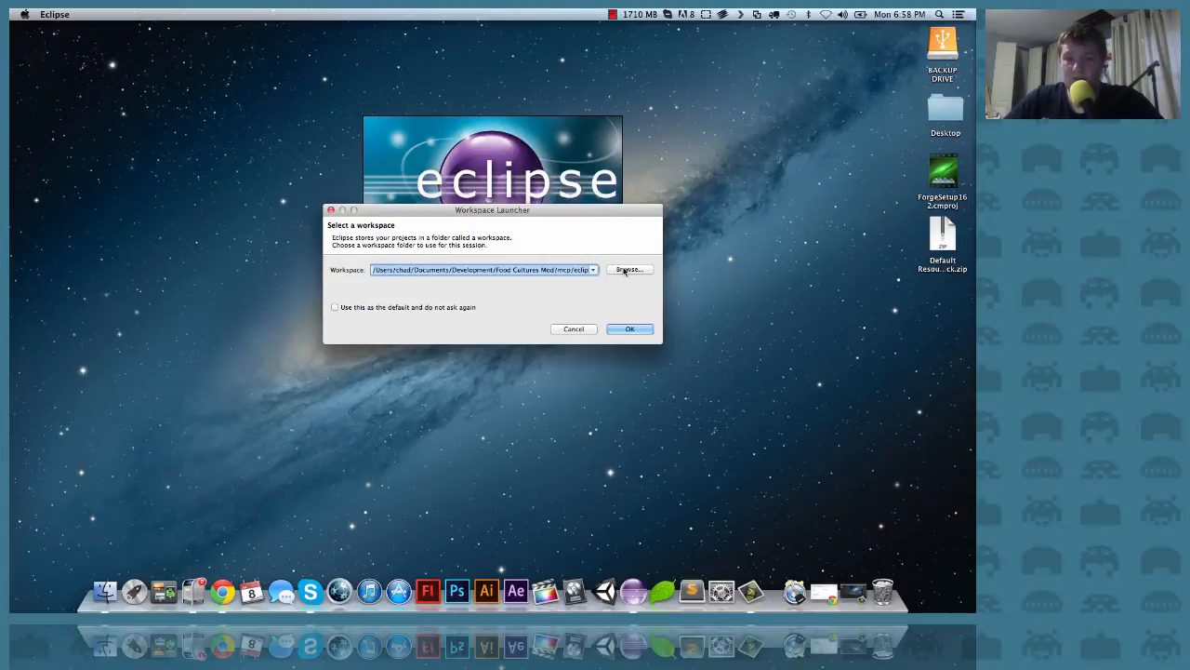
# Browse to Desktop/forge/mcp/eclipse and pick it as the Eclipse workspace folder.
pyautogui.click(629, 269)
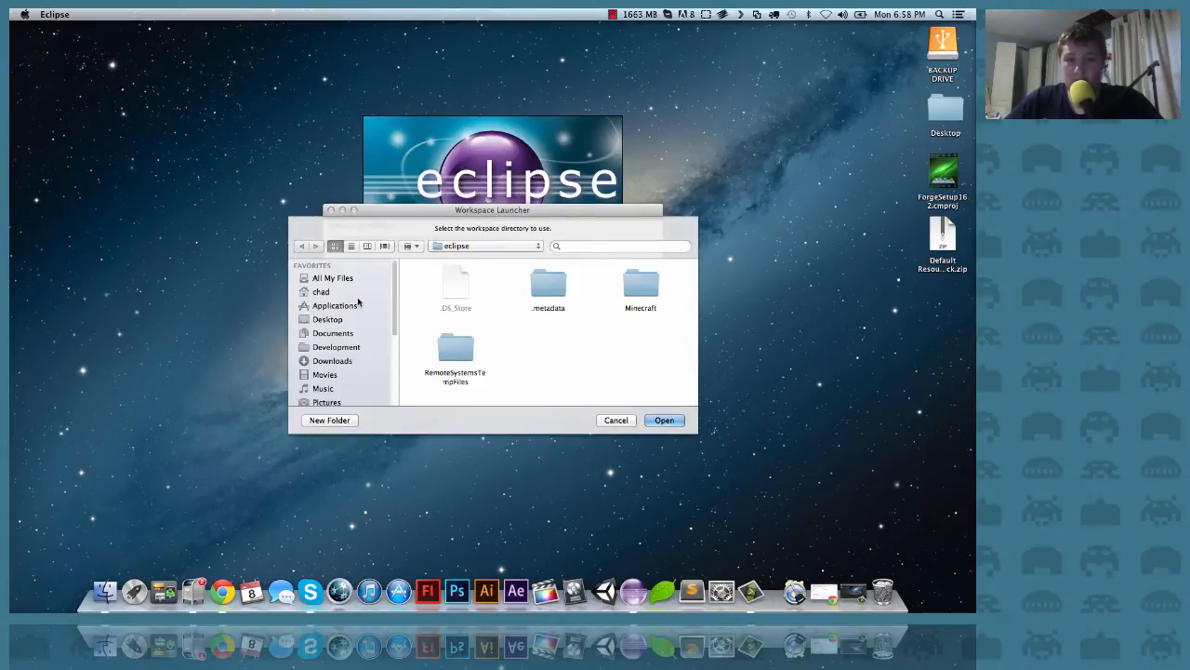
pyautogui.click(328, 319)
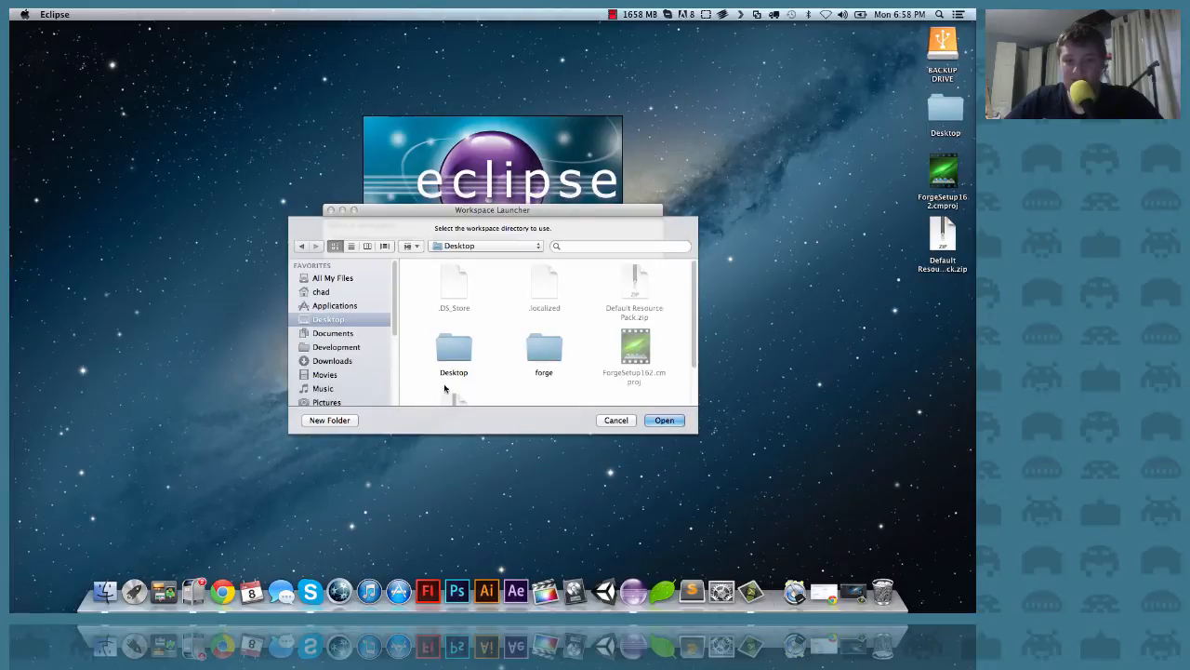
pyautogui.scroll(-3)
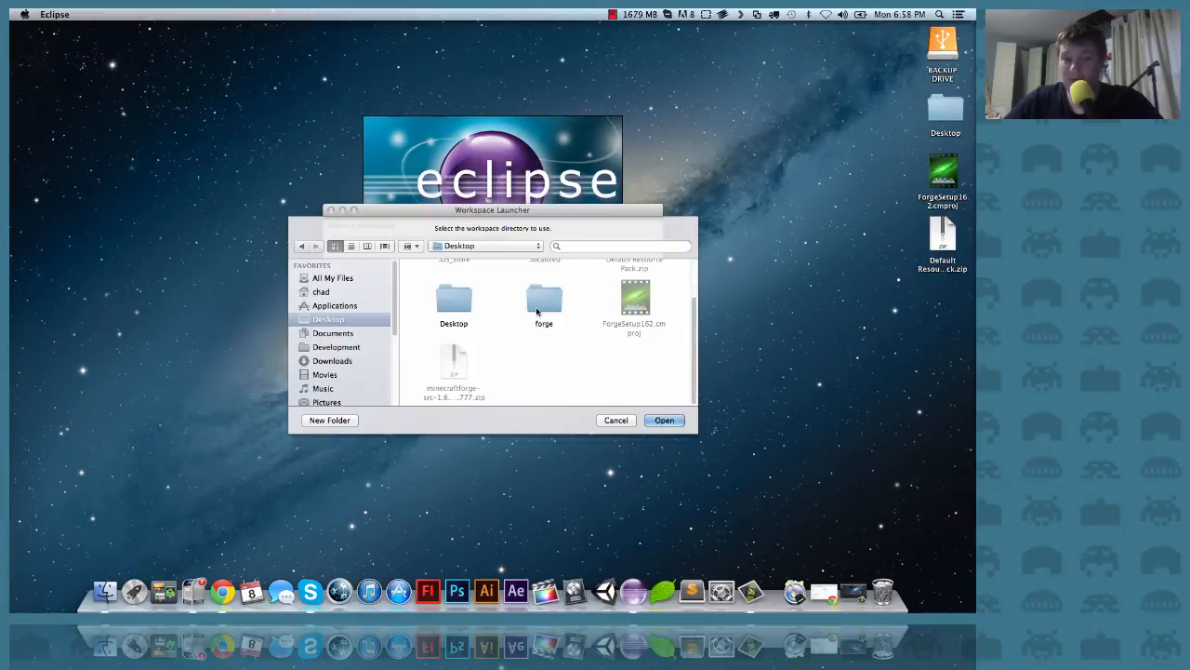
pyautogui.click(544, 298)
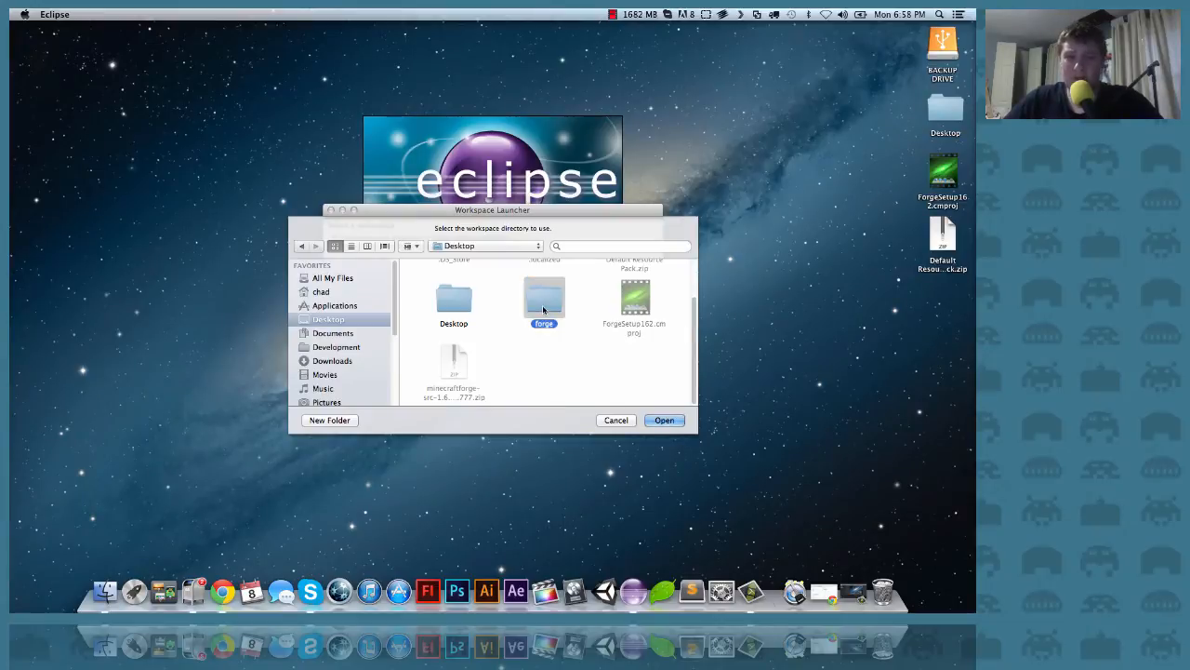
pyautogui.doubleClick(543, 298)
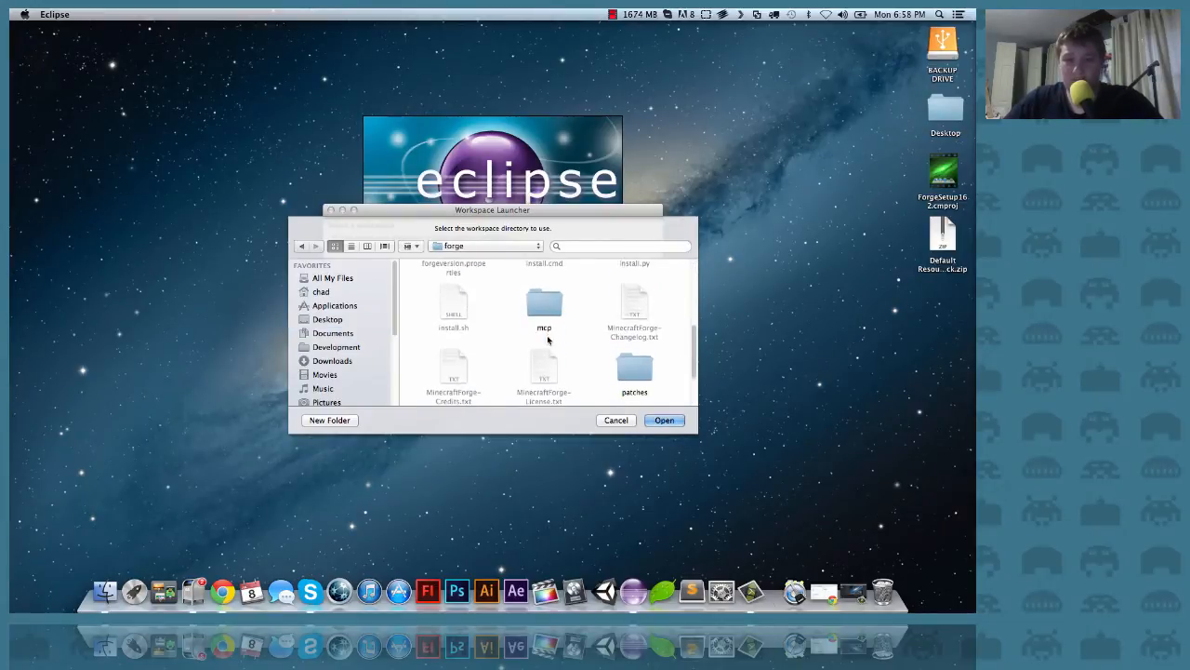
pyautogui.doubleClick(544, 303)
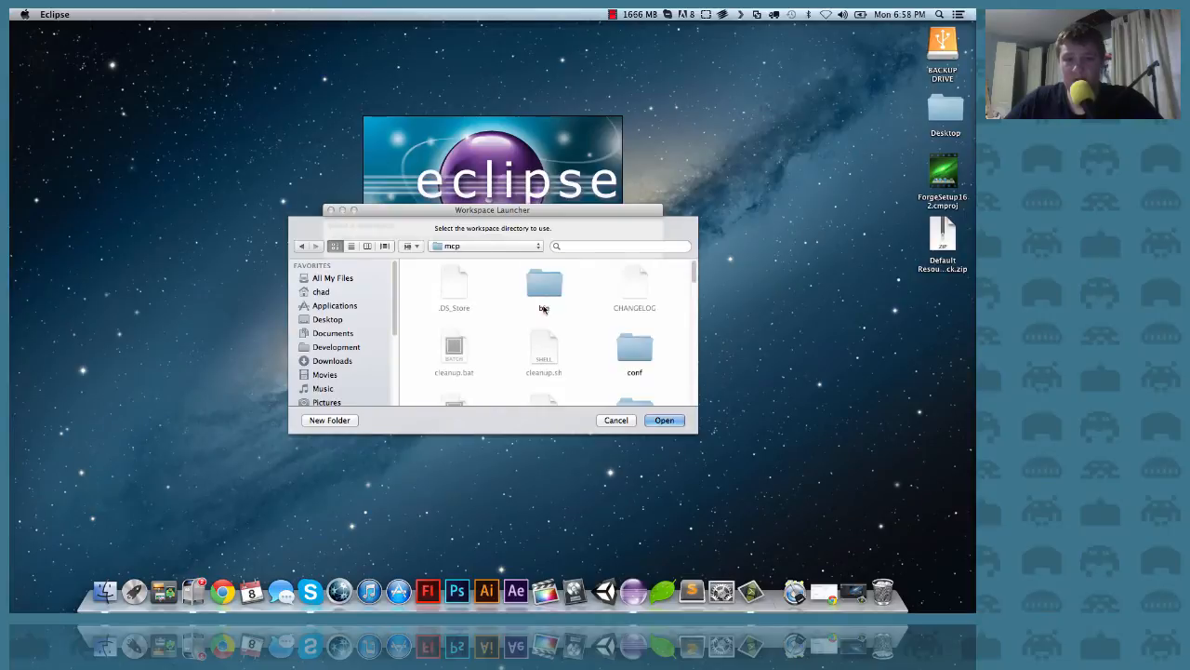
pyautogui.scroll(-3)
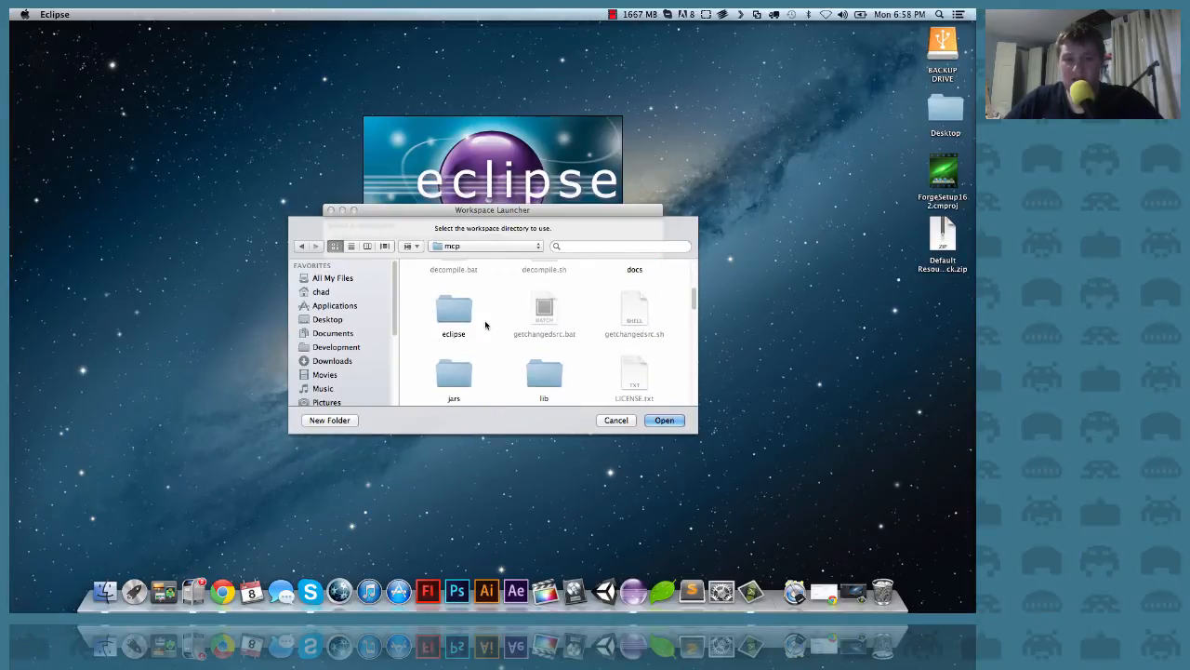
pyautogui.doubleClick(453, 310)
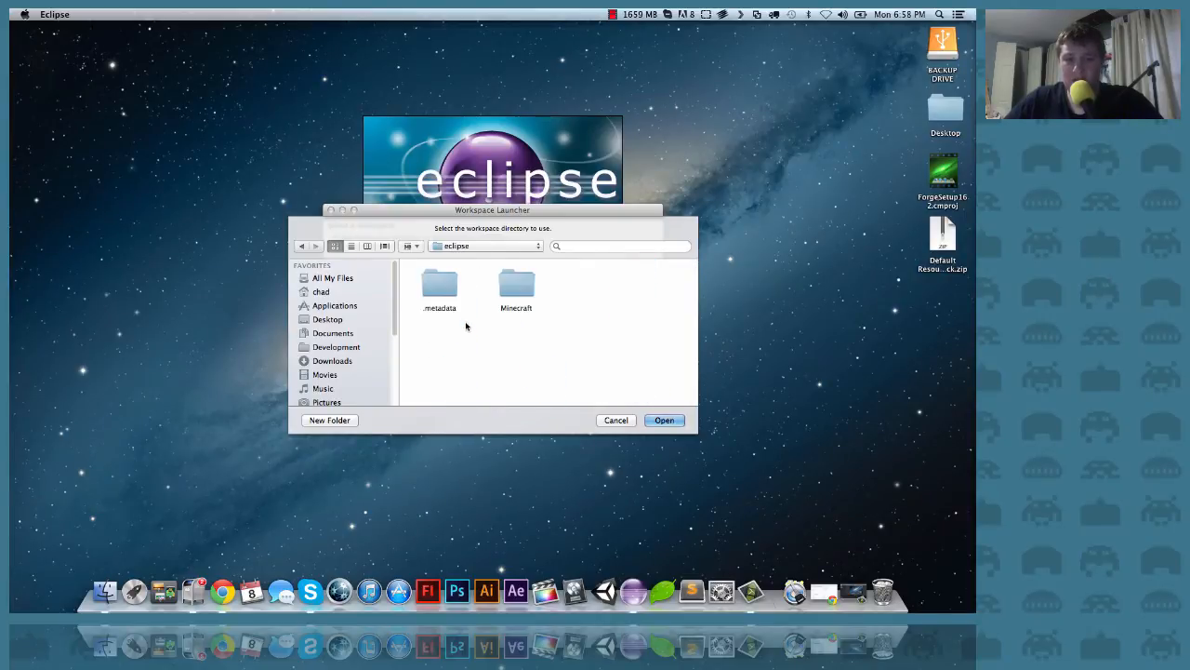
pyautogui.click(664, 420)
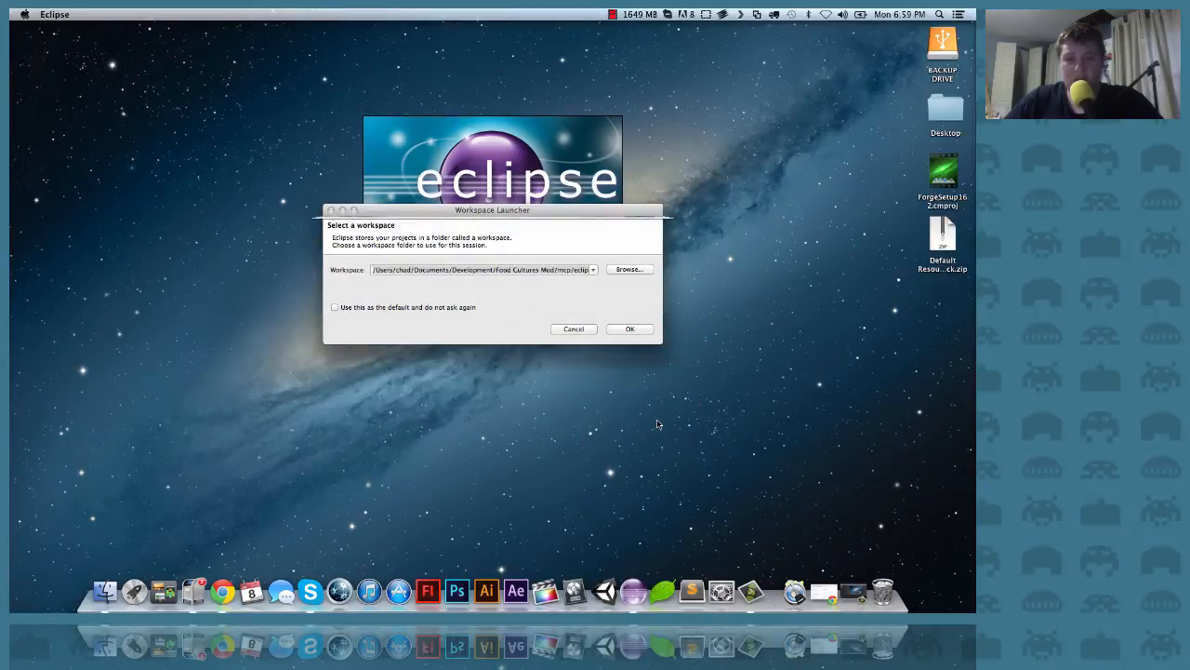
# Launch Eclipse on the forge/mcp/eclipse workspace and reposition its window.
pyautogui.click(629, 328)
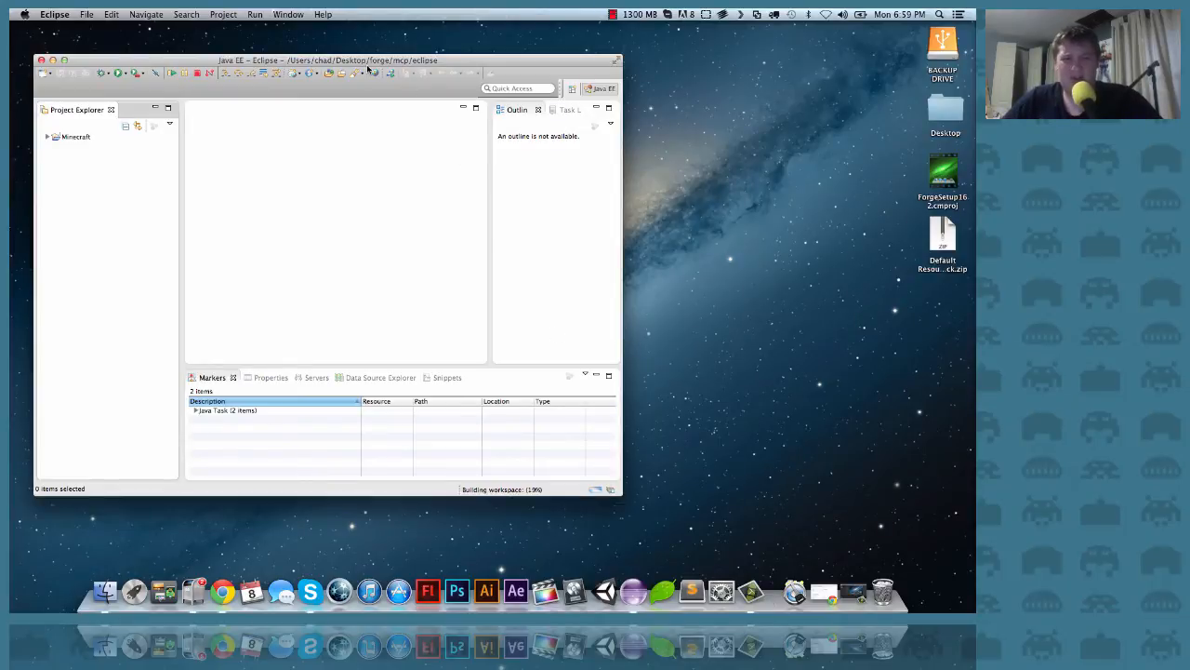
pyautogui.moveTo(335, 60); pyautogui.dragTo(396, 74)
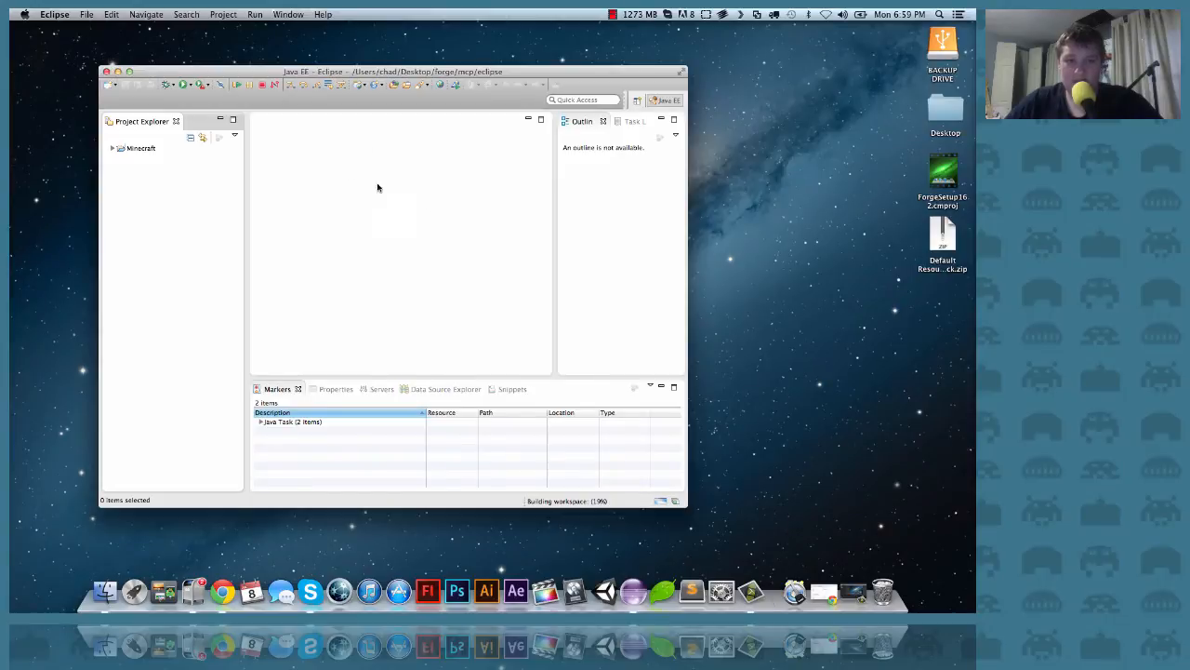
pyautogui.moveTo(381, 154)
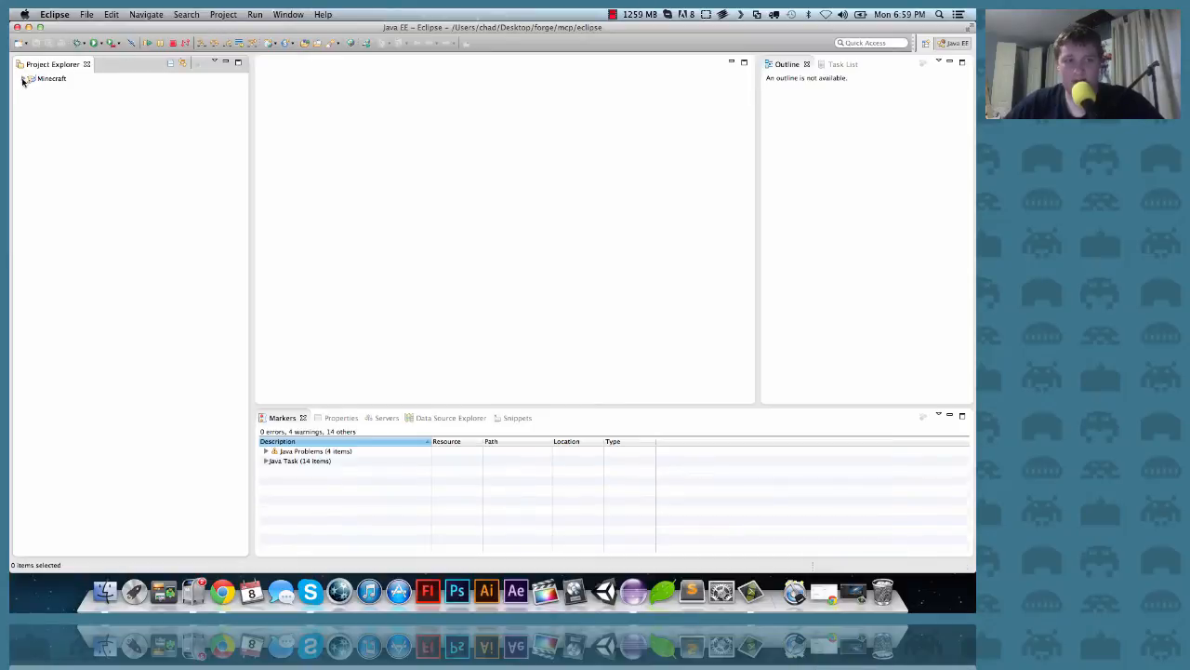
# Expand Minecraft and src, then browse the cpw.mods.fml and net.minecraft packages.
pyautogui.click(24, 78)
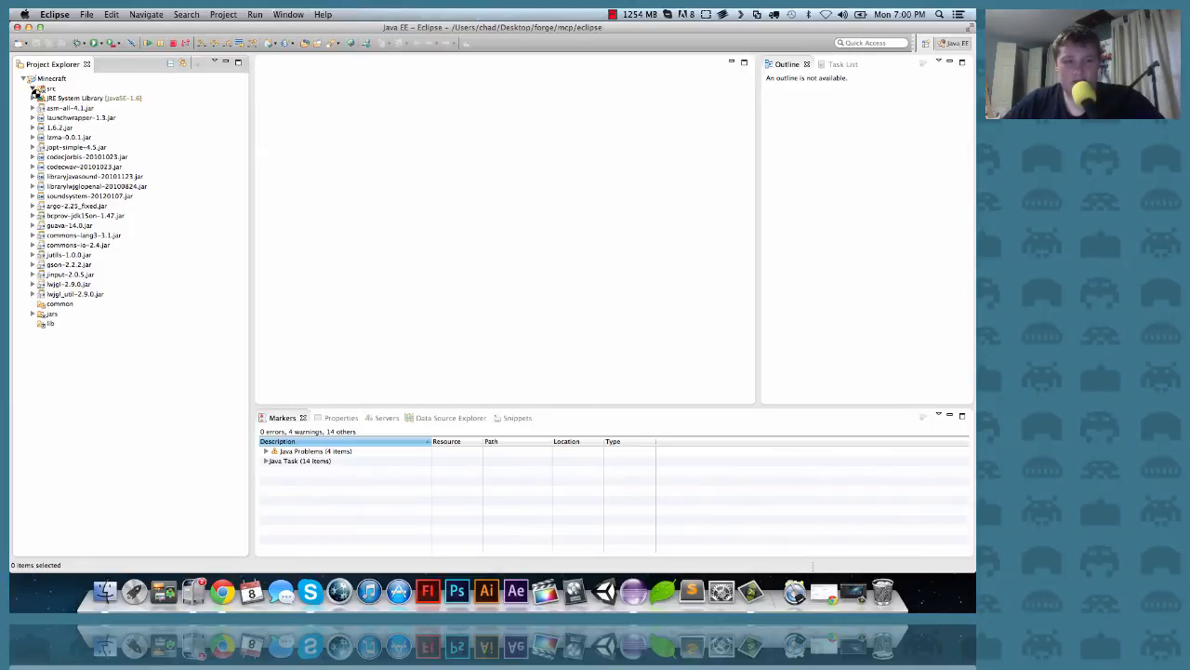
pyautogui.click(33, 89)
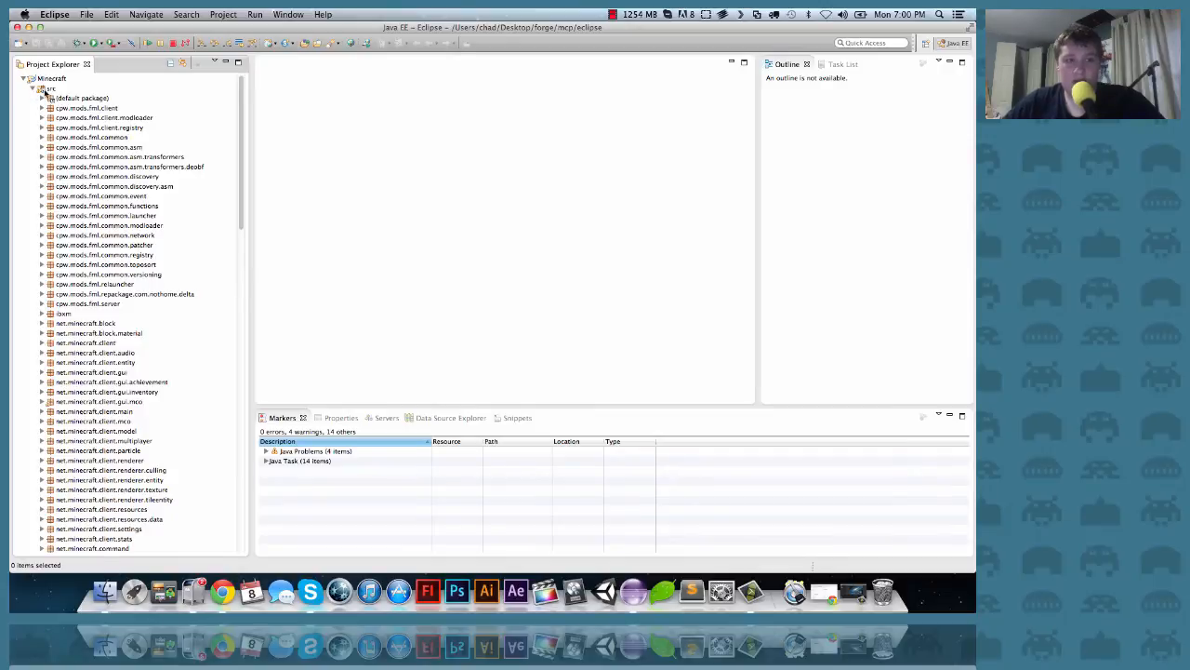
pyautogui.scroll(-3)
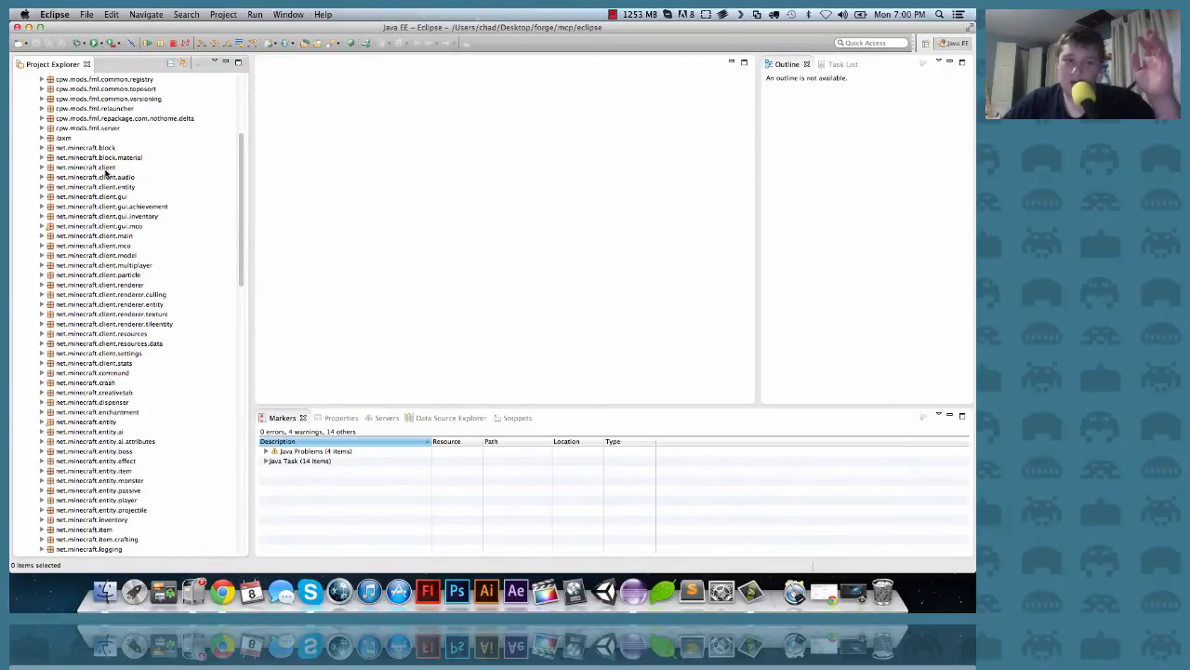
pyautogui.scroll(-3)
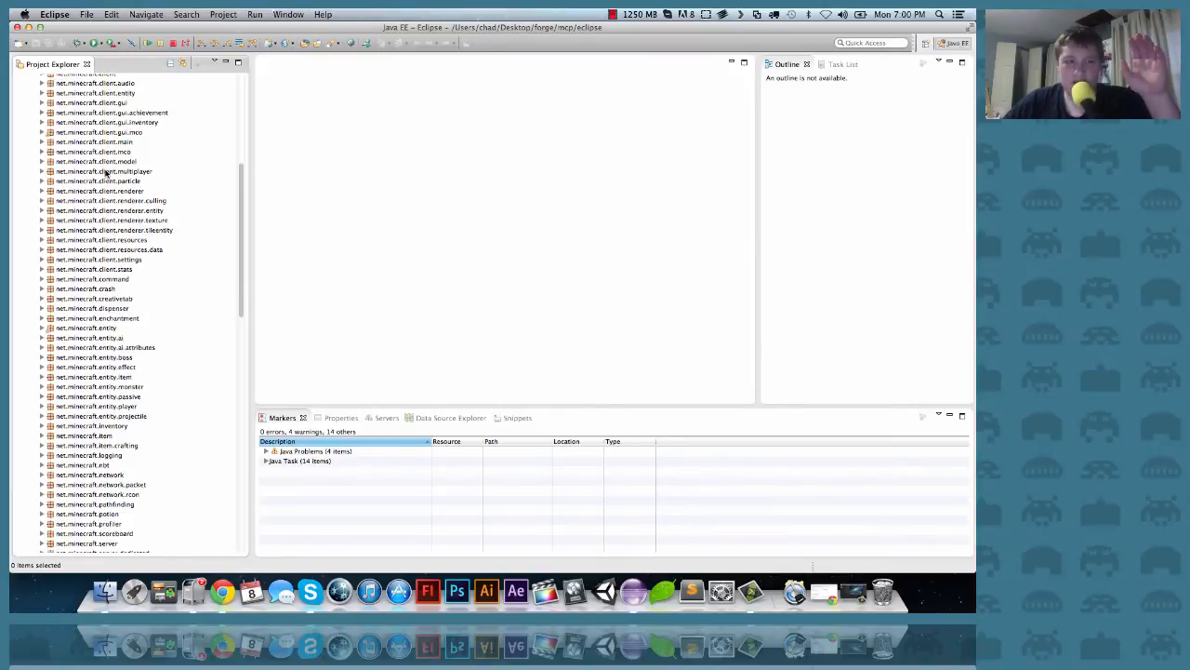
pyautogui.scroll(-3)
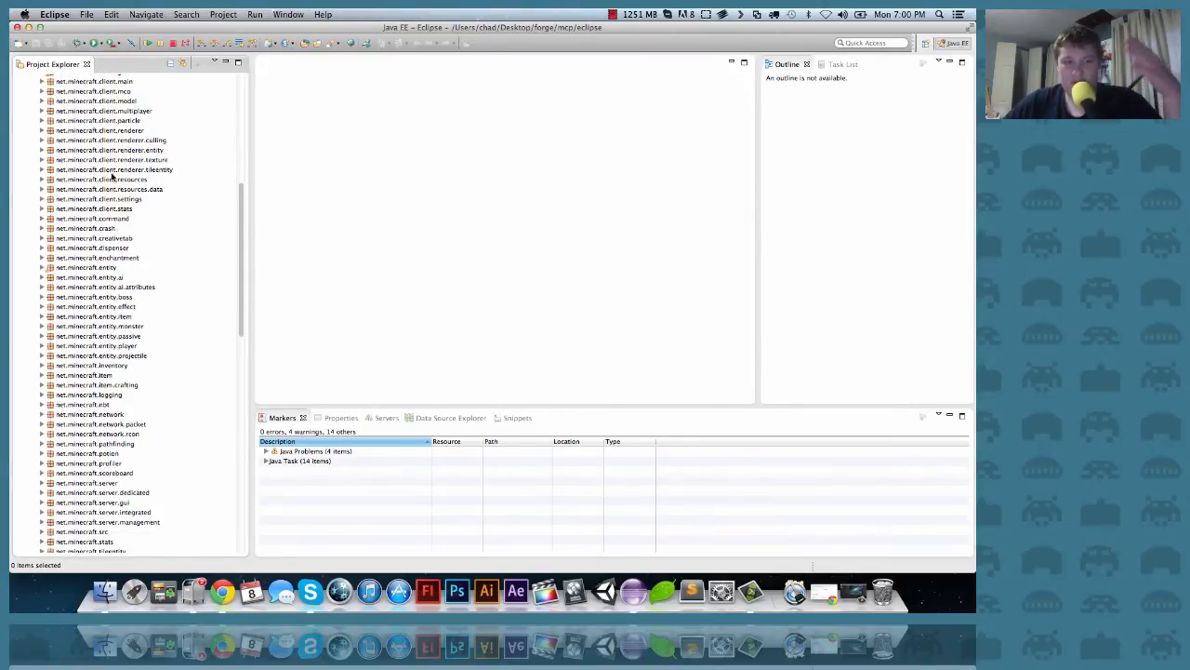
pyautogui.scroll(-3)
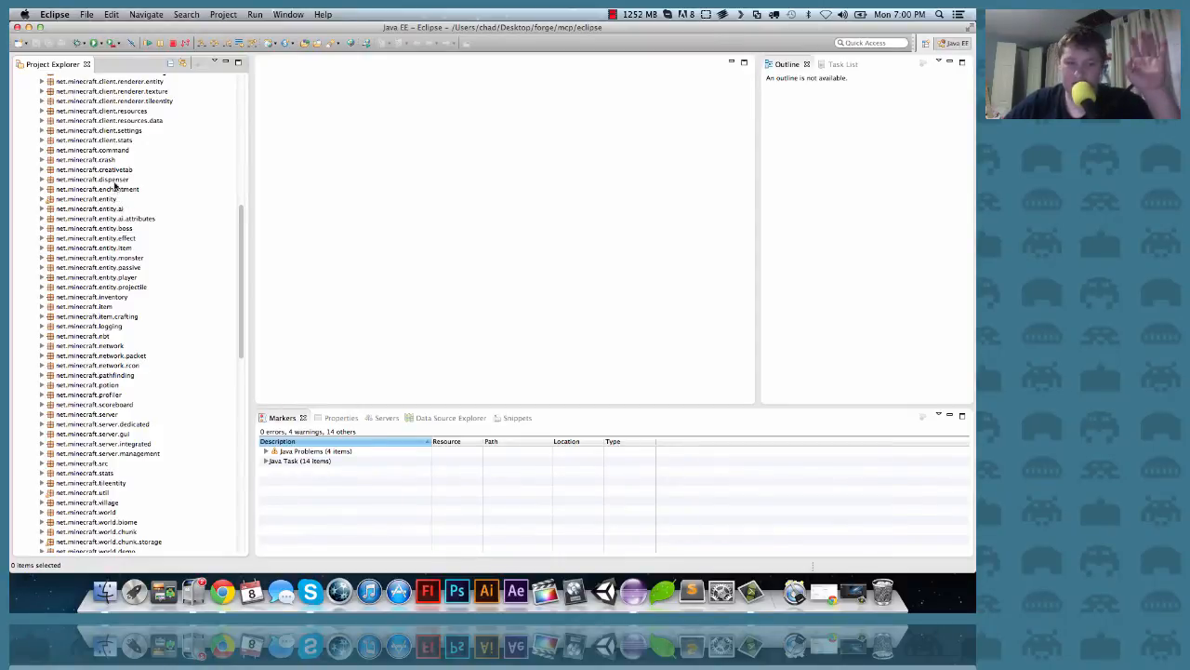
pyautogui.scroll(3)
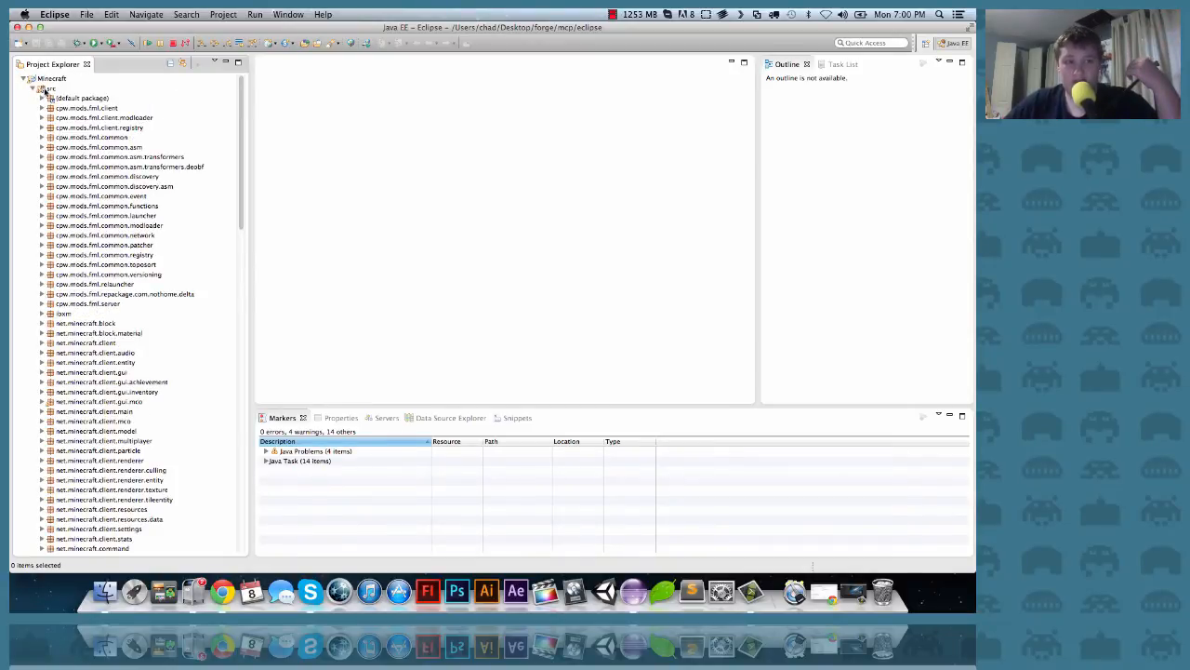
# Add a package named Redstone_Tutorial to the src folder via New > Package.
pyautogui.rightClick(49, 78)
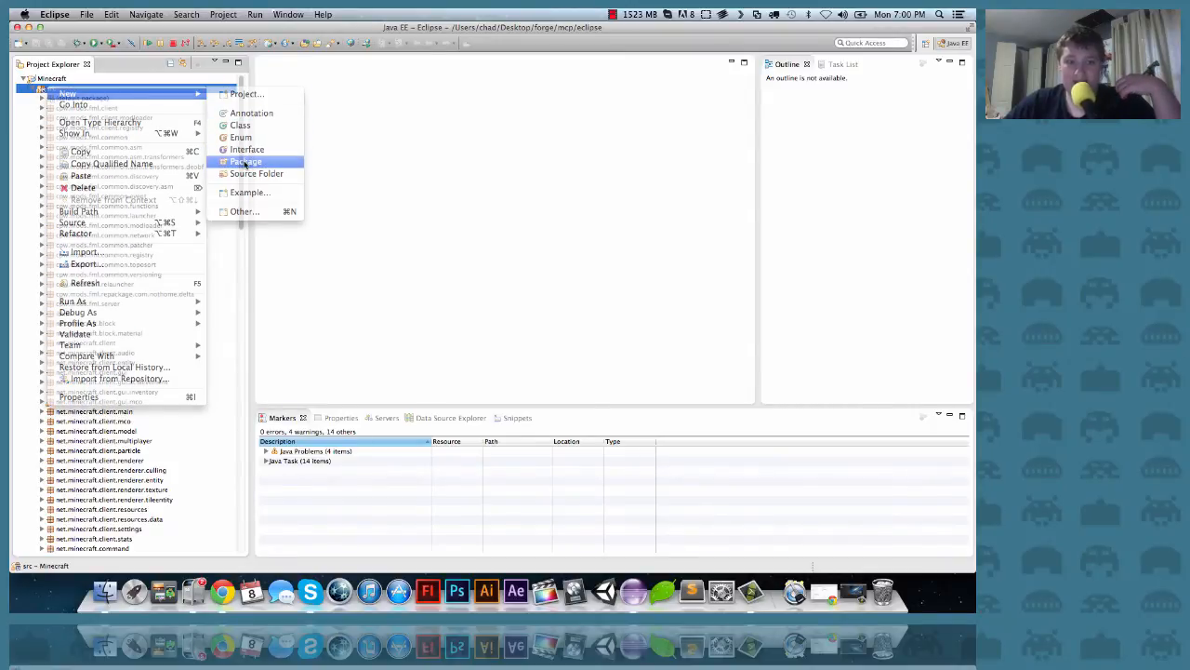
pyautogui.click(246, 162)
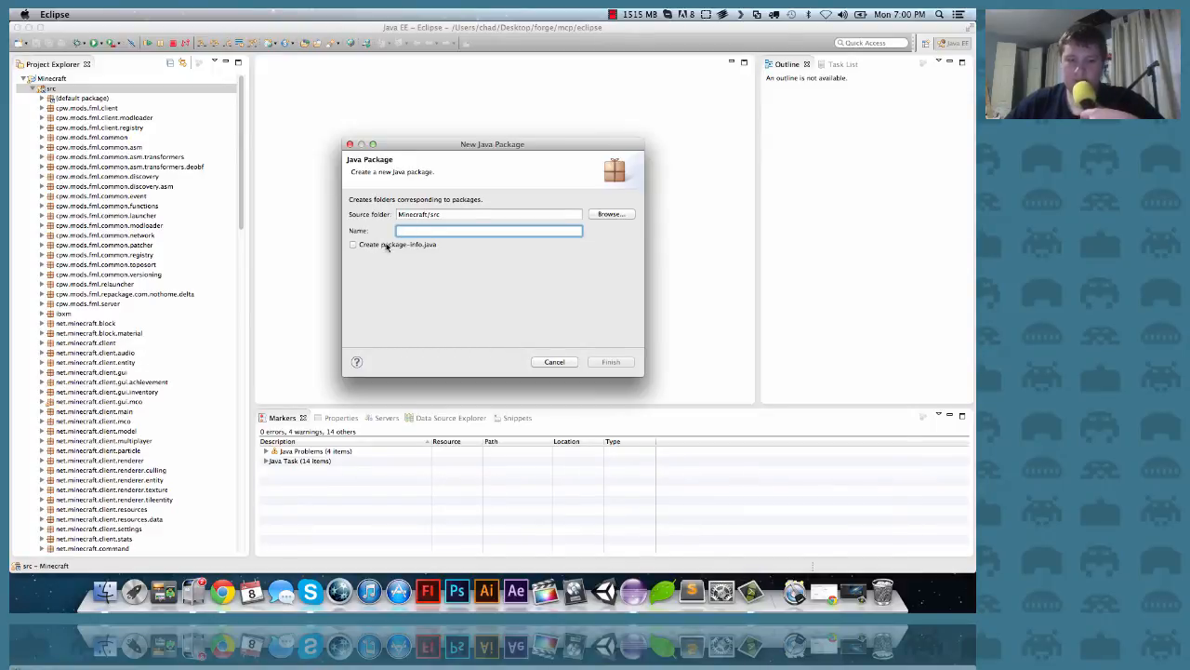
pyautogui.write('red')
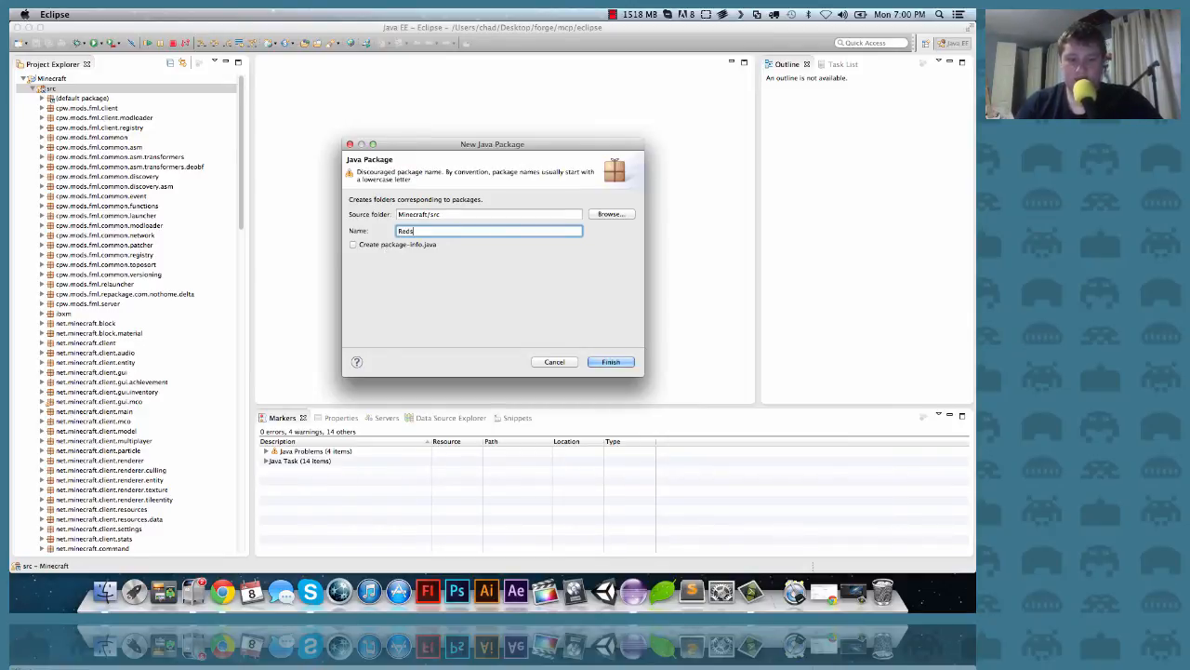
pyautogui.write('tone')
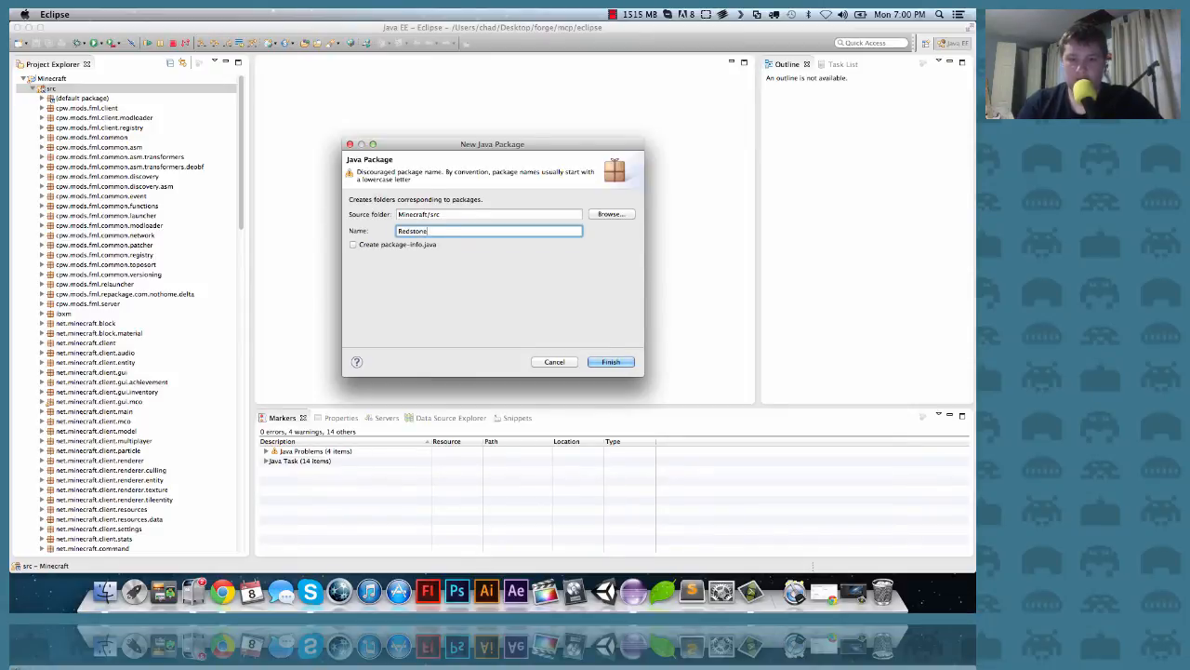
pyautogui.write('G')
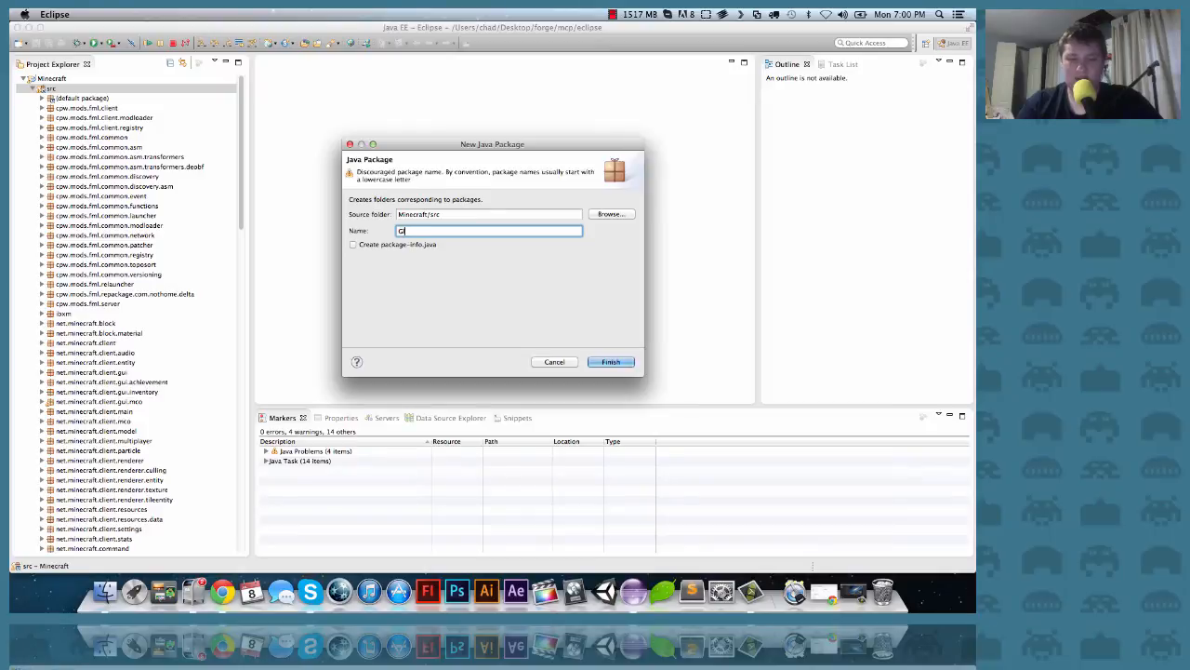
pyautogui.write('lowSt')
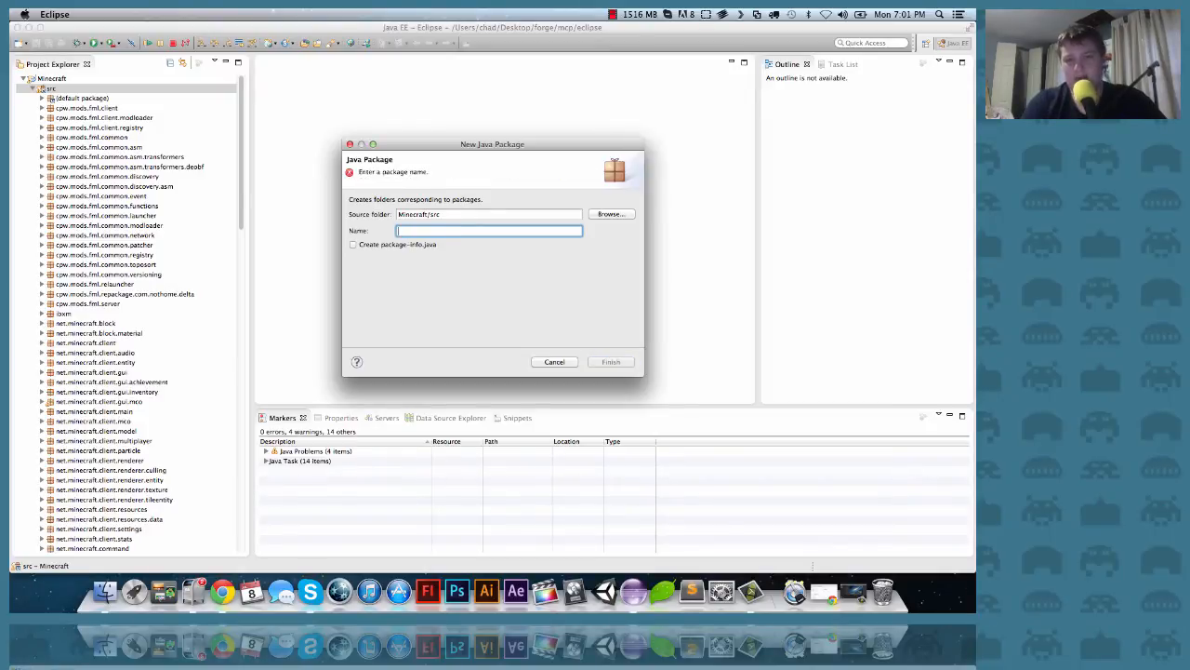
pyautogui.write('RedStone')
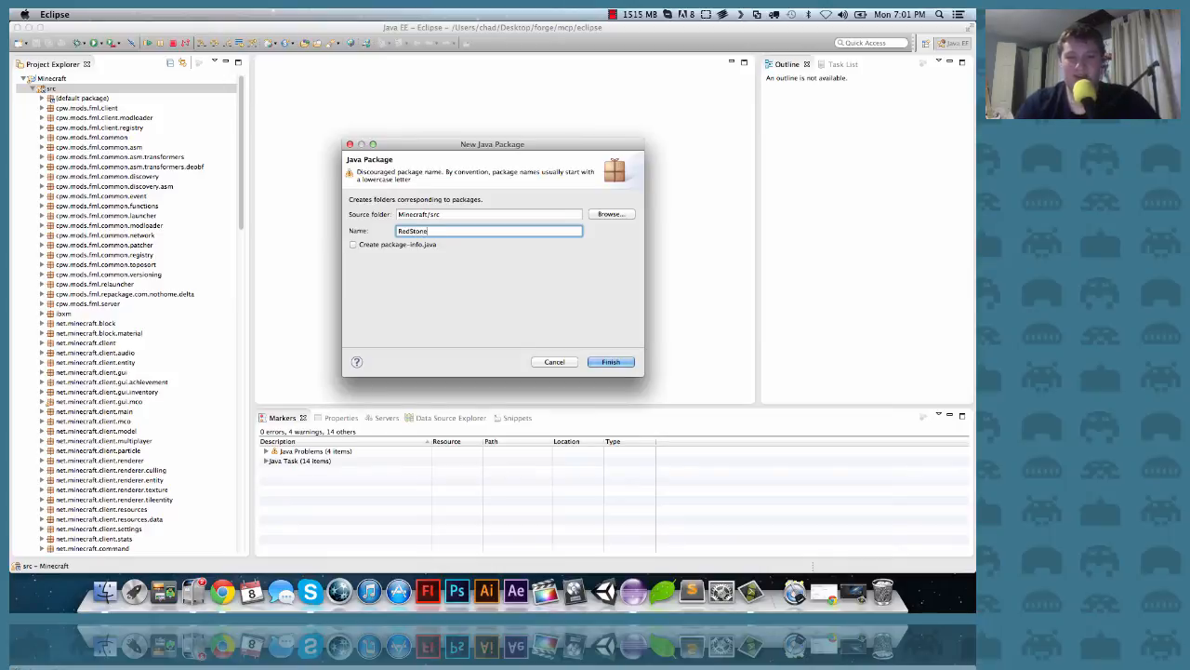
pyautogui.write('_Tut')
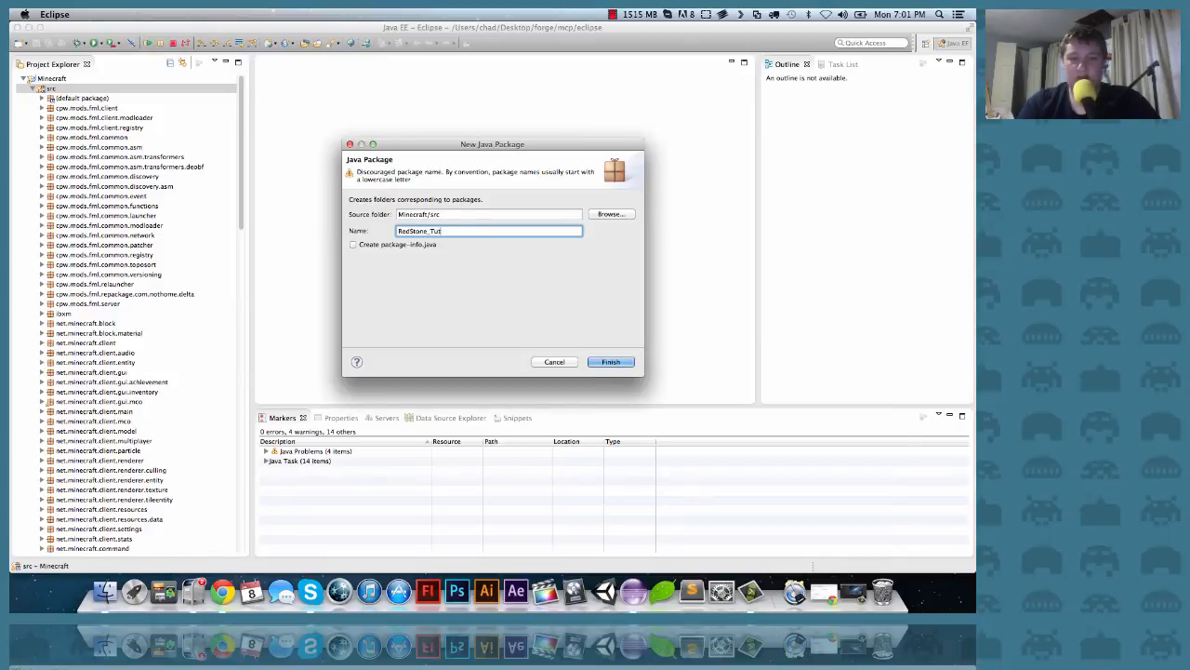
pyautogui.write('or')
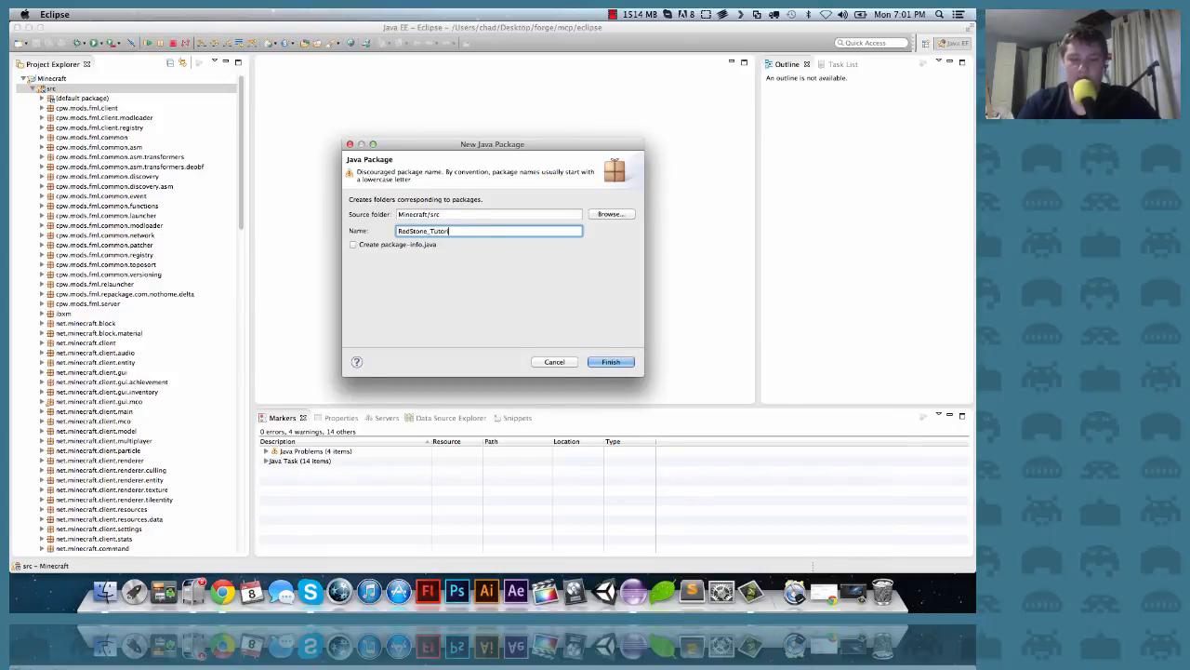
pyautogui.write('ial')
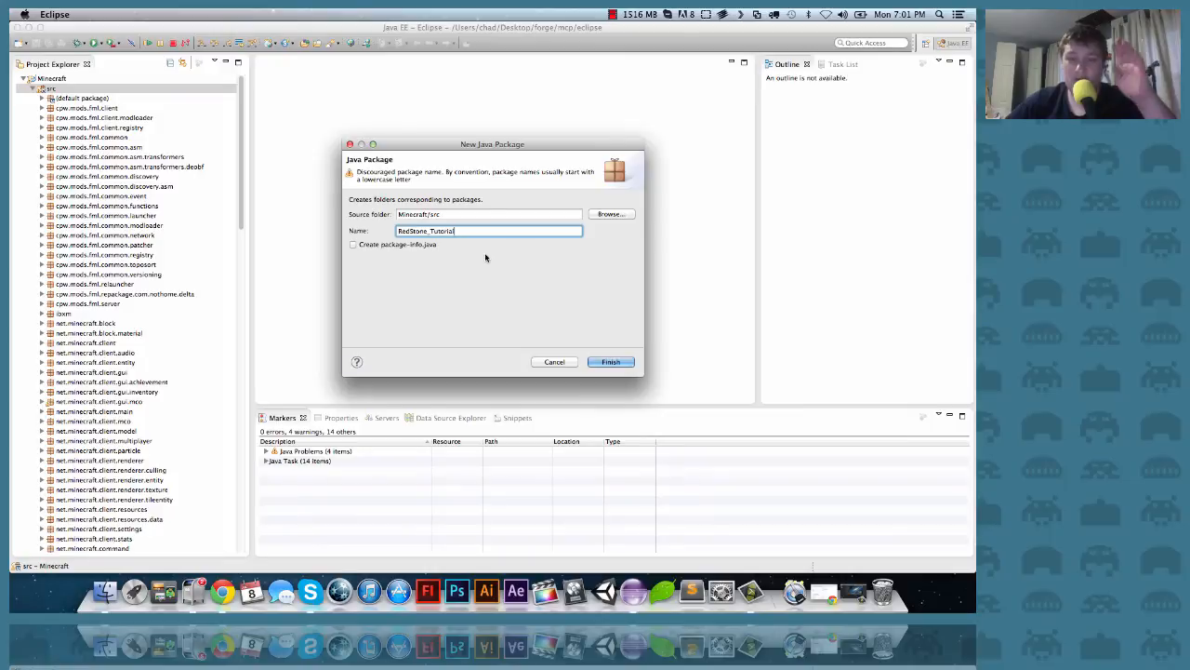
pyautogui.moveTo(524, 316)
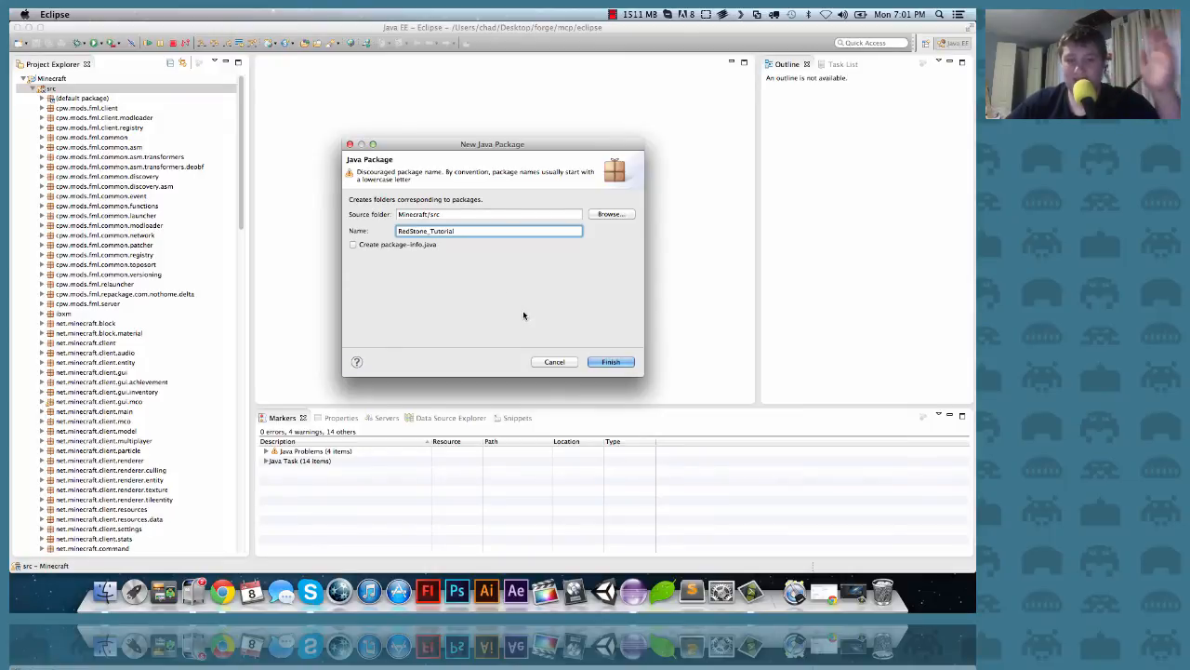
pyautogui.moveTo(518, 307)
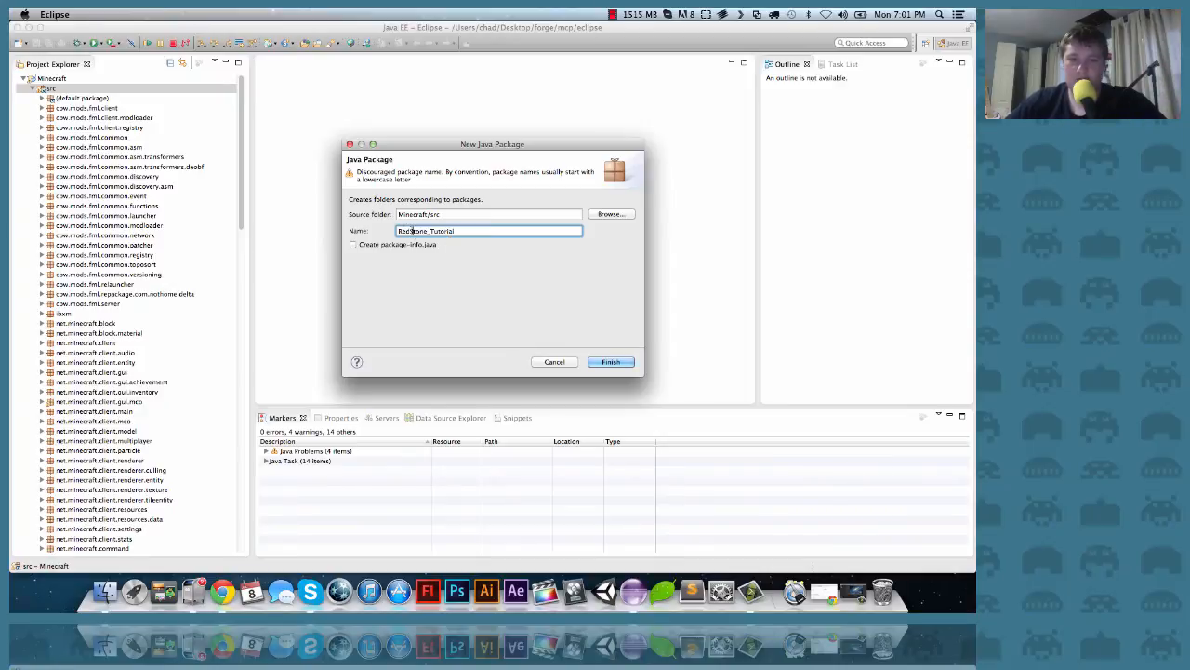
pyautogui.moveTo(561, 348)
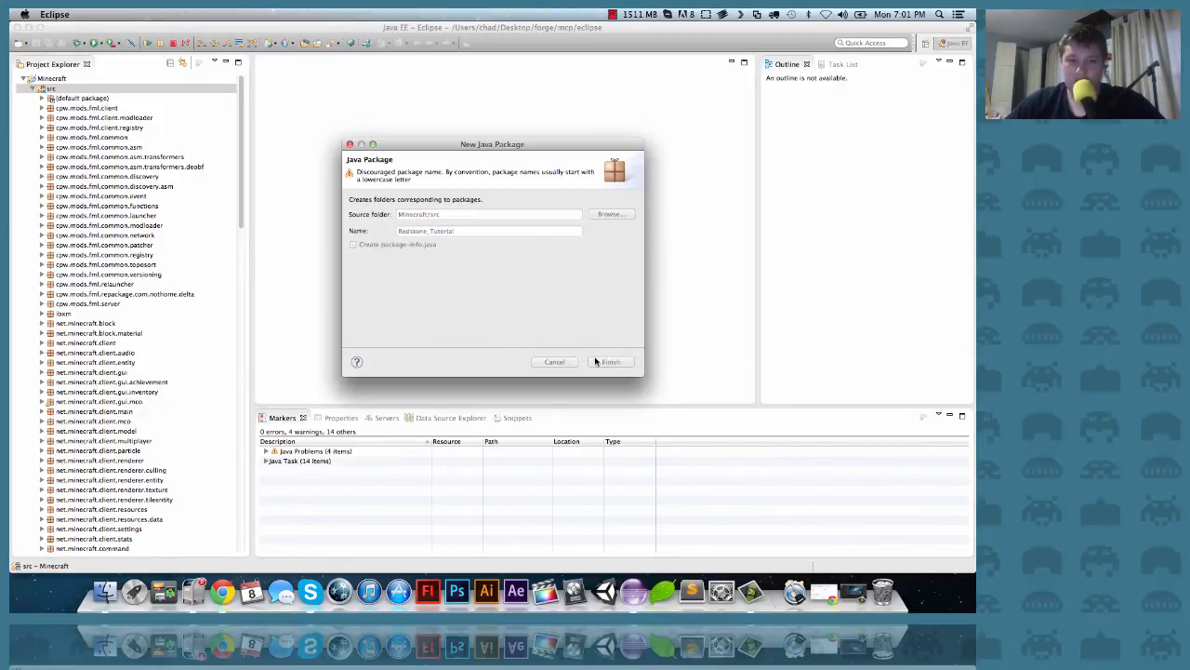
pyautogui.click(610, 362)
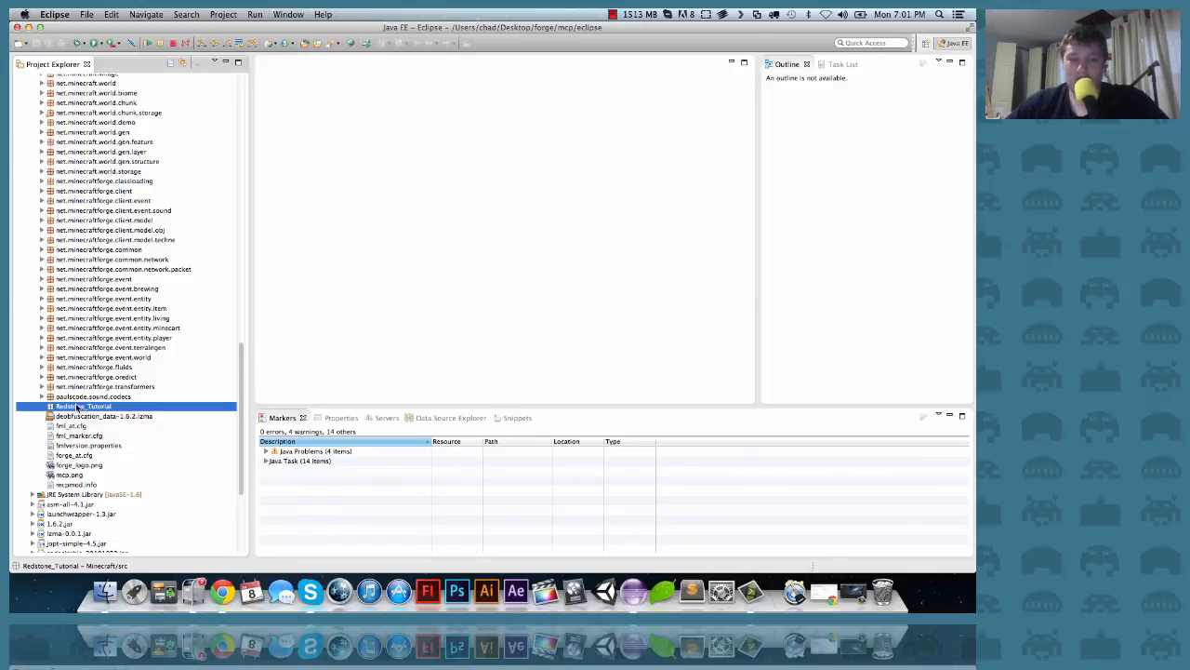
# Create class RedstoneMain in Redstone_Tutorial via New > Class and open it.
pyautogui.rightClick(70, 407)
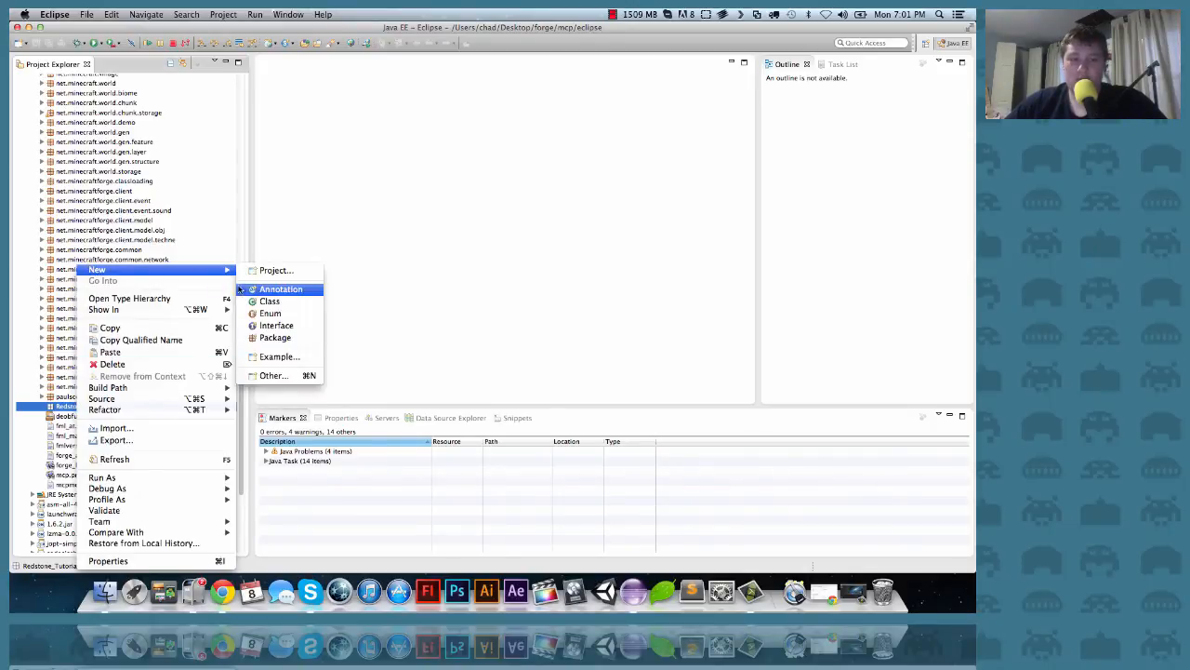
pyautogui.click(270, 300)
pyautogui.write('Redstone')
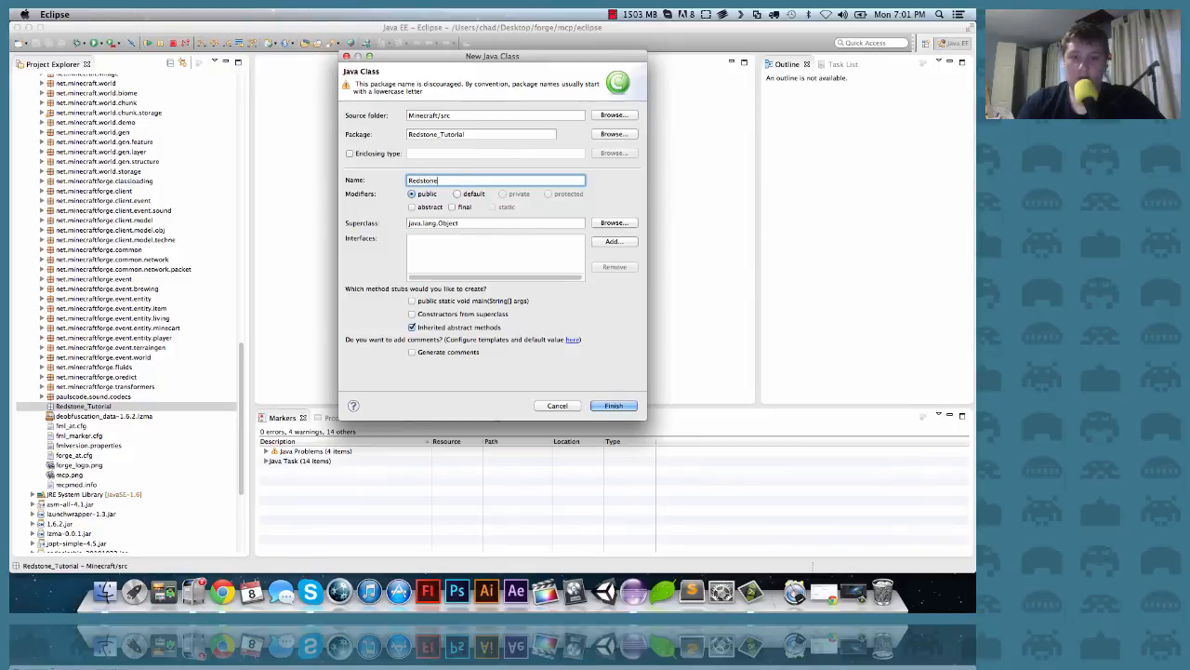
pyautogui.write('Main')
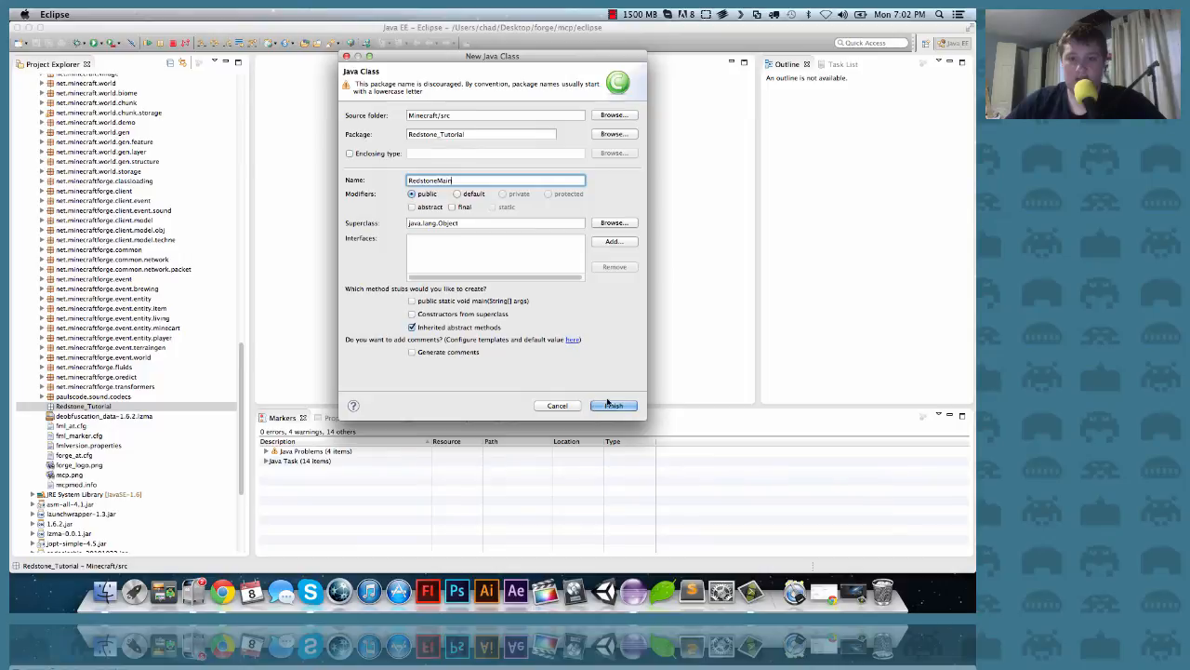
pyautogui.click(613, 404)
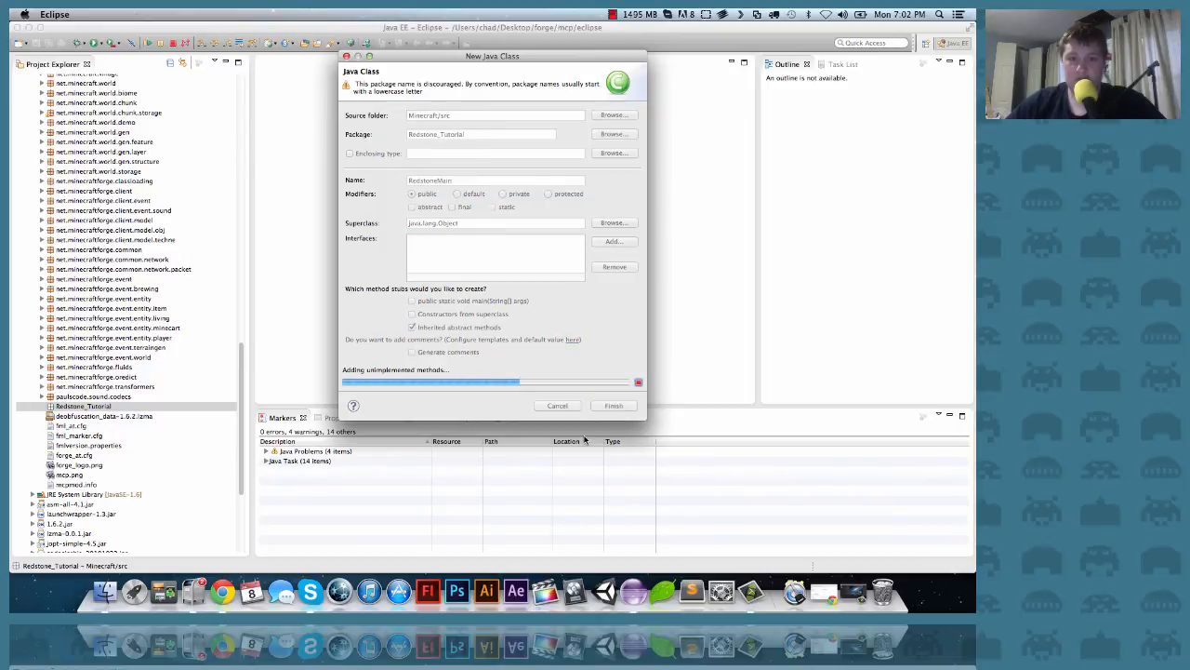
pyautogui.click(613, 404)
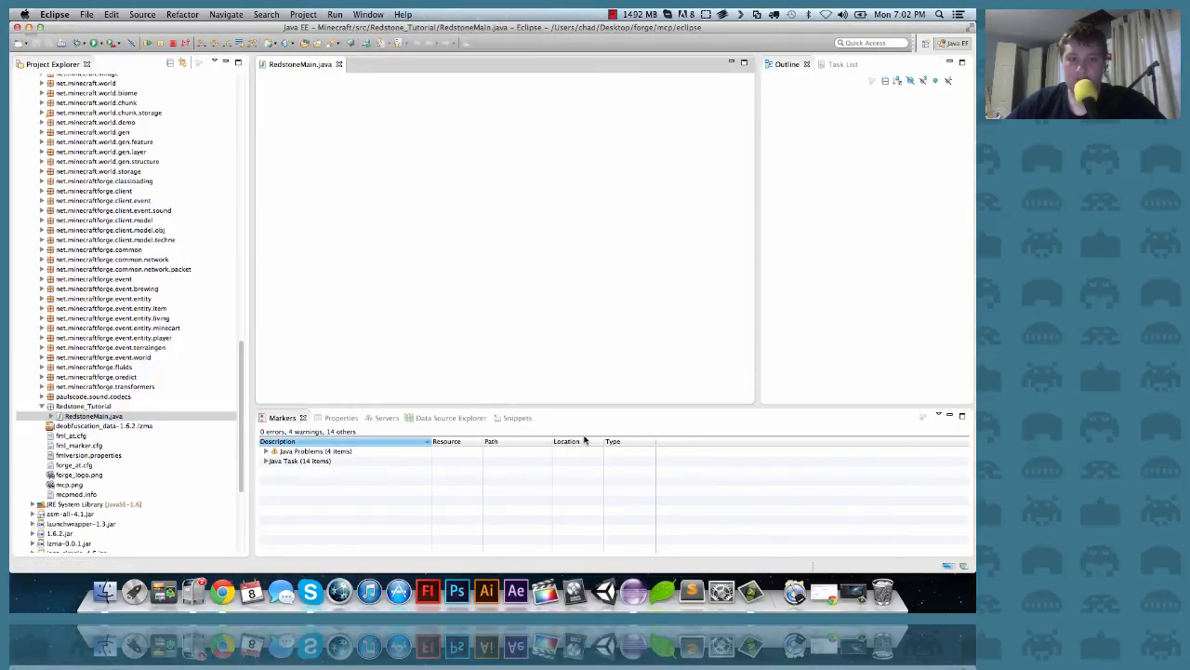